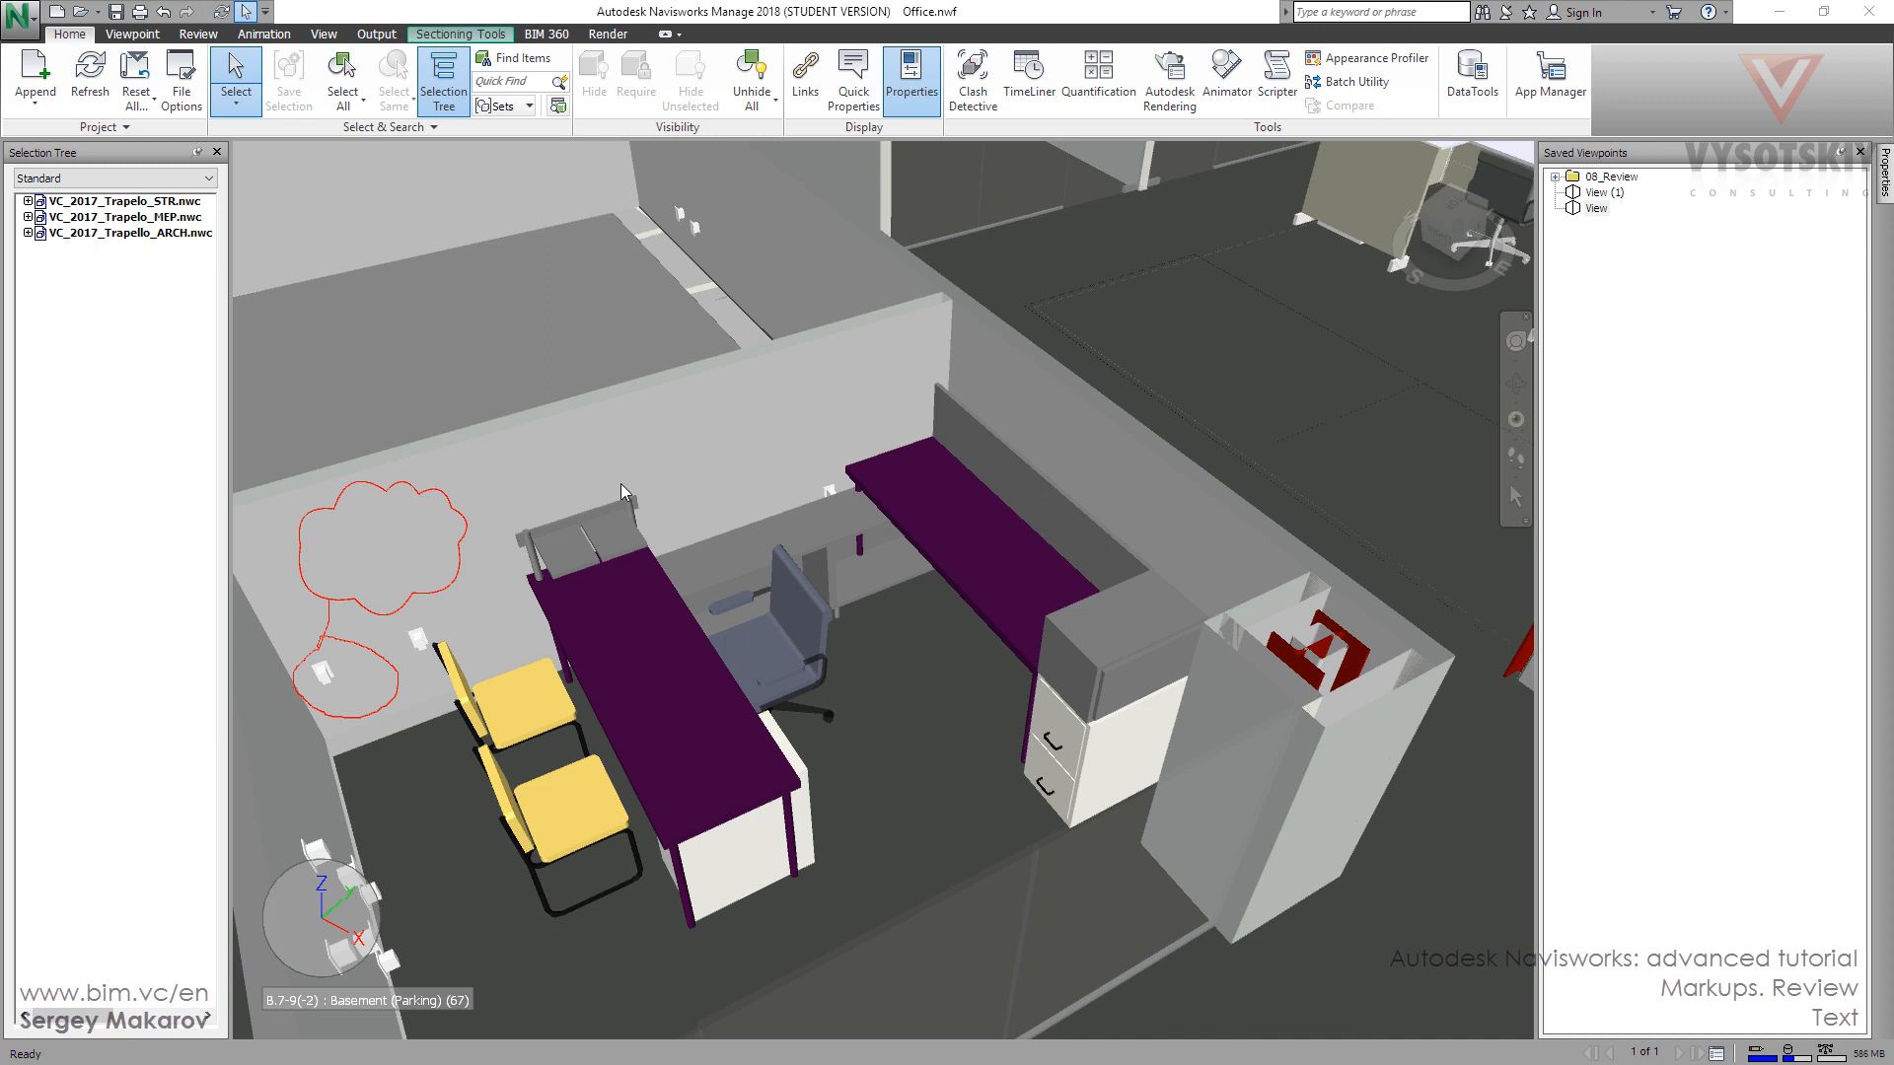
Step: Switch the ribbon to the Review tab to show the Redline tools
left_click(198, 33)
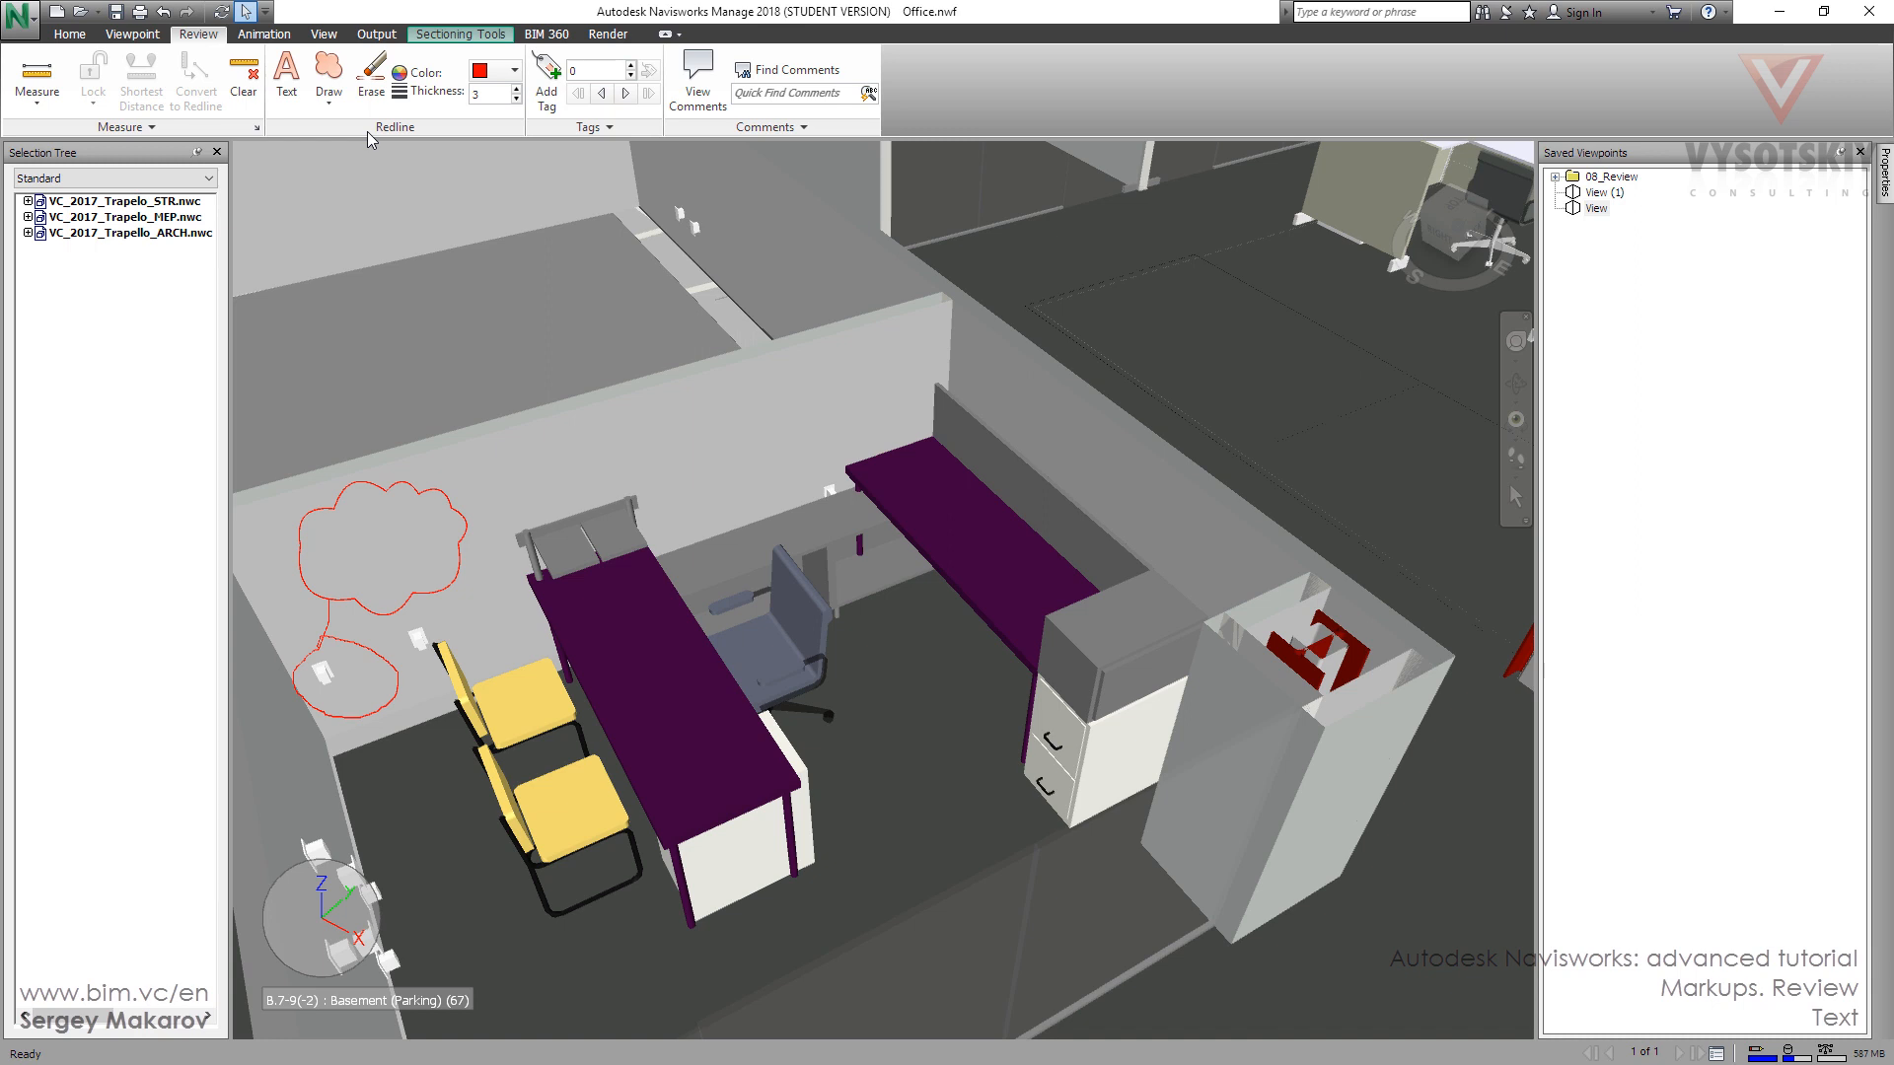
mouse_move(287, 79)
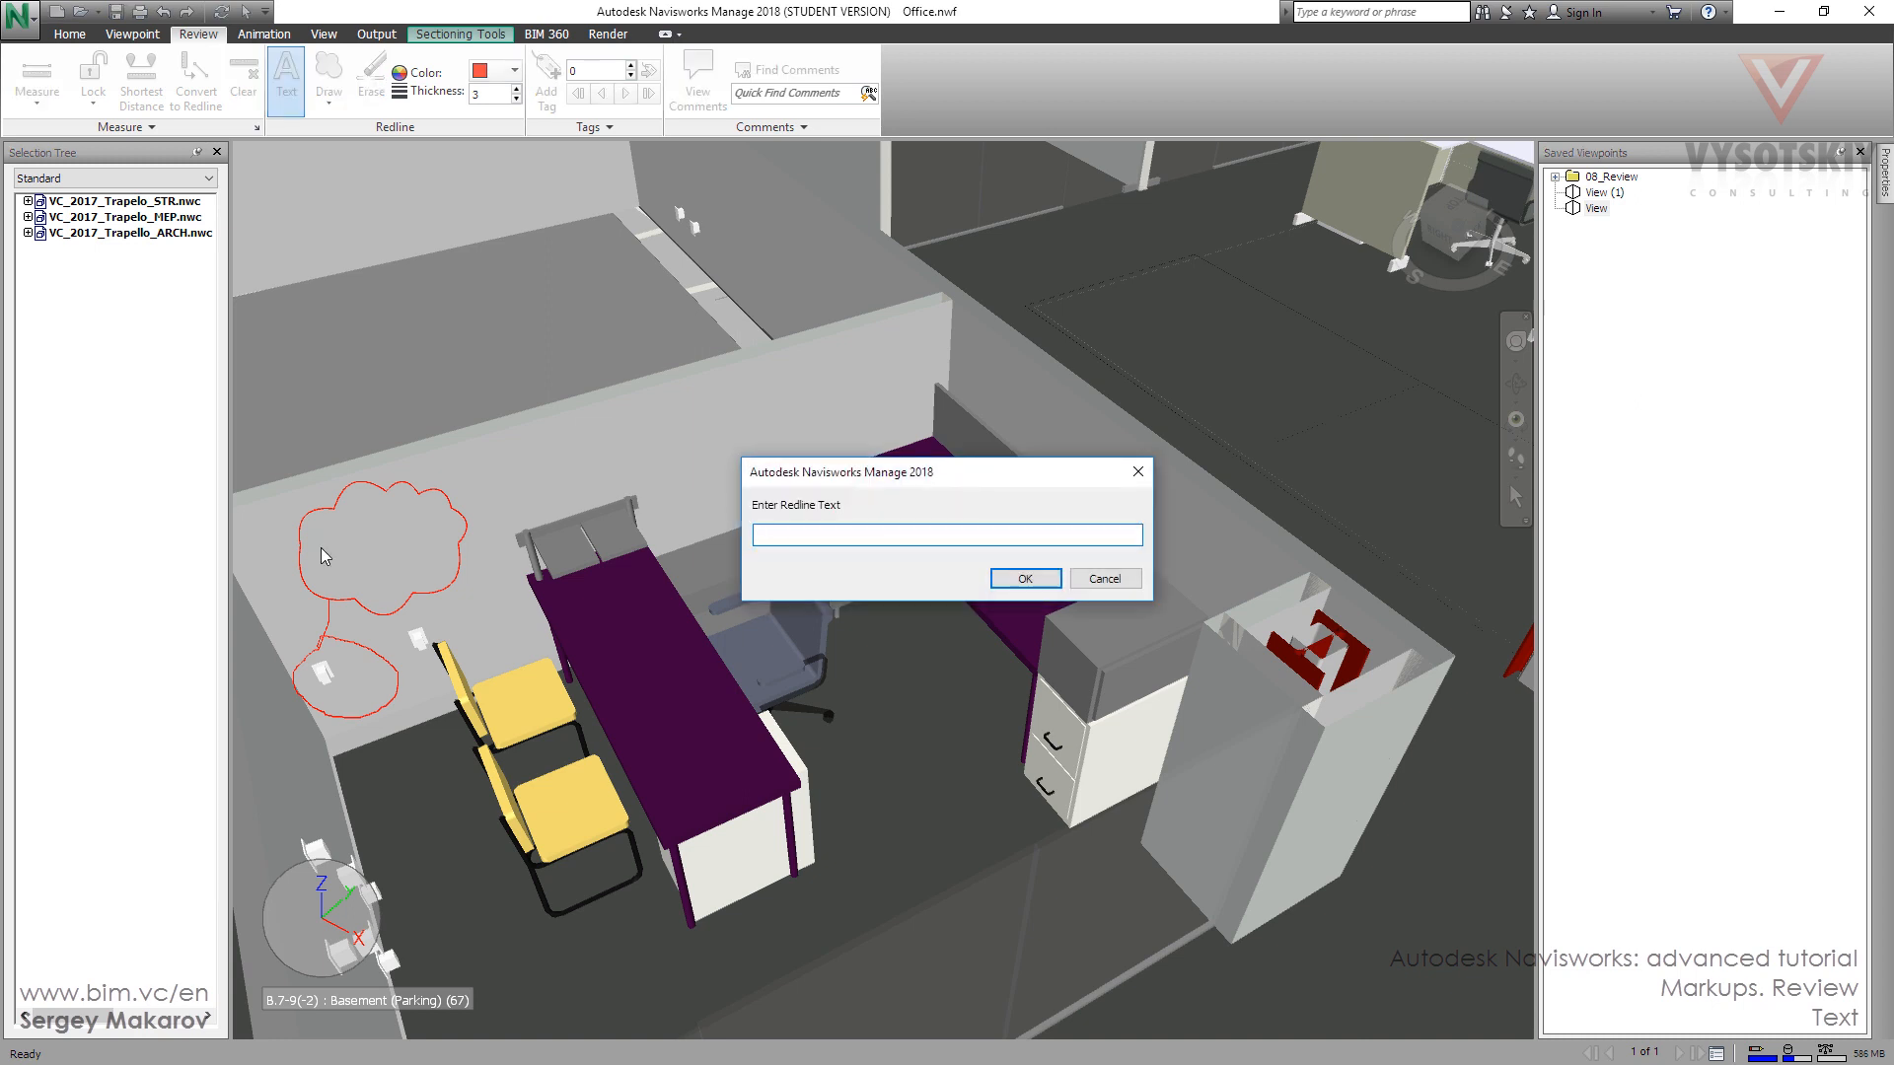
Step: Place the redline text "I don't need it" inside the upper red cloud
type("t")
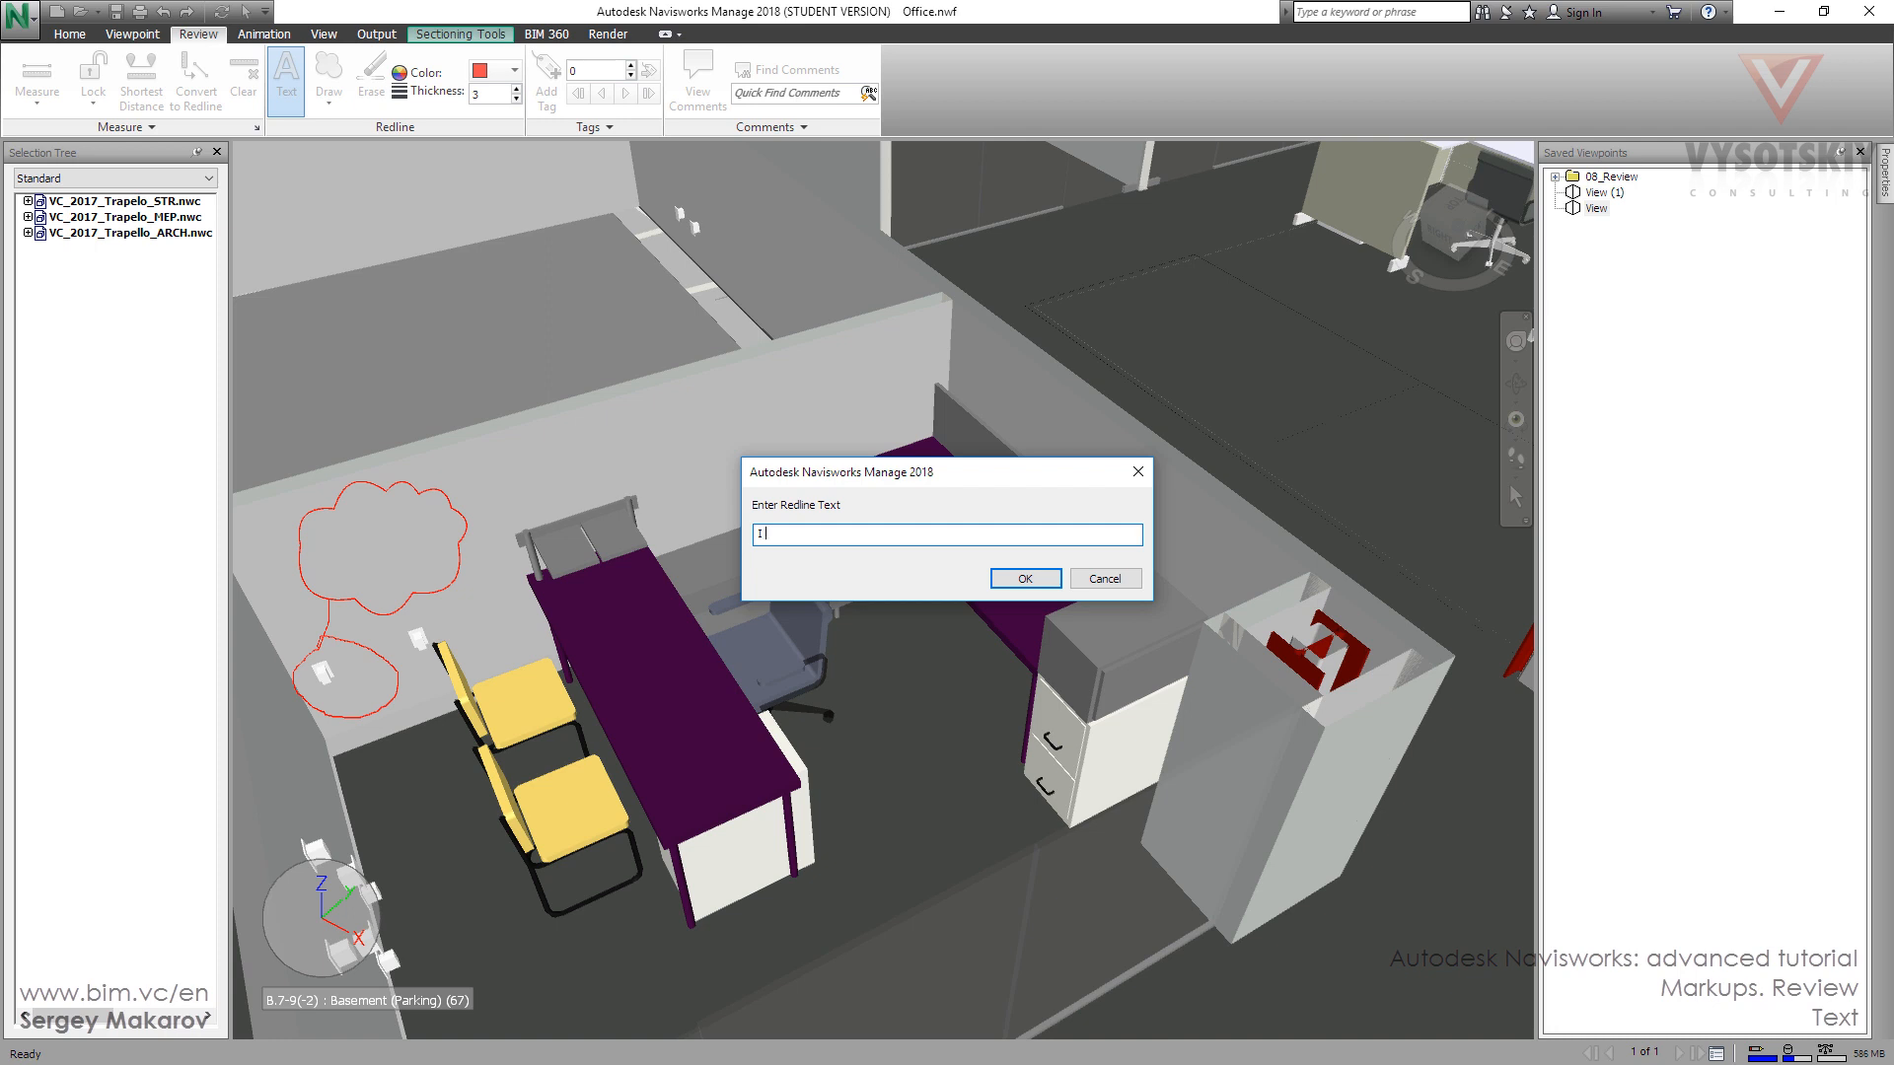
type("don")
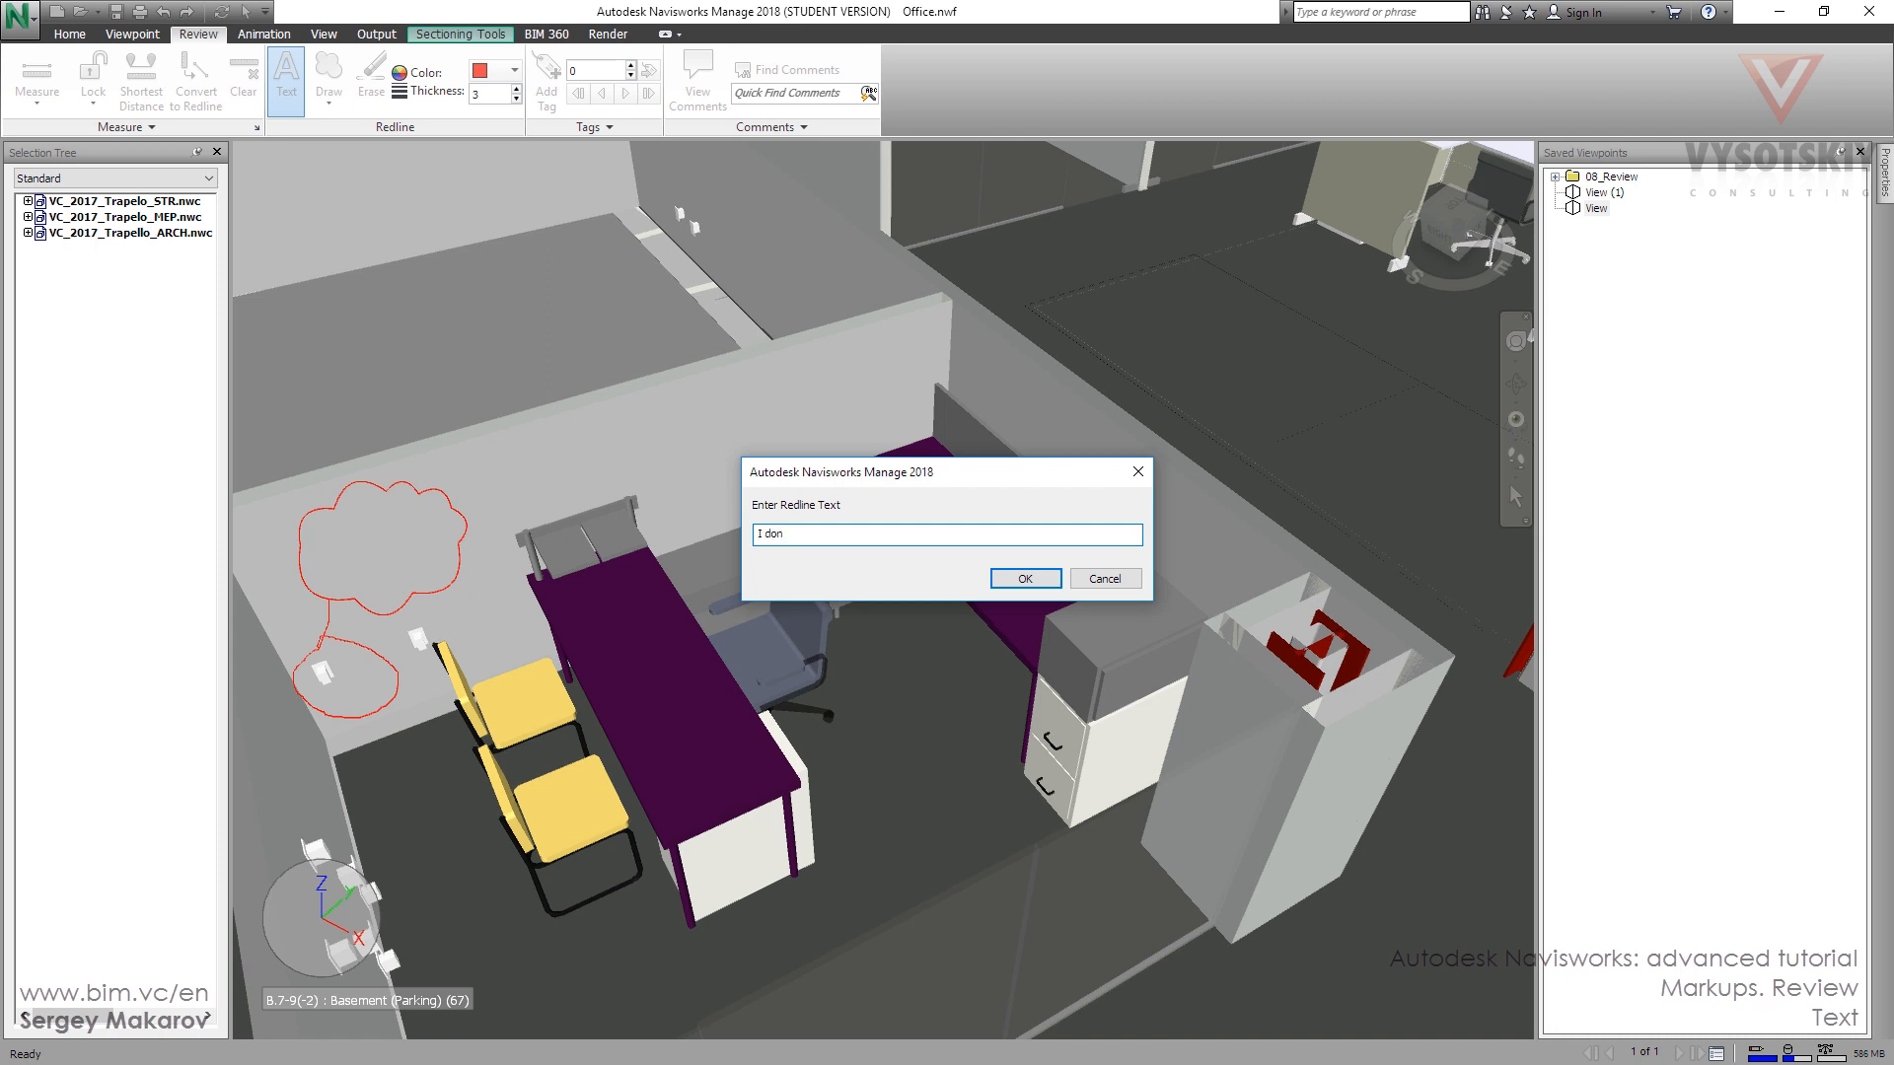
type("'t n")
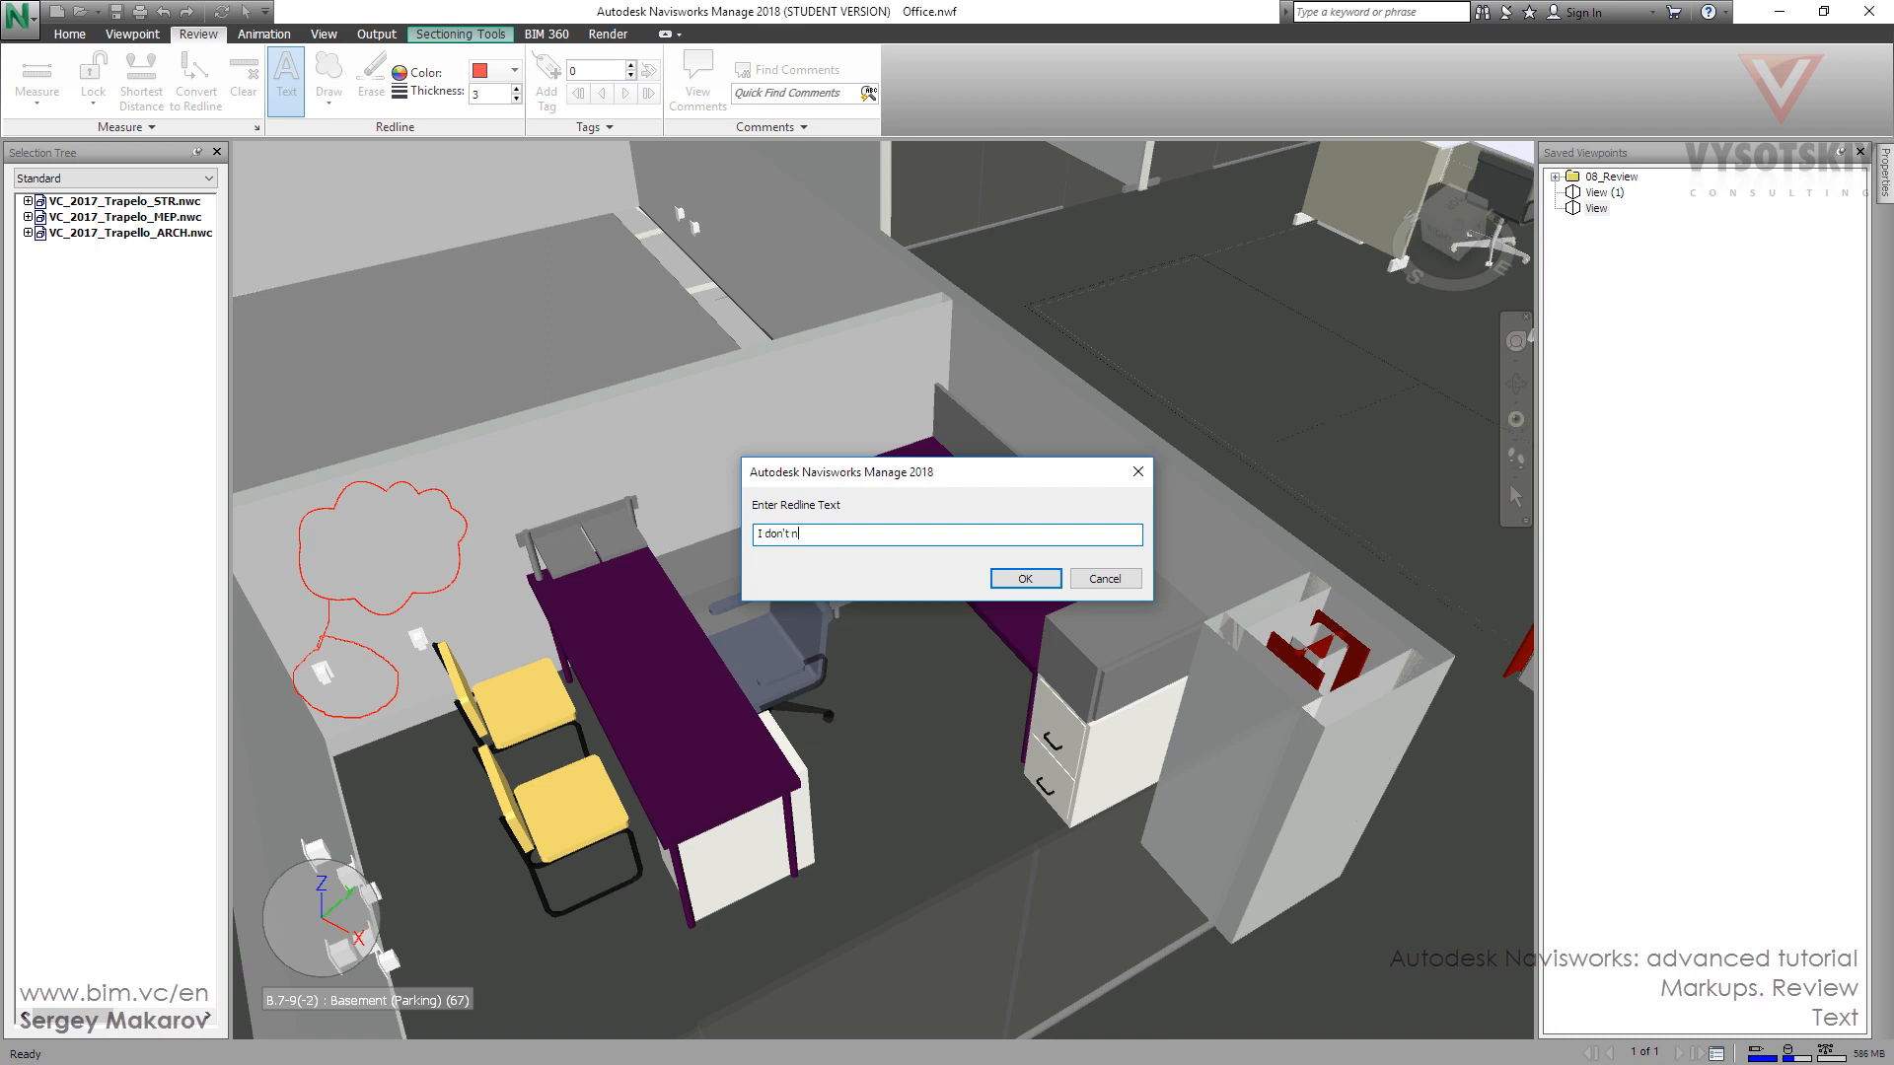
type("eed it")
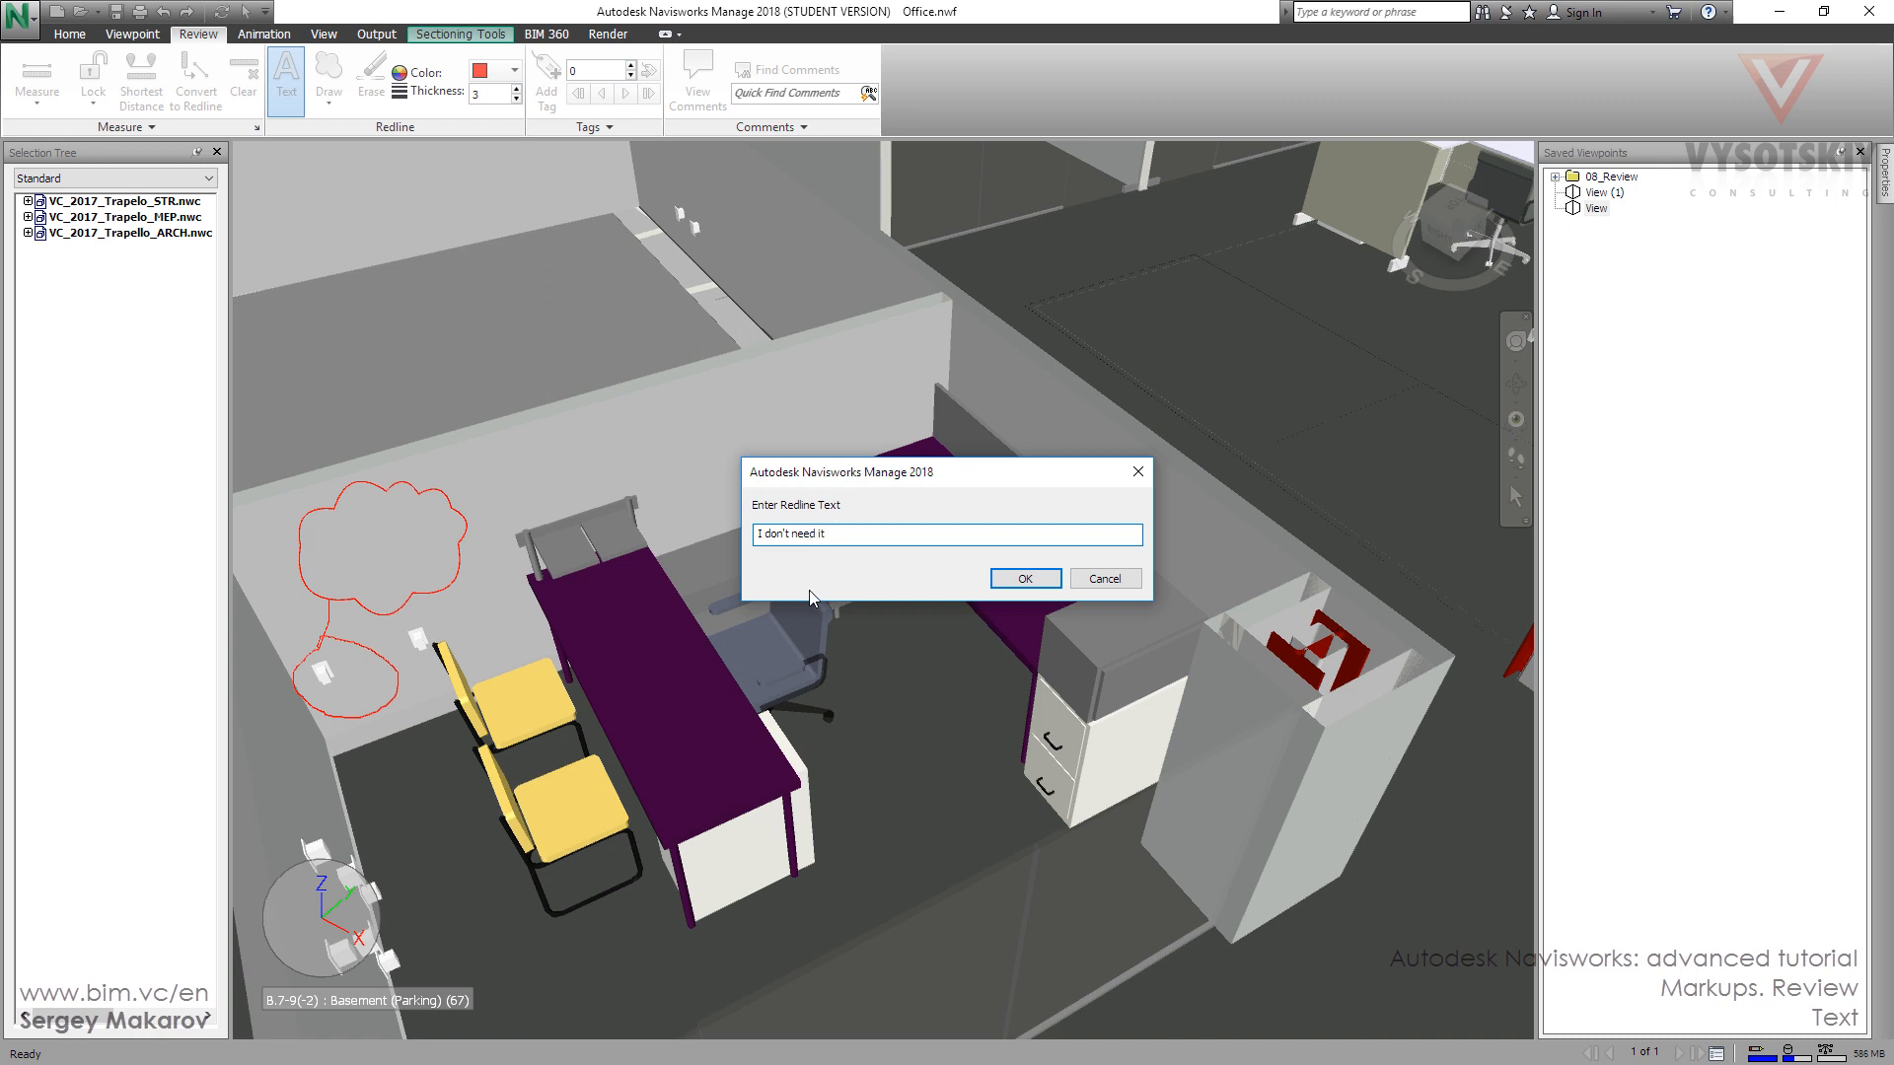
left_click(1024, 579)
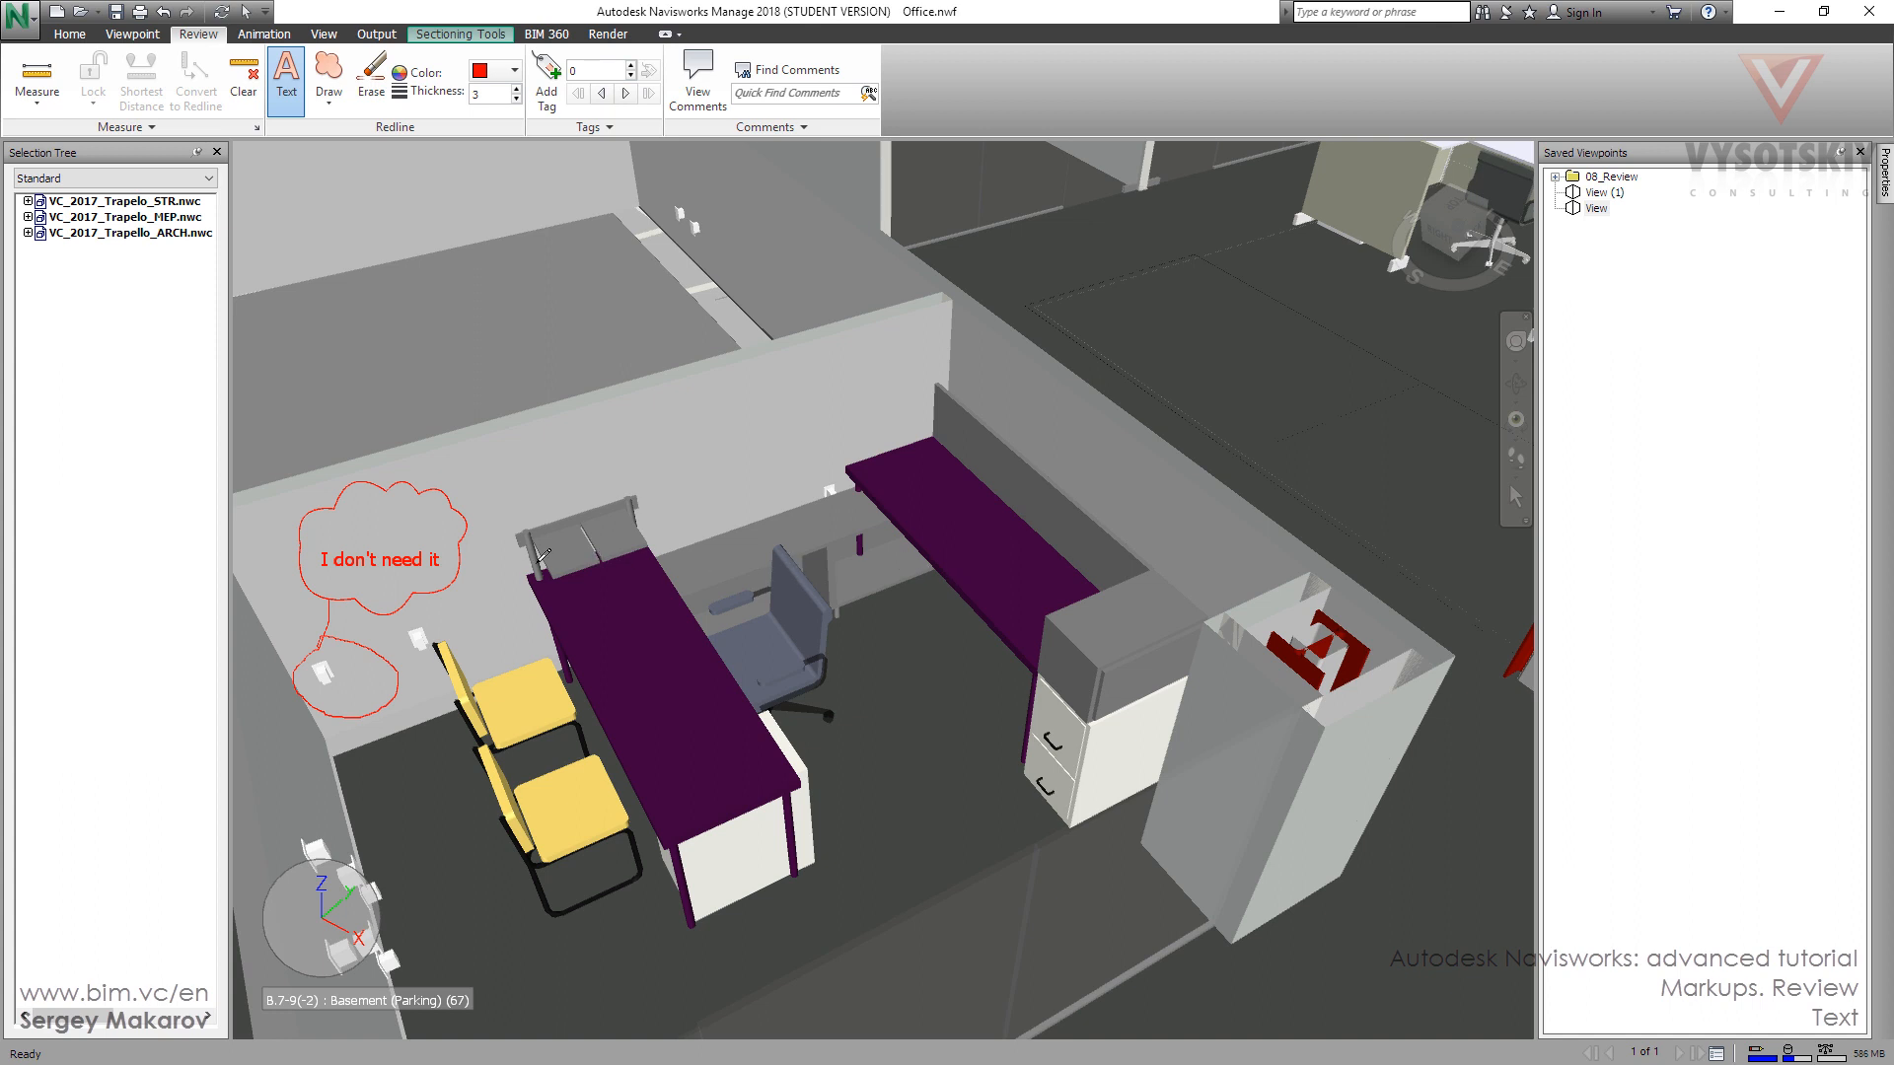
mouse_move(499, 553)
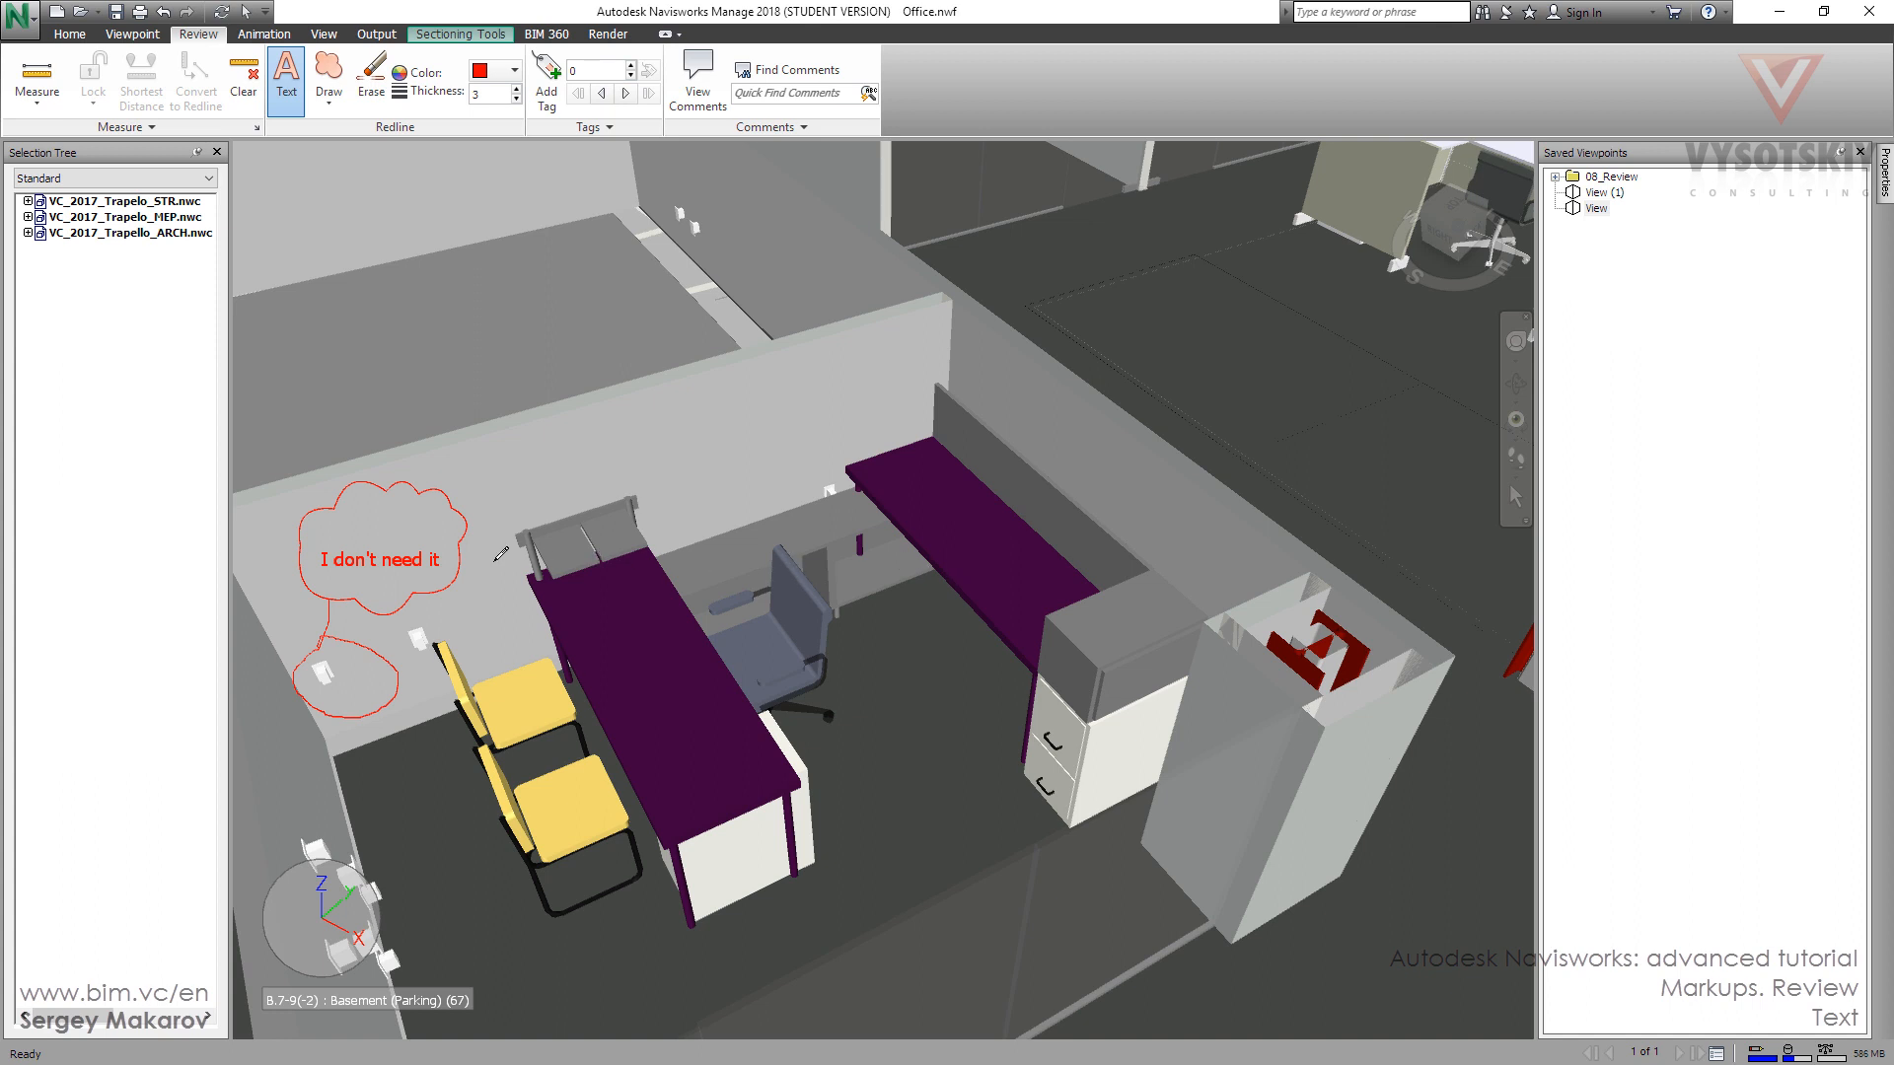
left_click(69, 34)
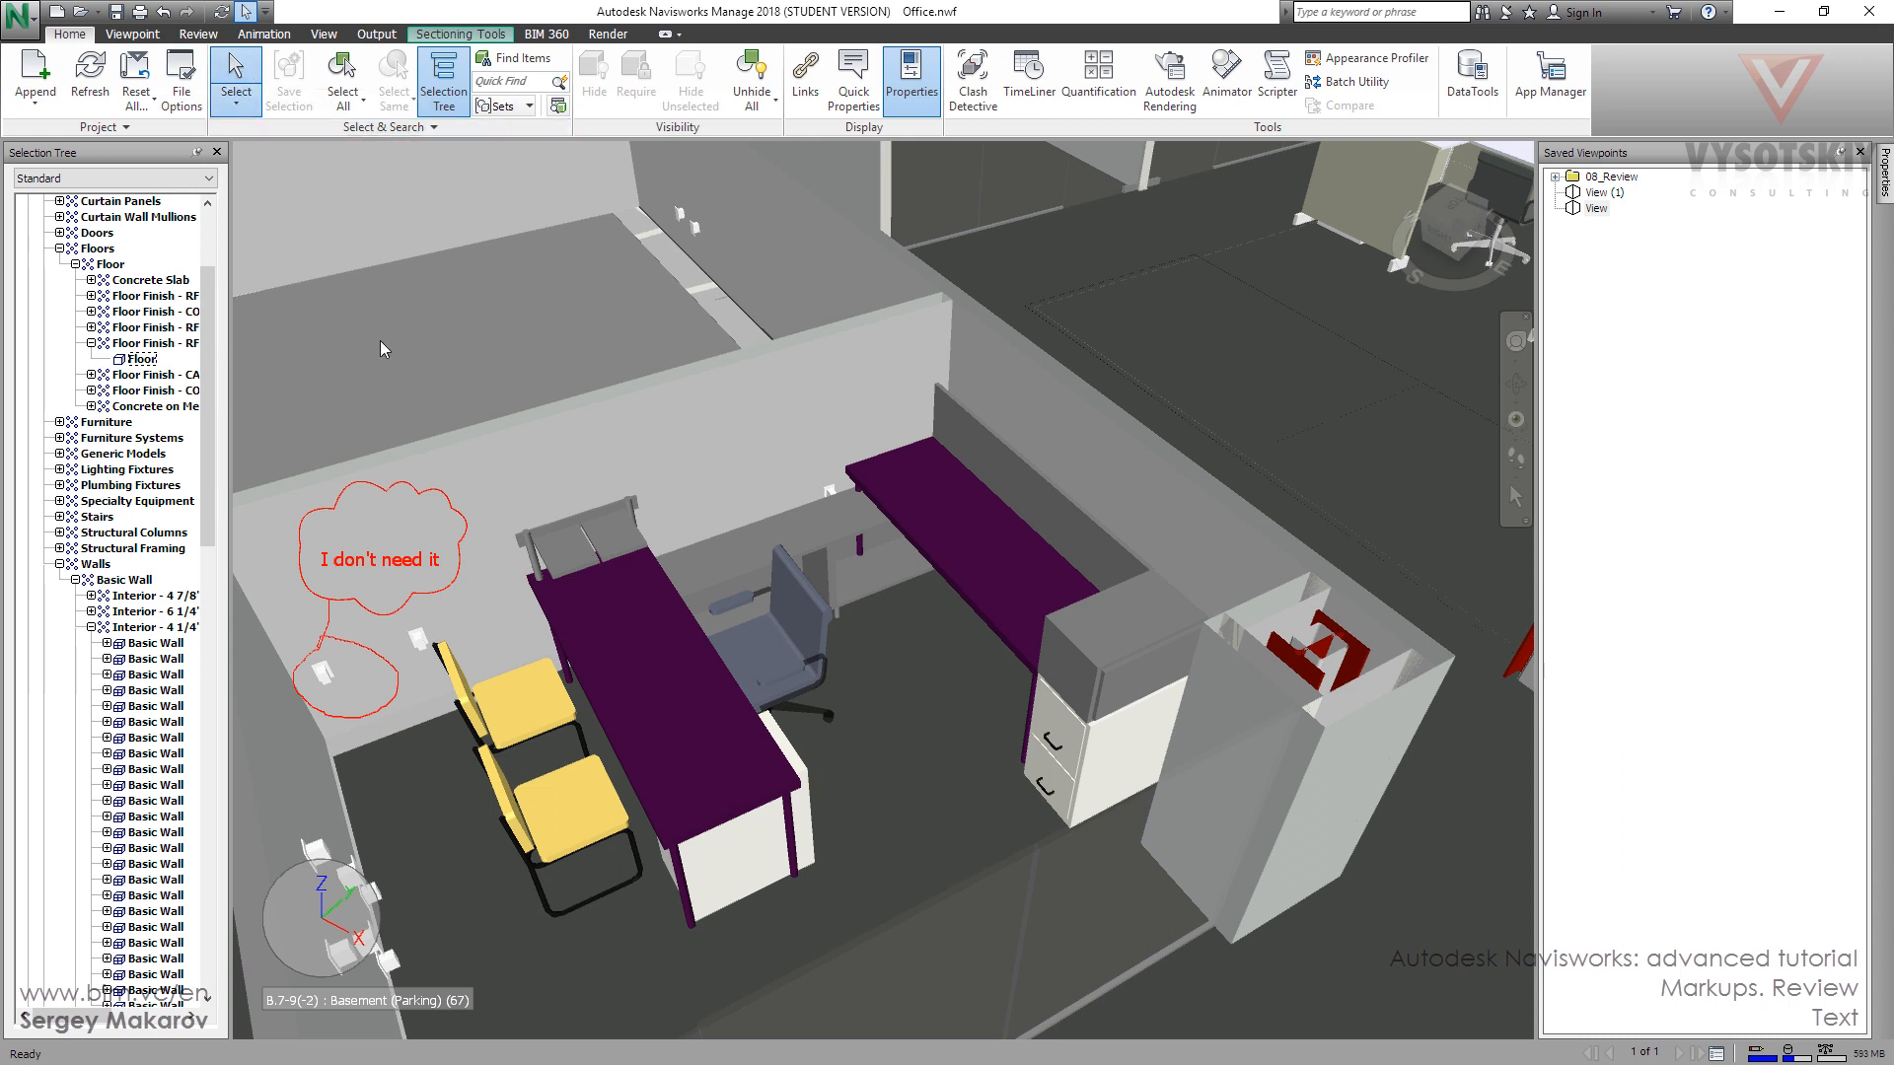
mouse_move(384, 568)
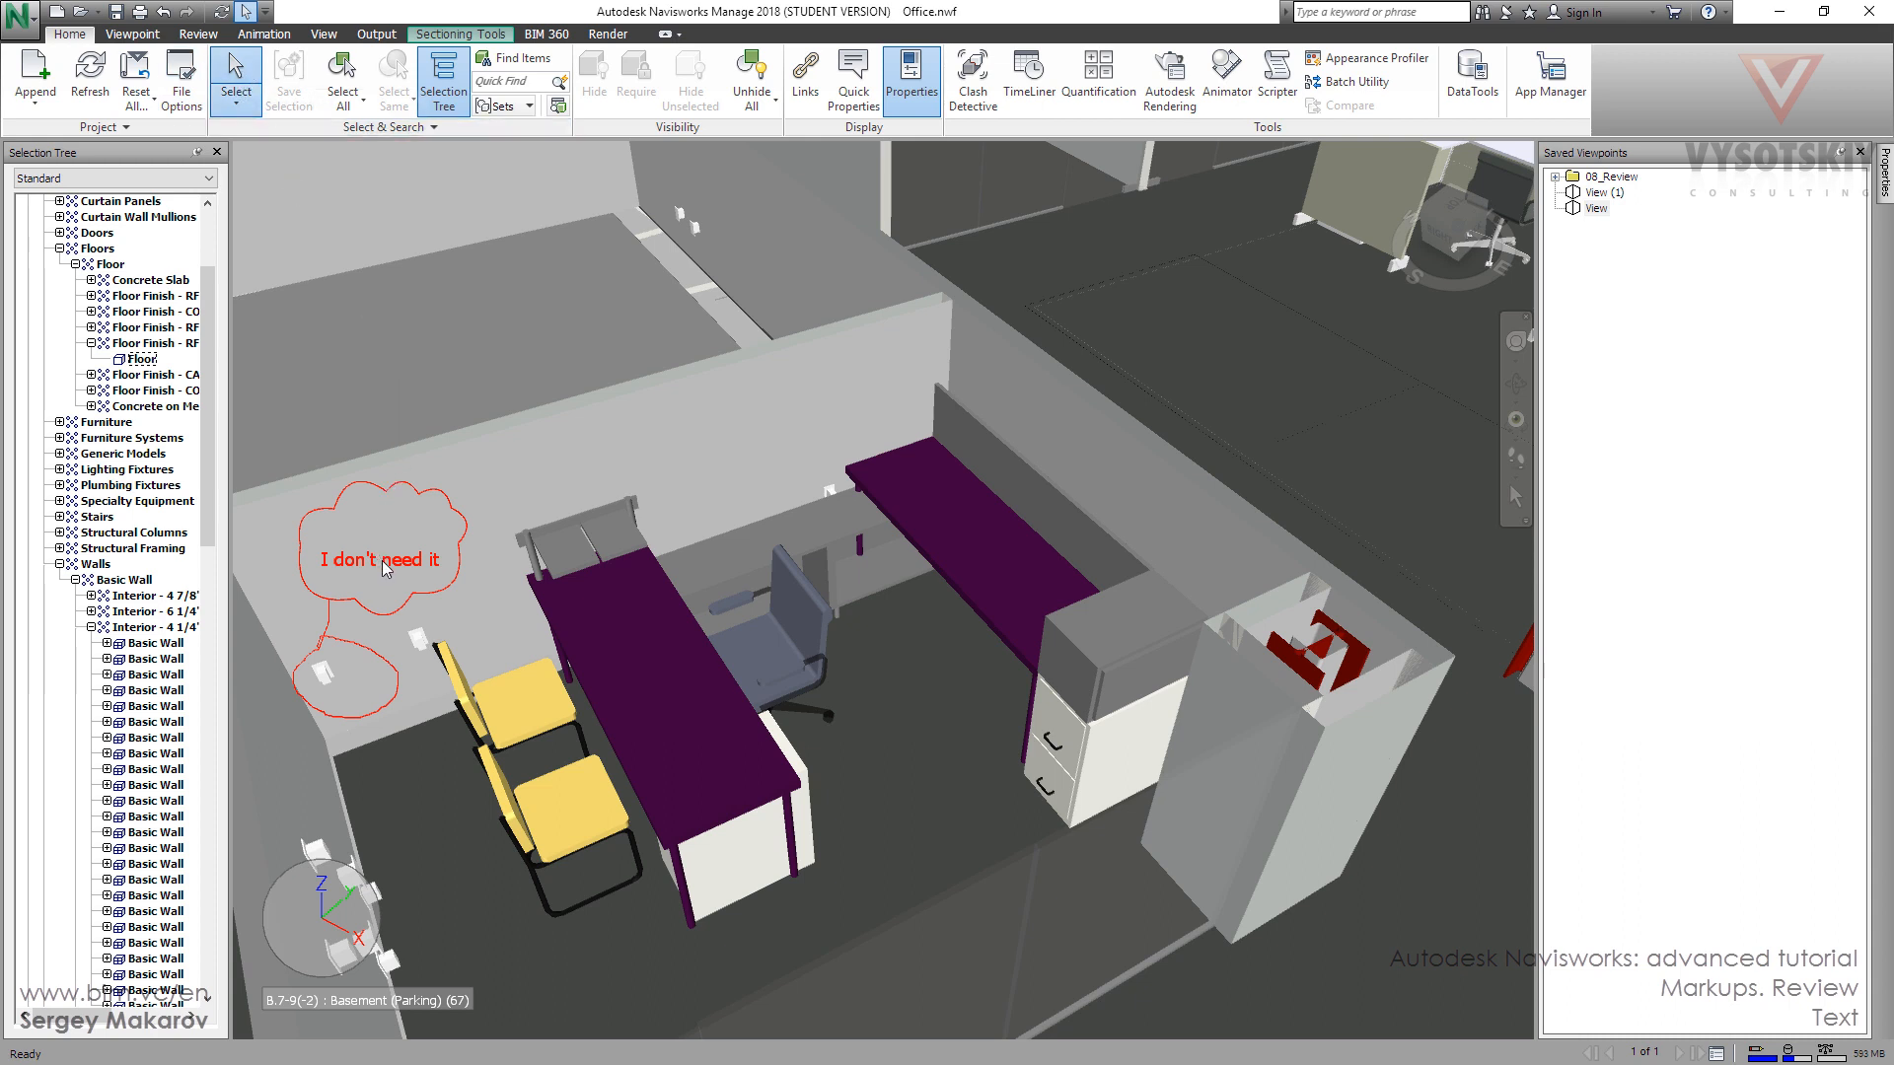
mouse_move(397, 569)
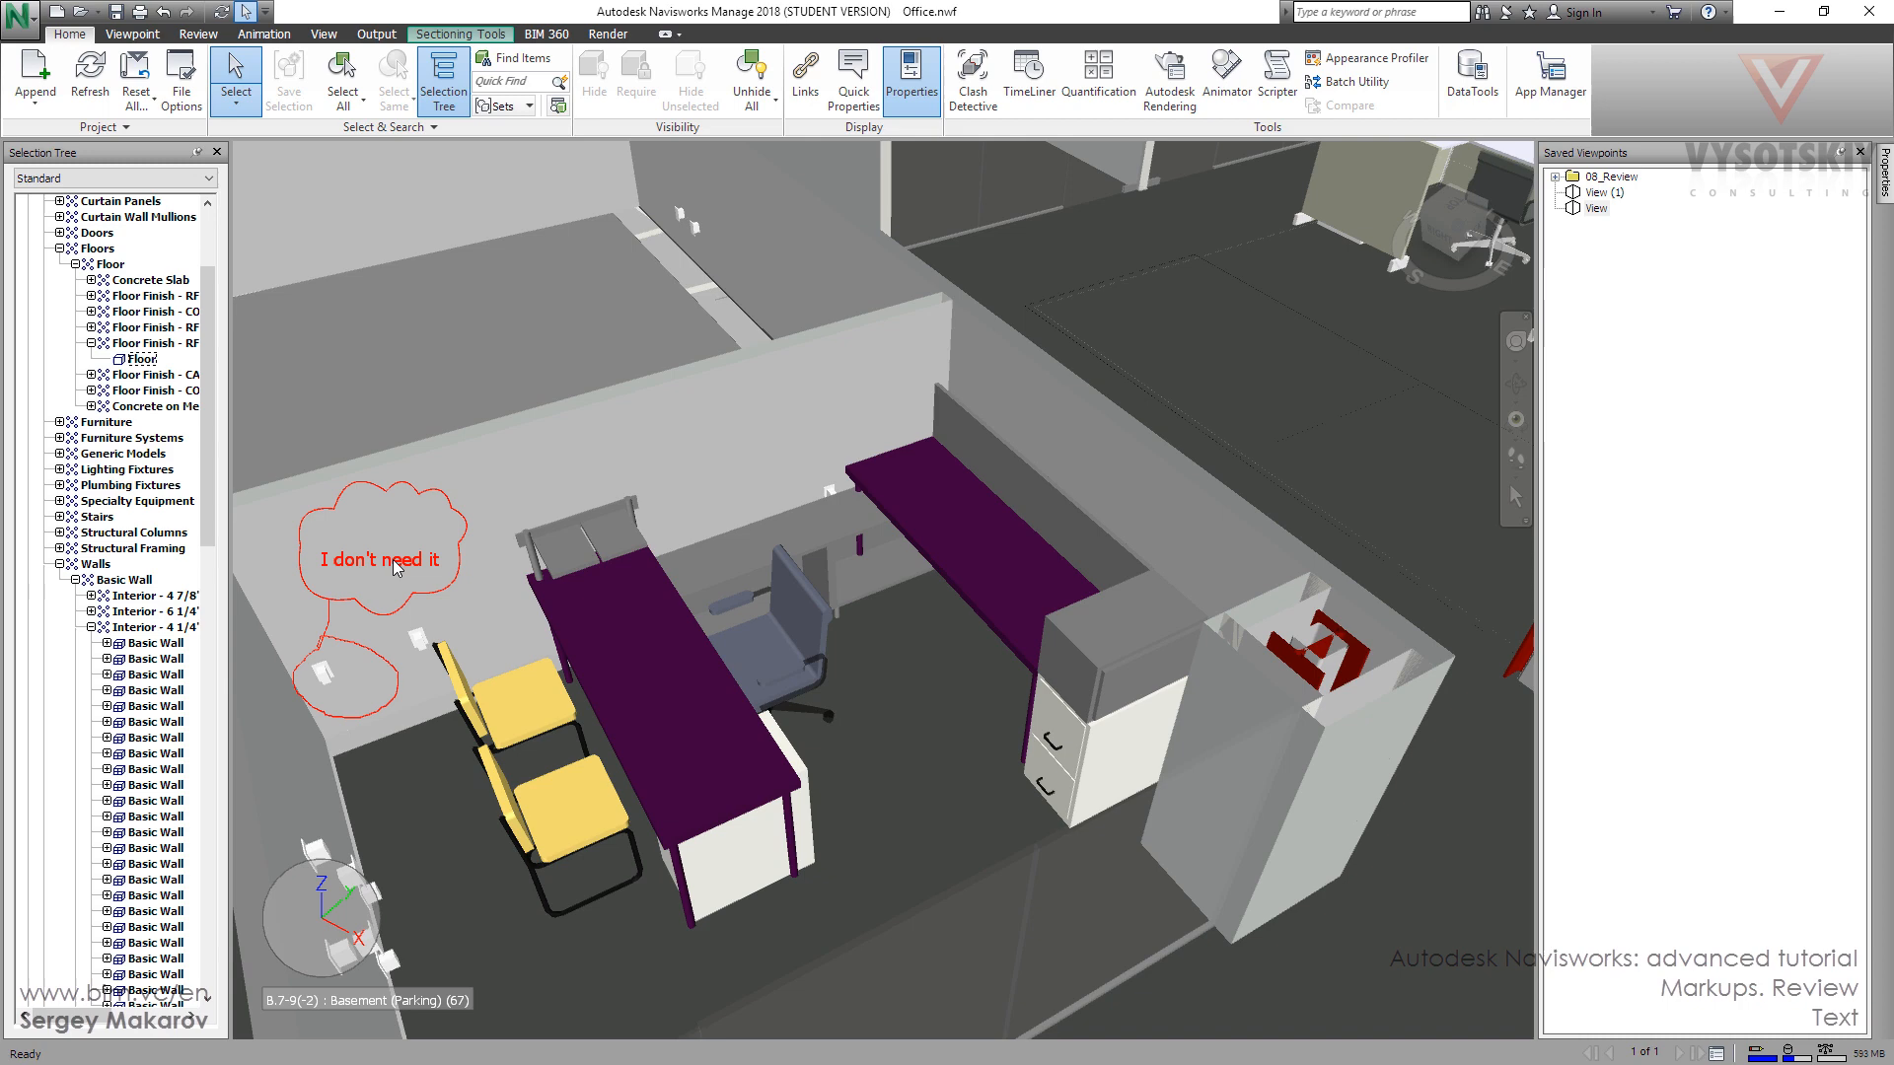
Step: Move the "I don't need it" note from the cloud to above the desk
right_click(393, 564)
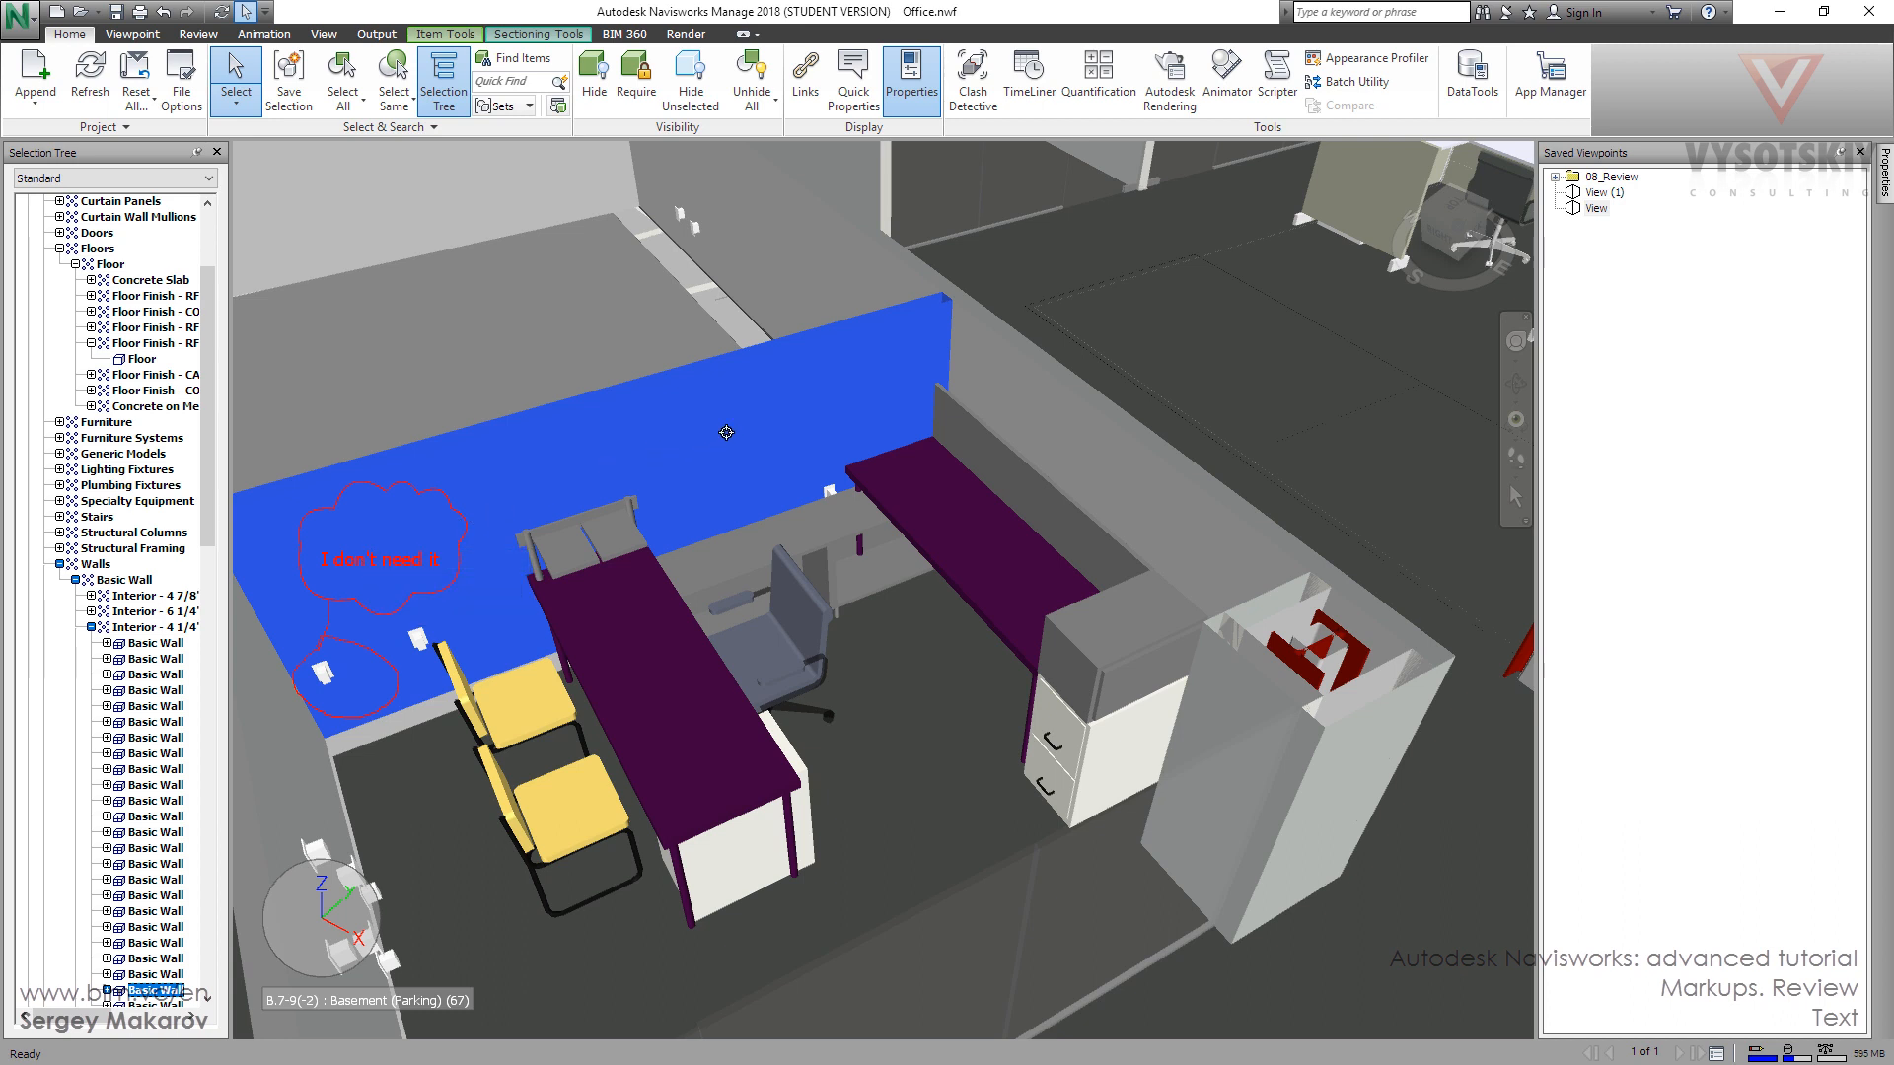
mouse_move(806, 404)
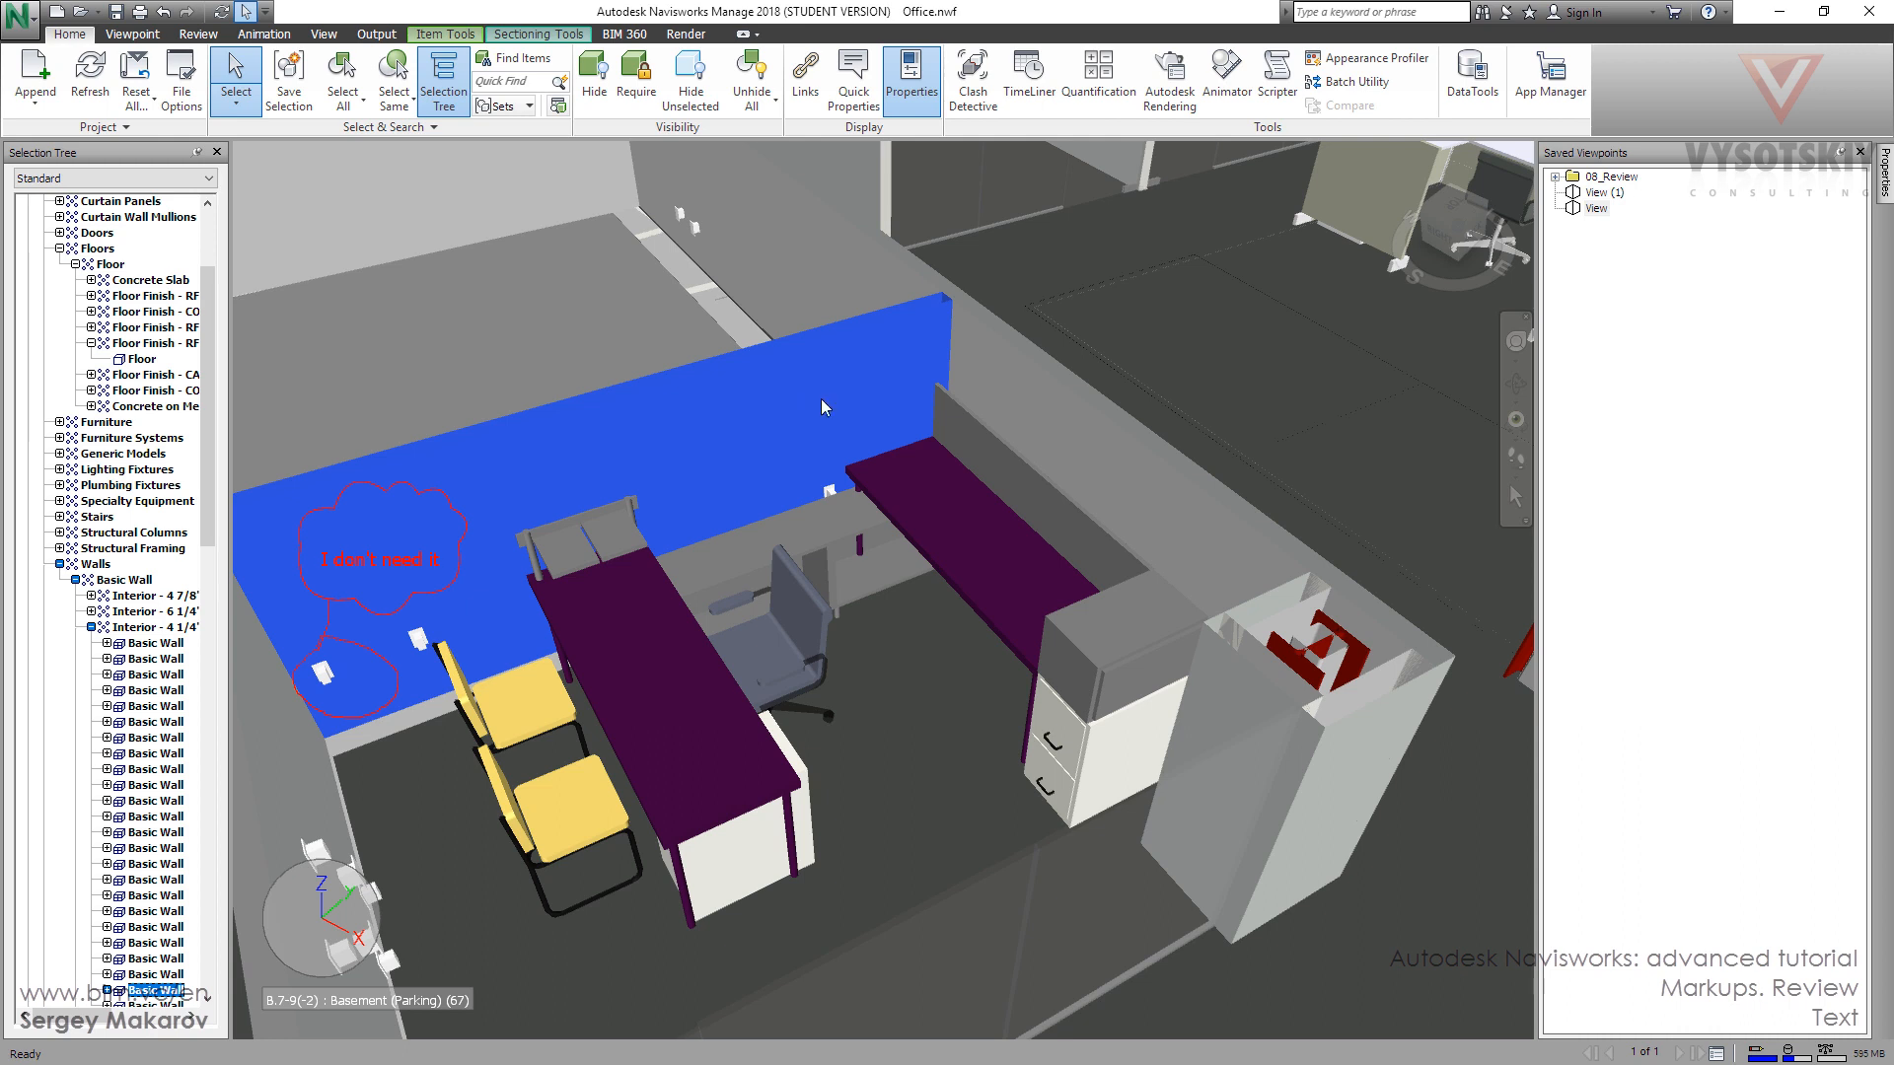
right_click(840, 410)
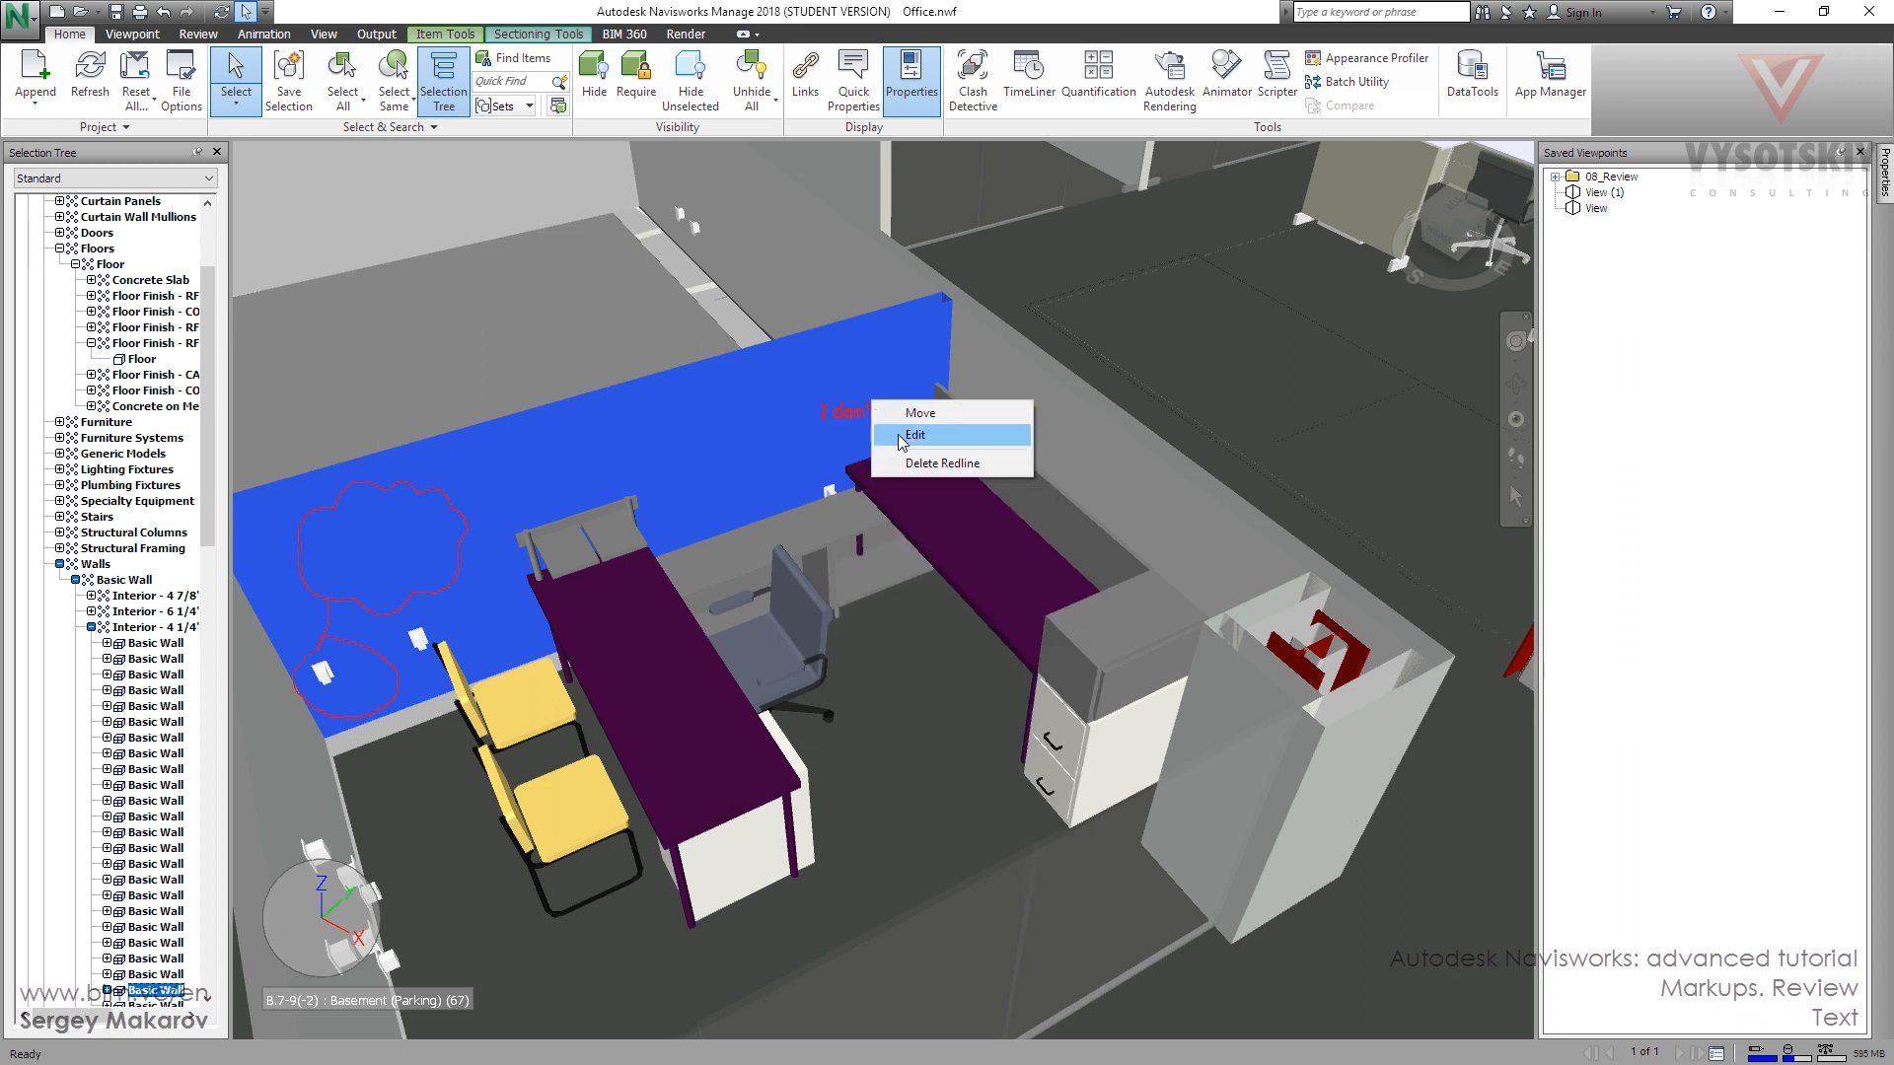
Step: Edit the note text to read "I don't need it anymore"
left_click(915, 435)
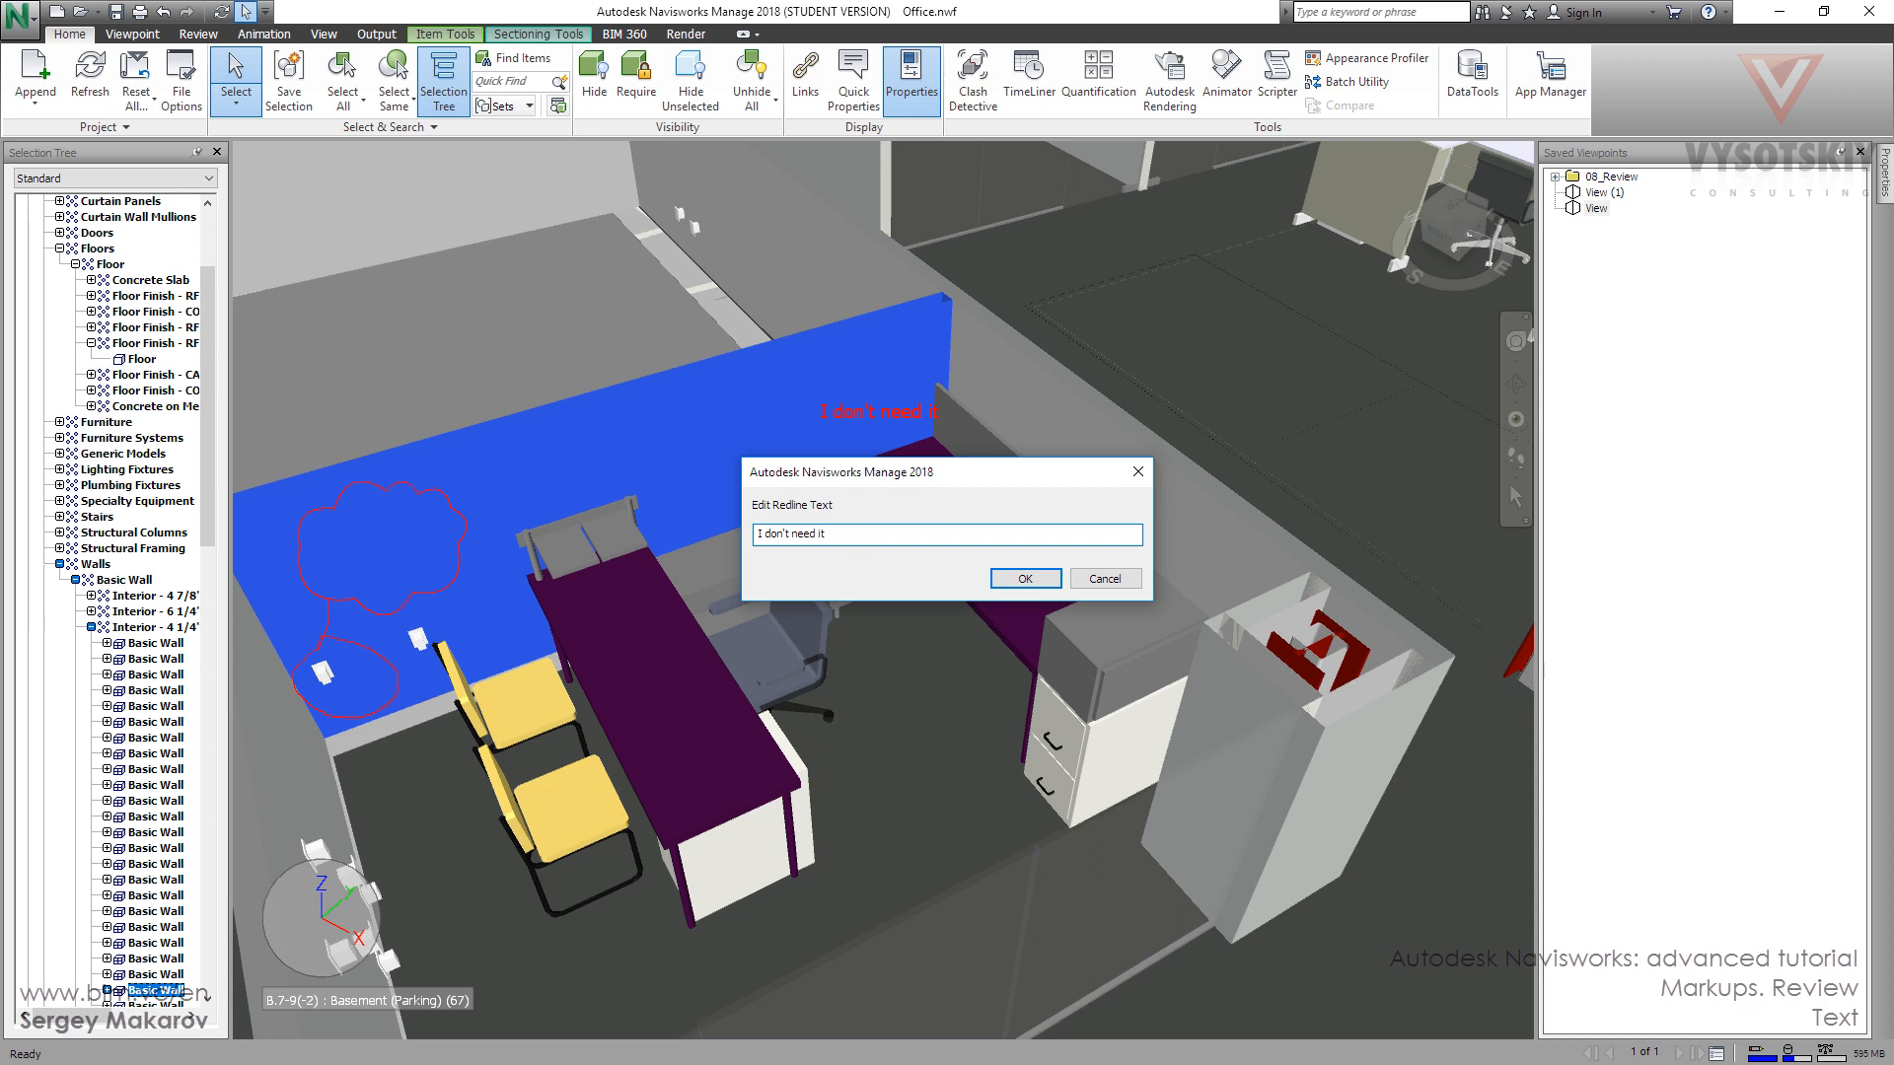
type("anymore")
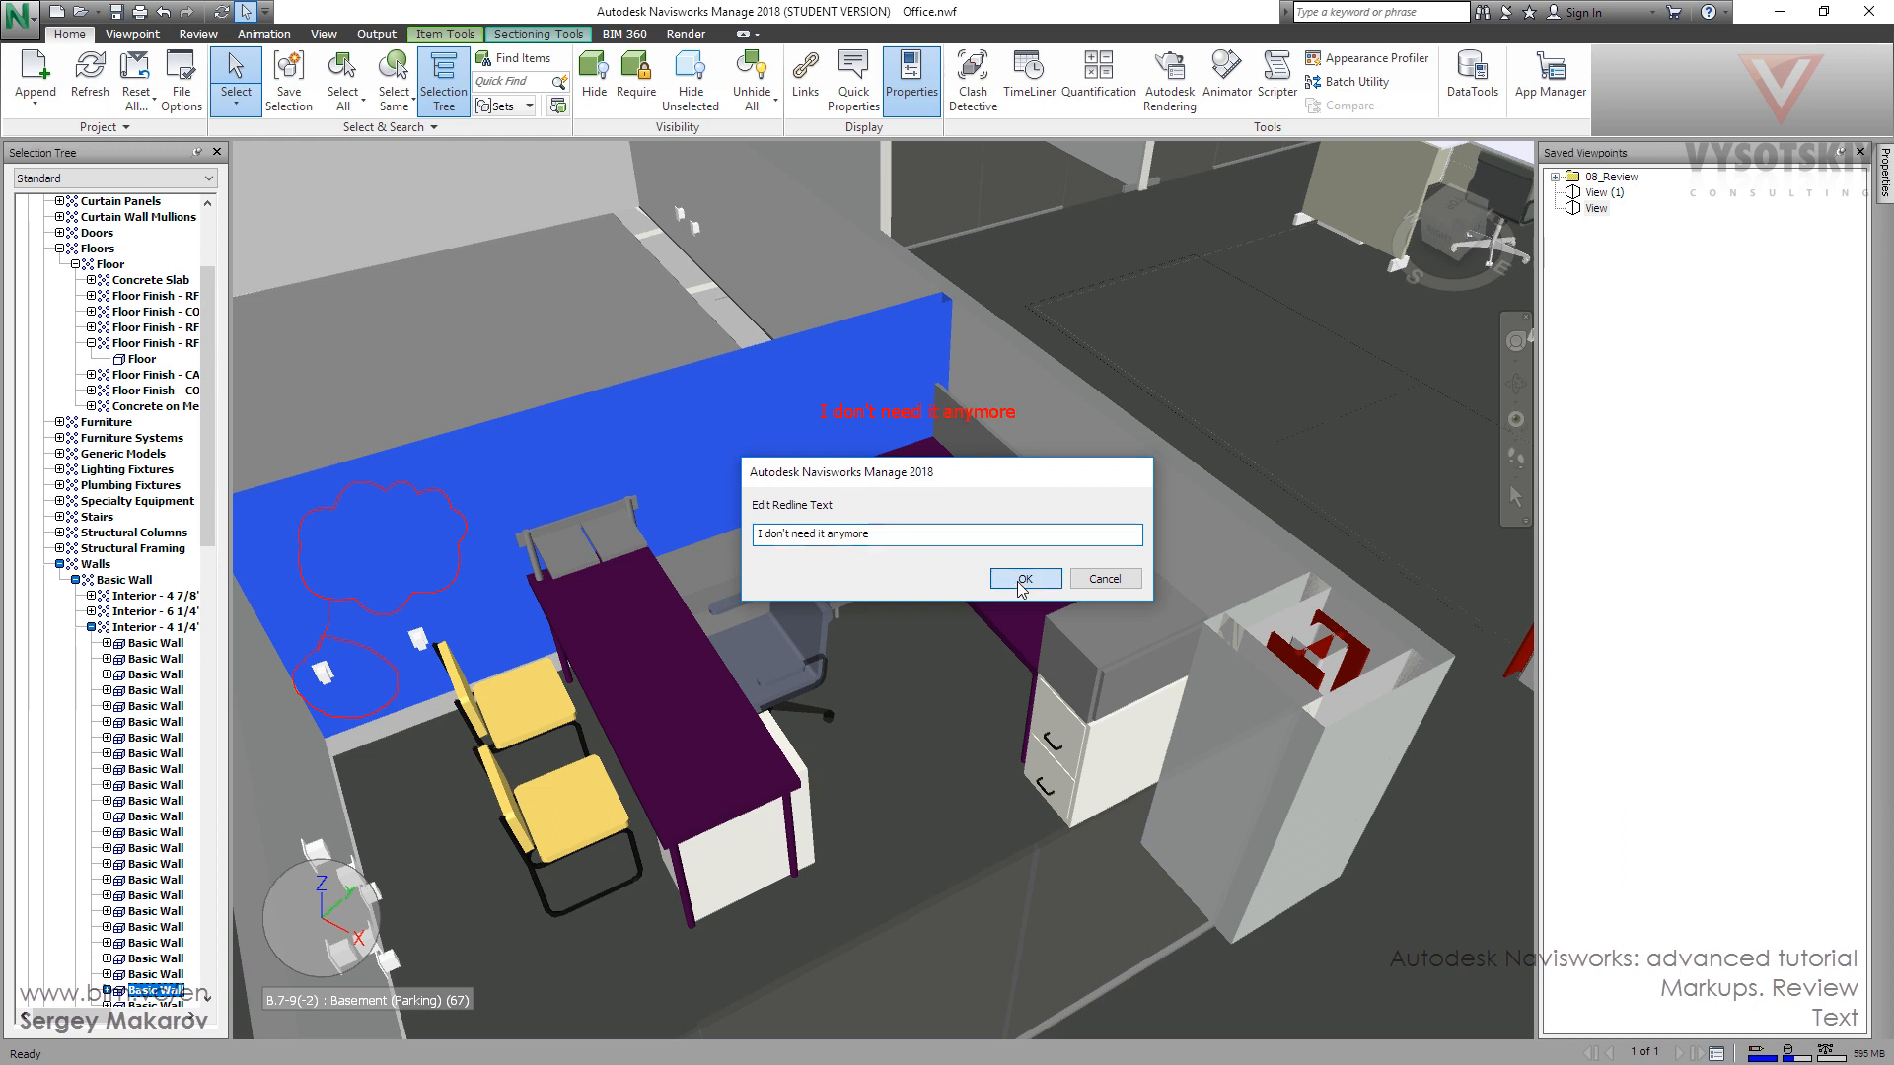
left_click(1023, 579)
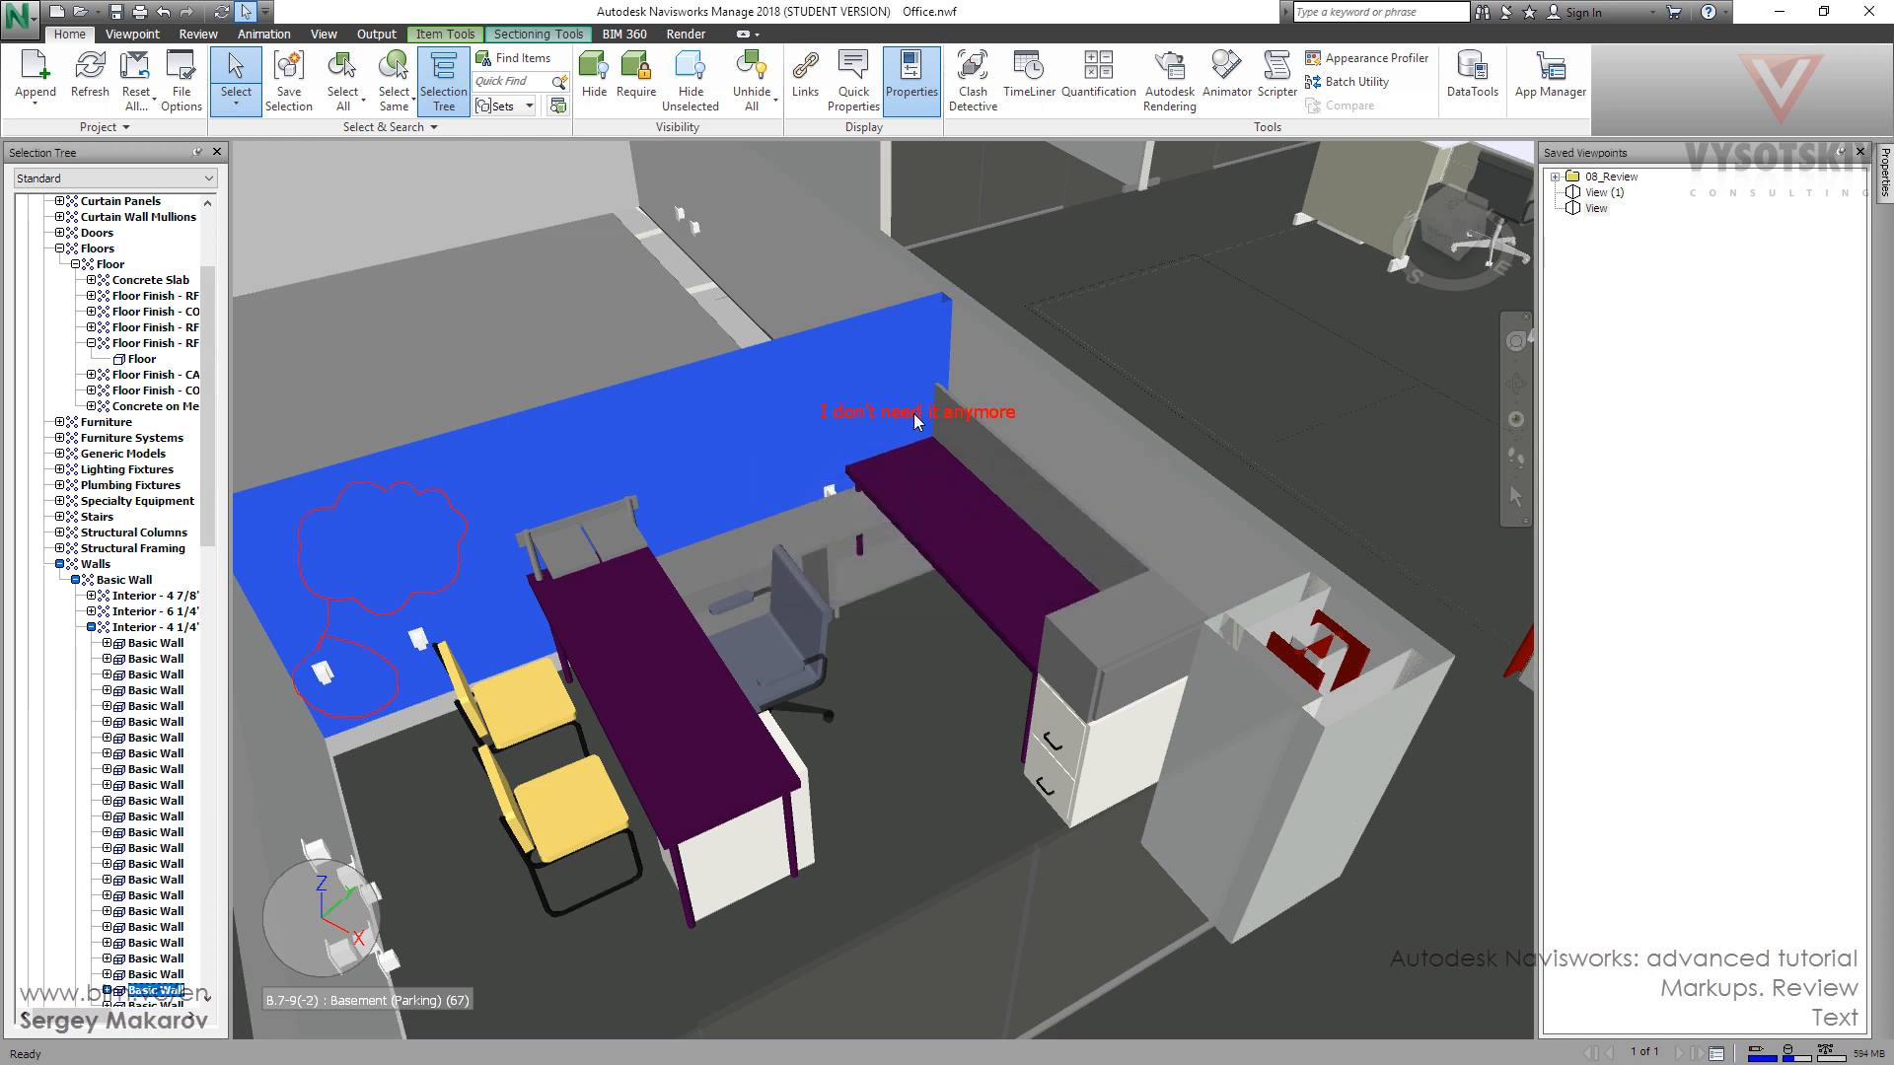
right_click(900, 414)
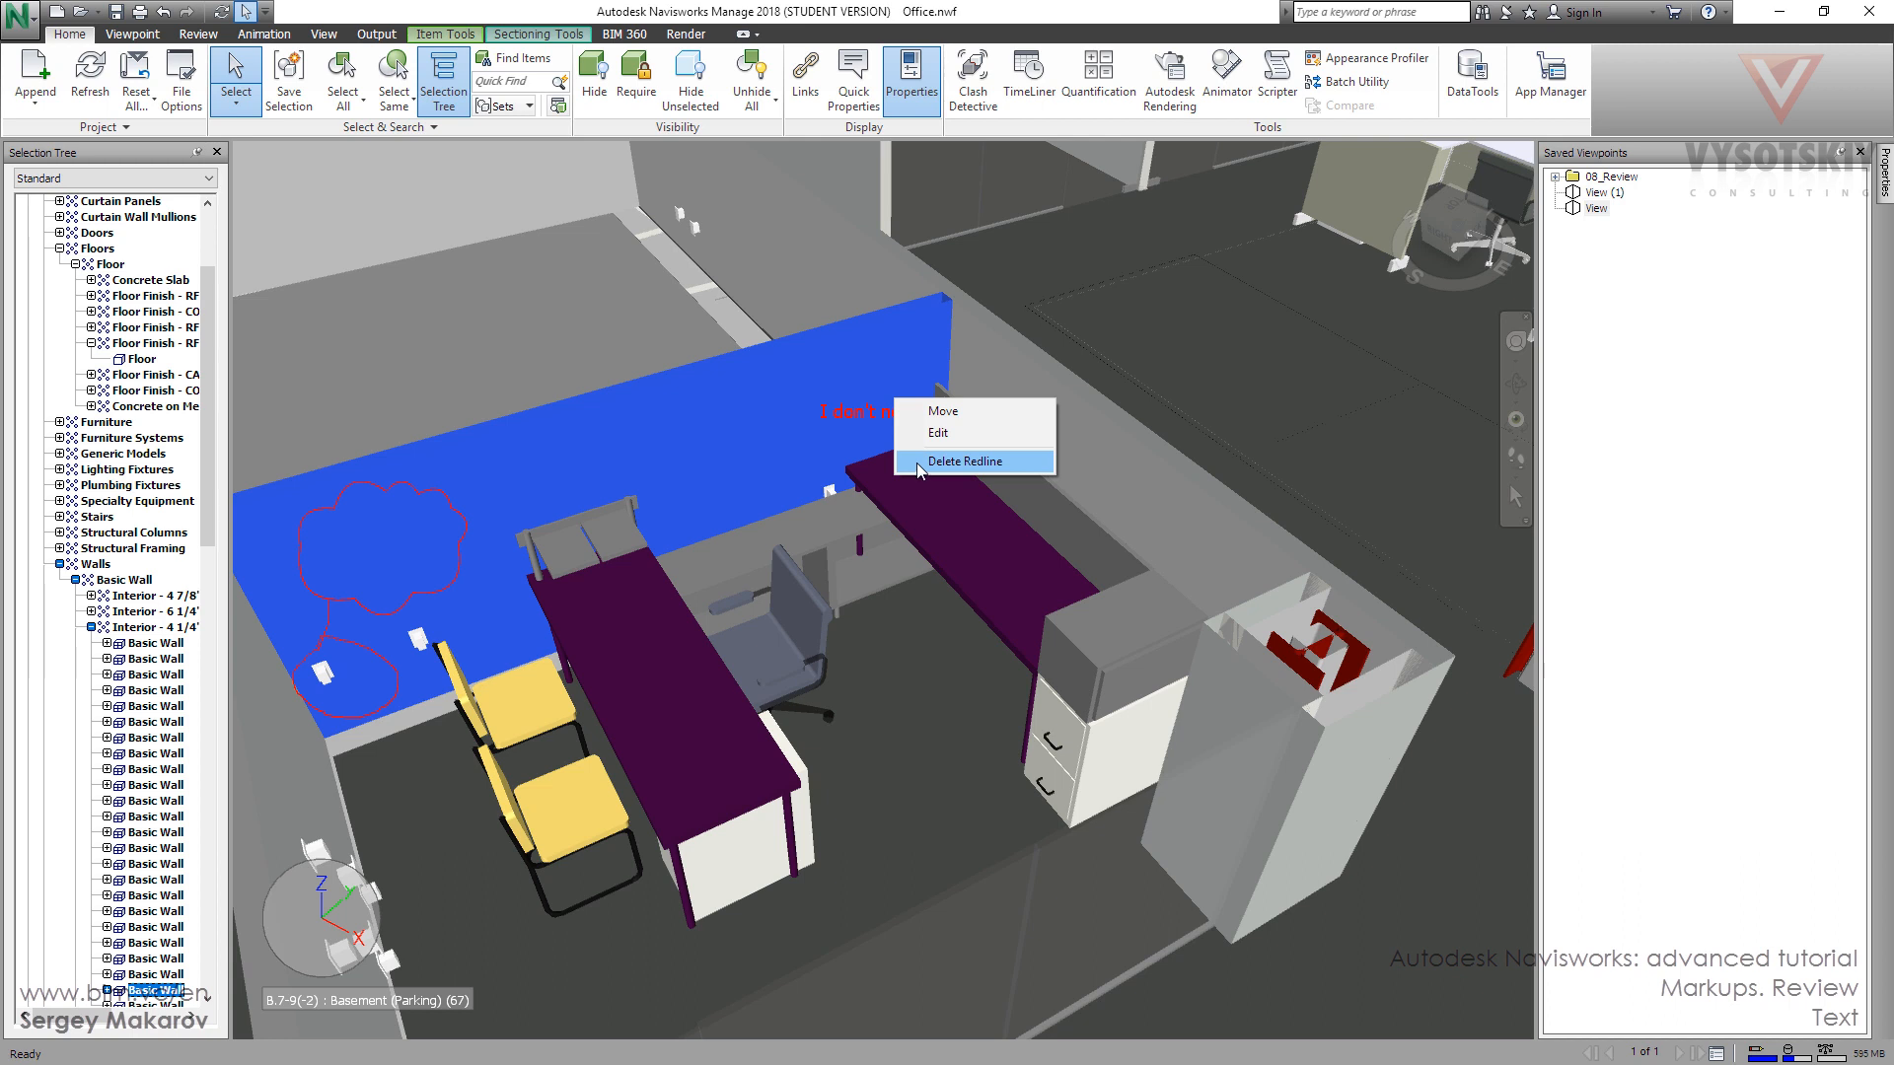
mouse_move(860, 417)
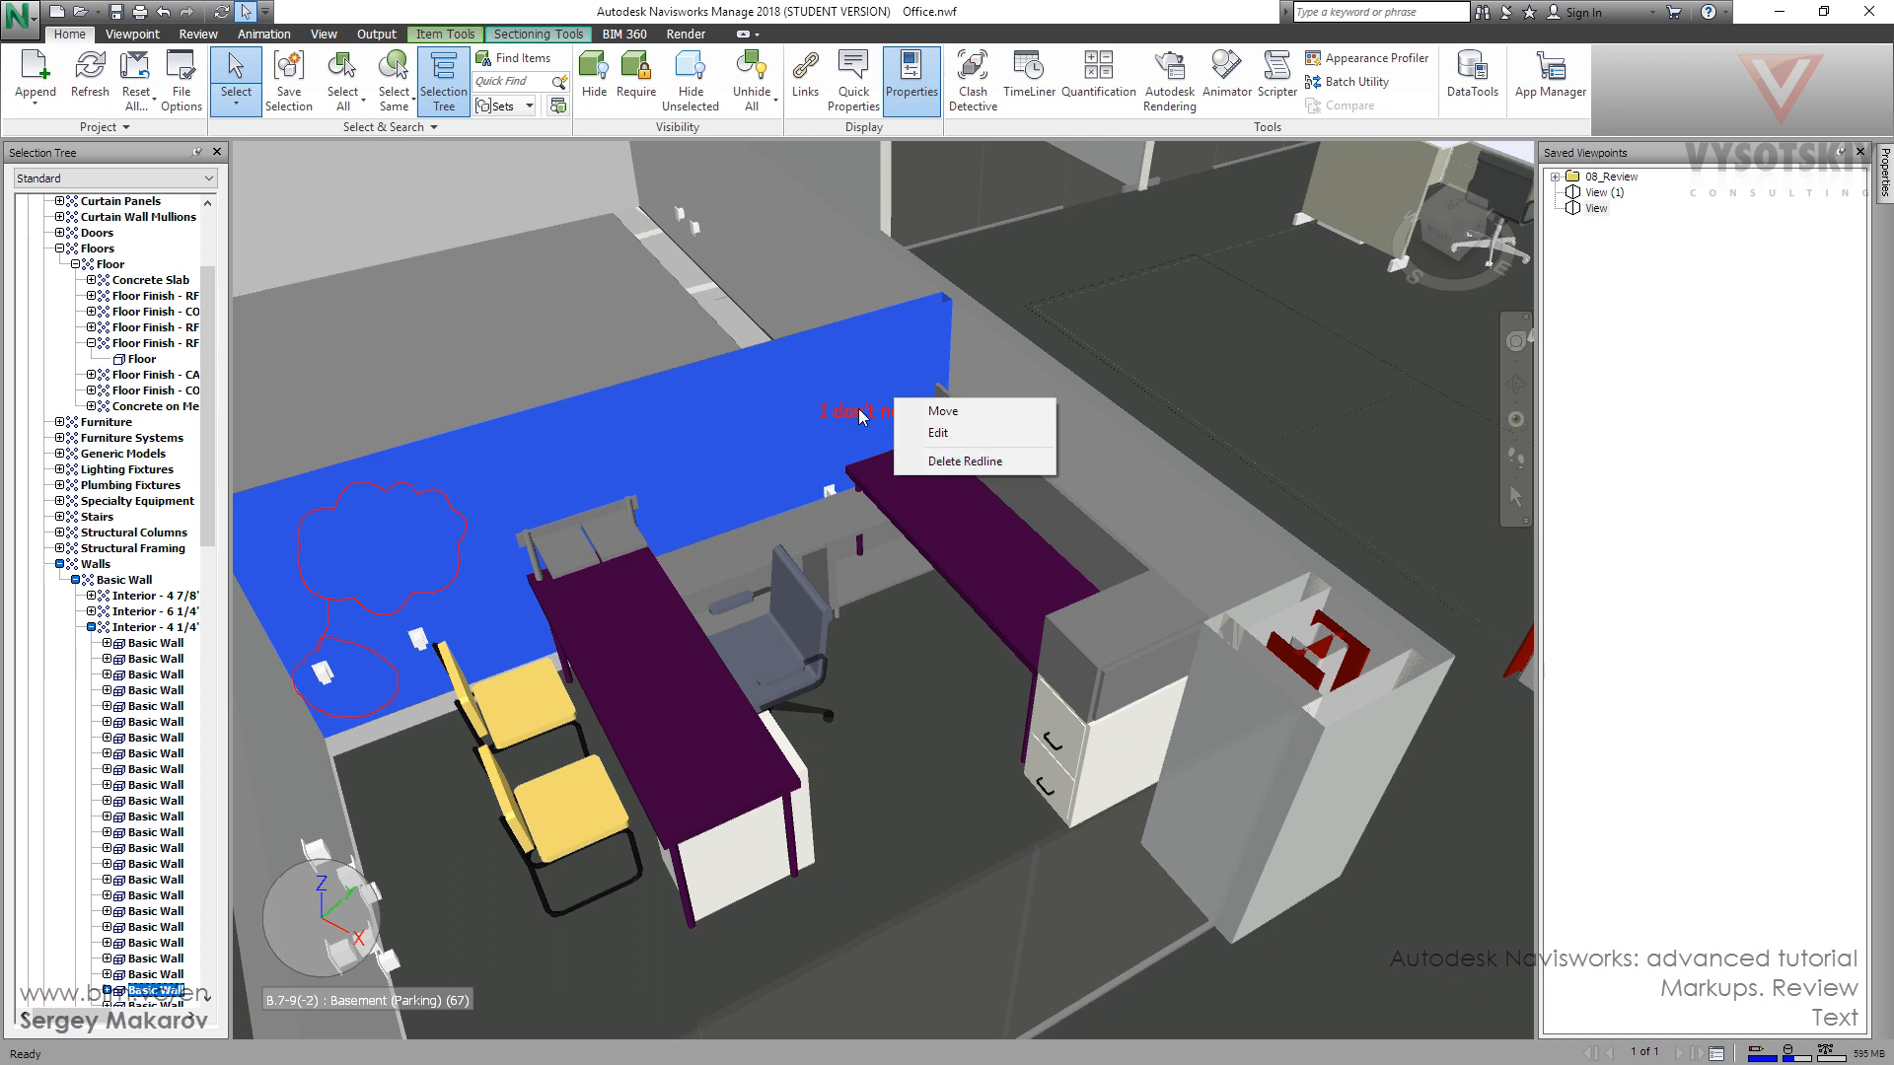
mouse_move(968, 461)
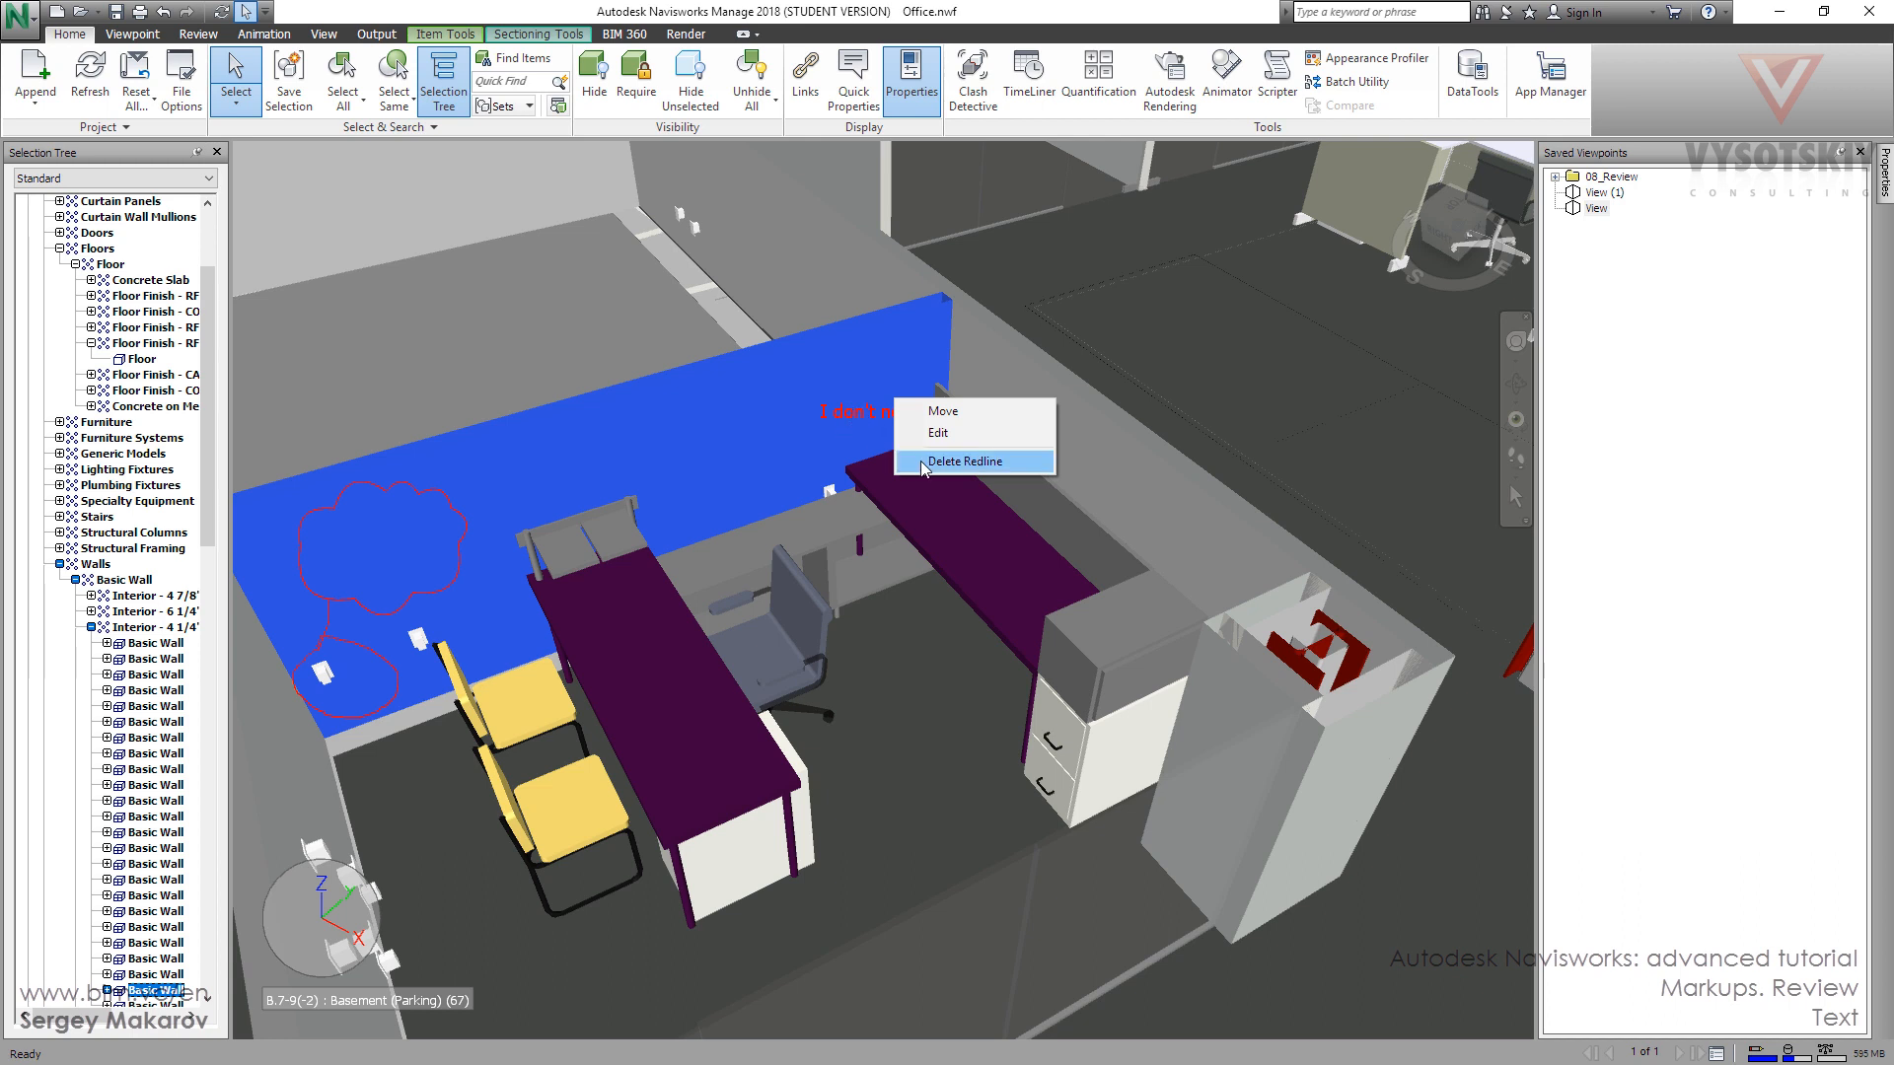
Step: Delete the "I don't need it anymore" redline text, then return to the Review tab
left_click(970, 462)
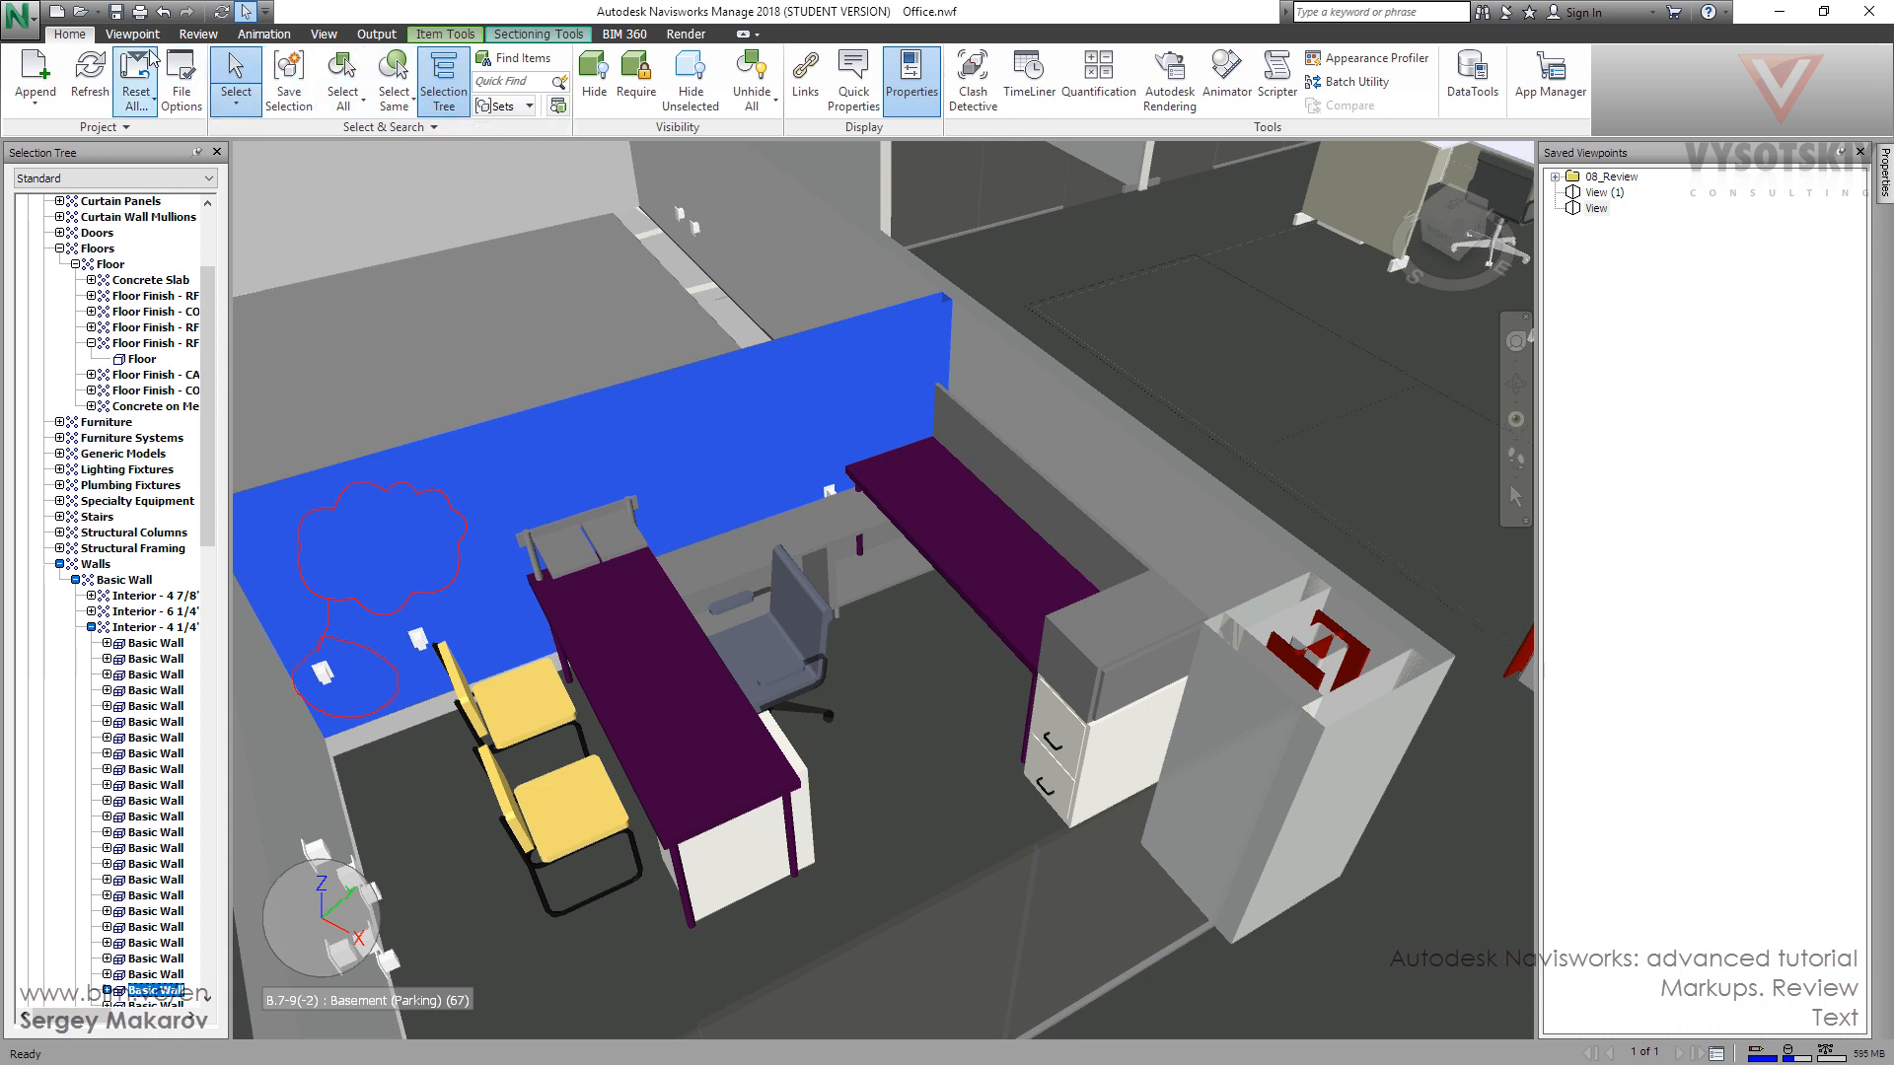
left_click(198, 33)
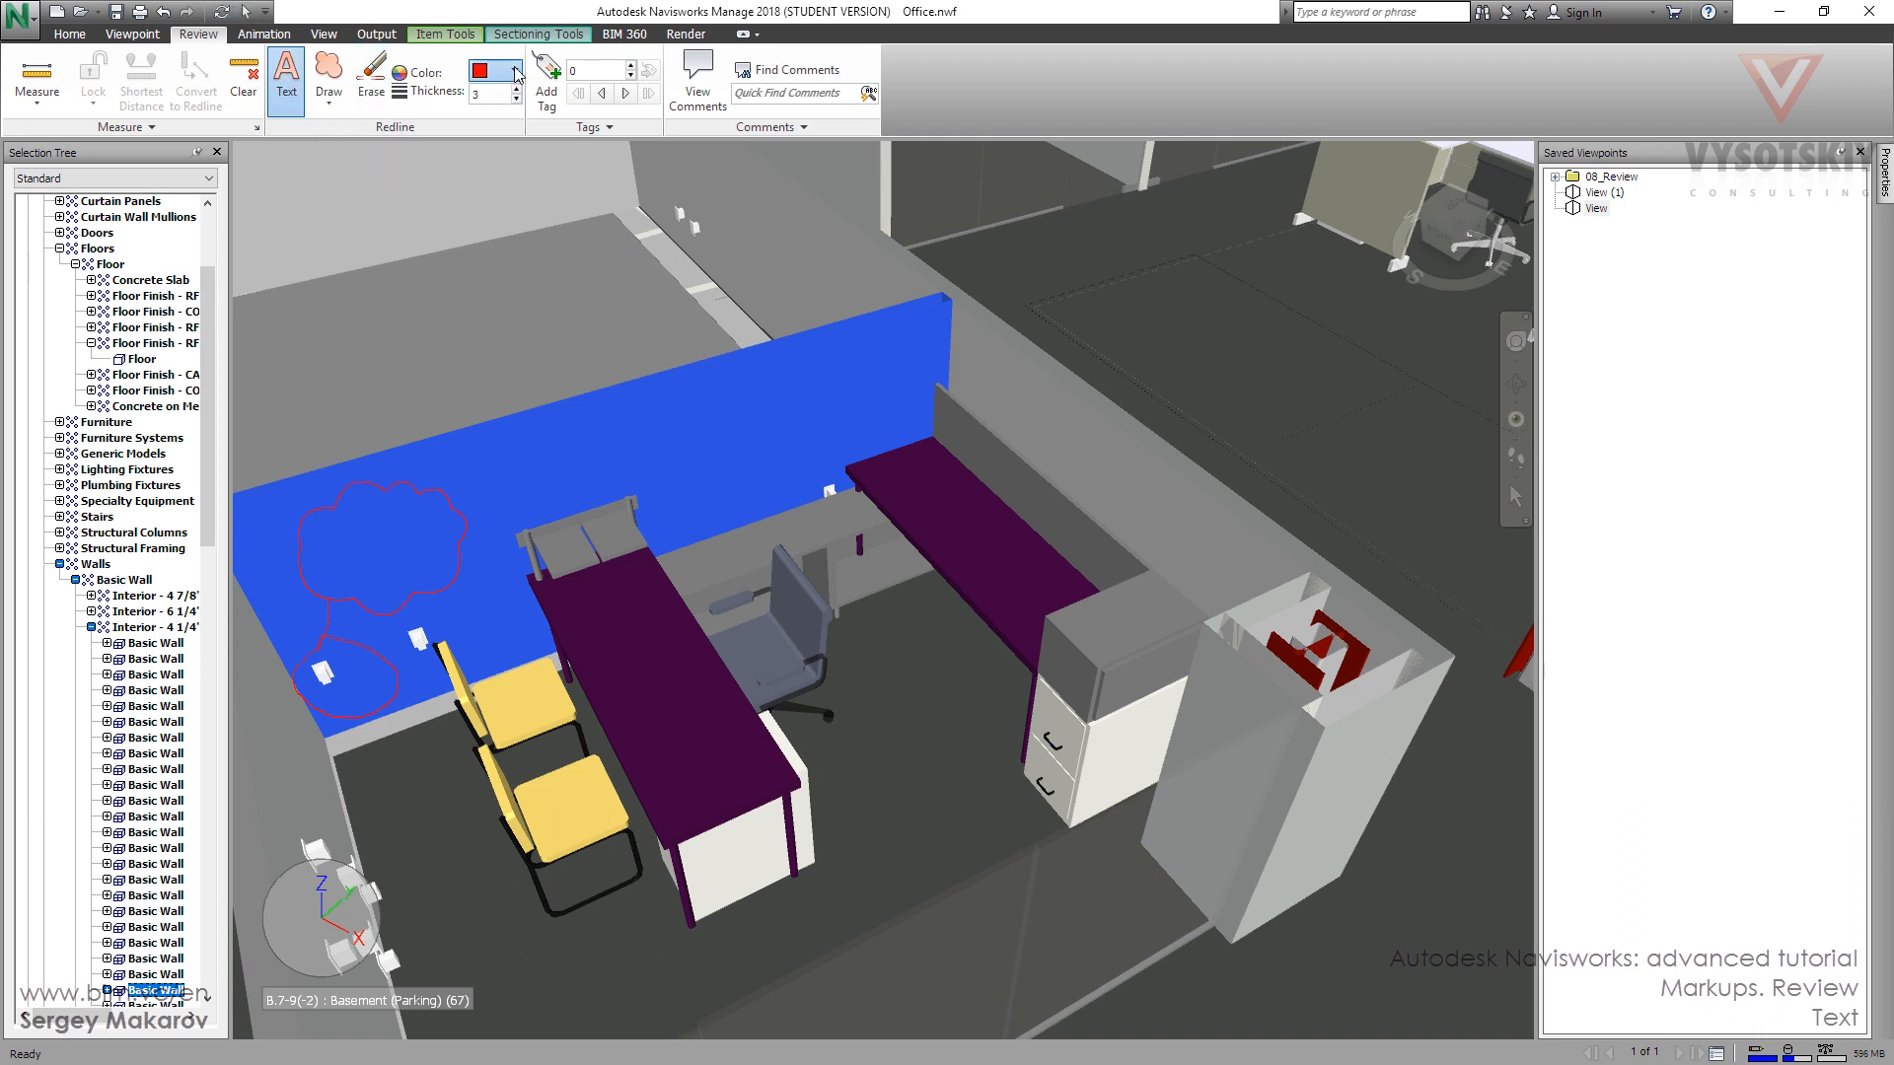
Step: Add yellow redline text "One two" inside the upper cloud on the wall
left_click(483, 70)
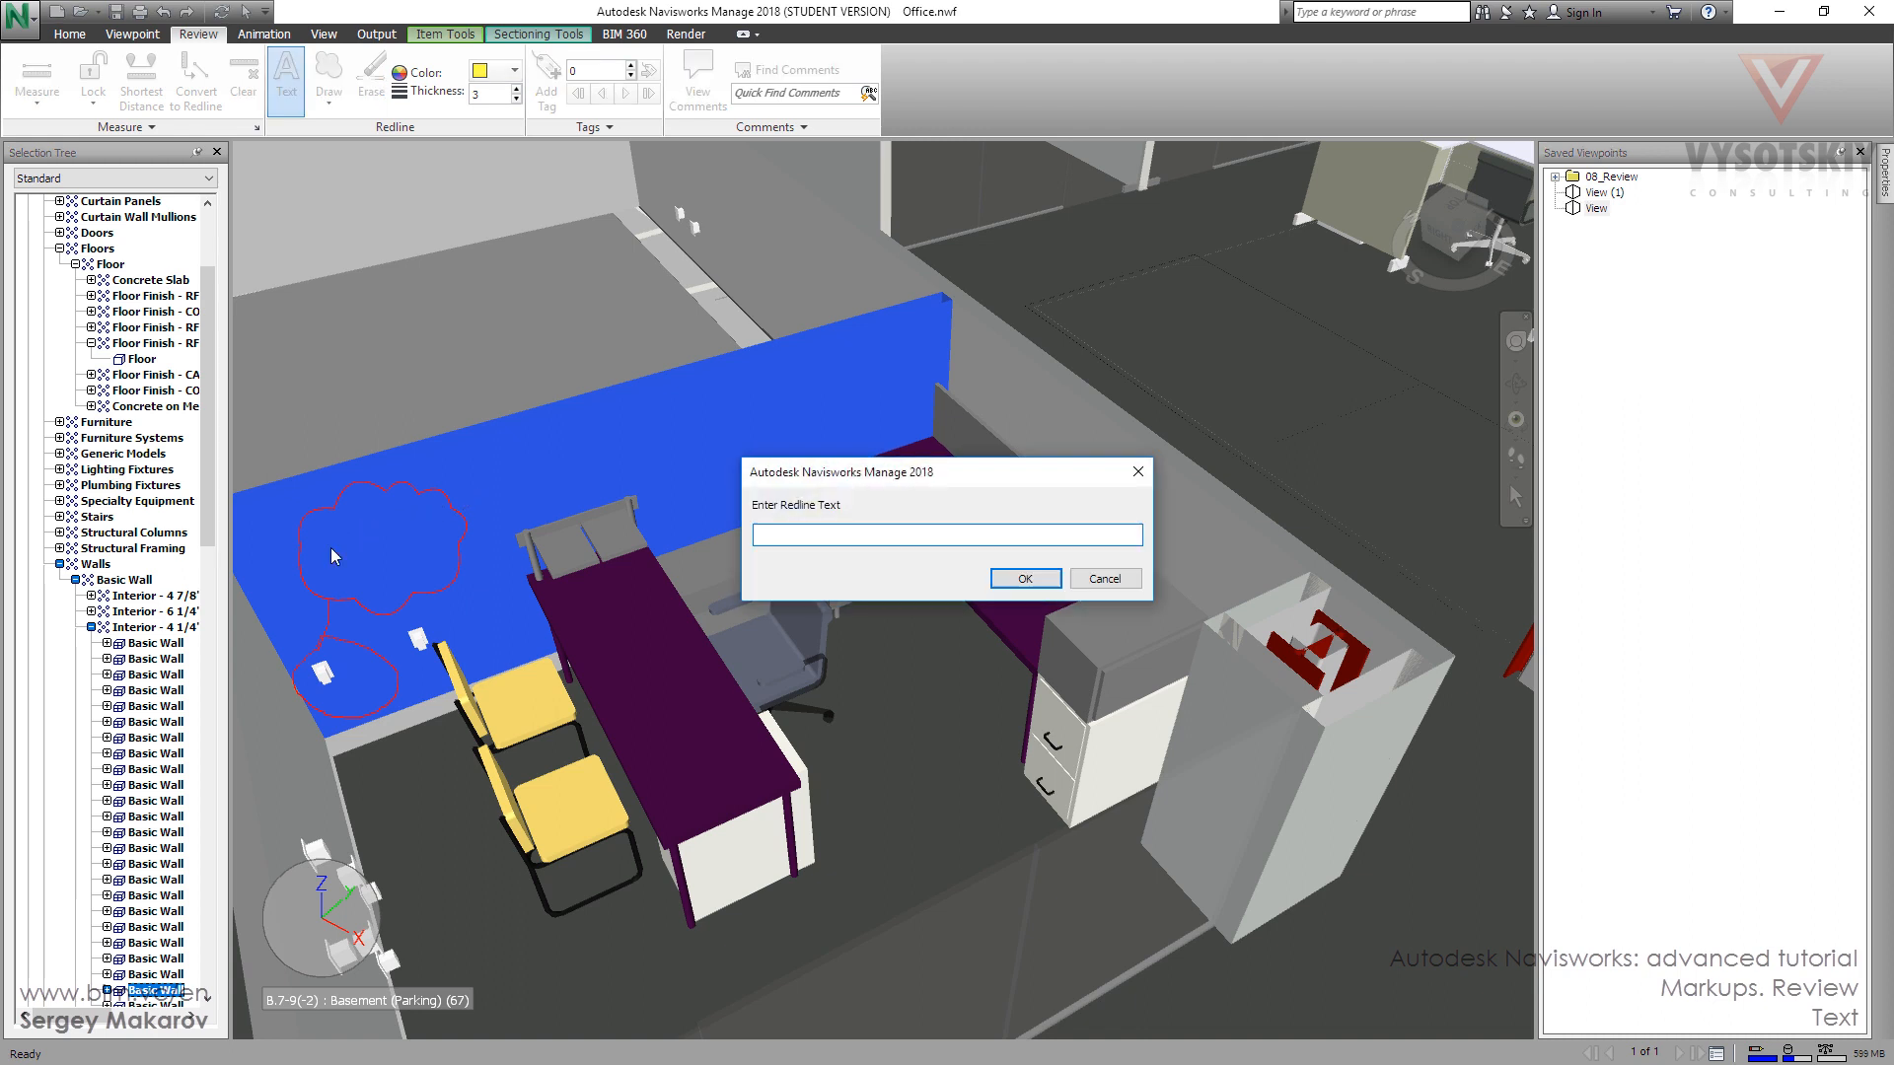
type("One t")
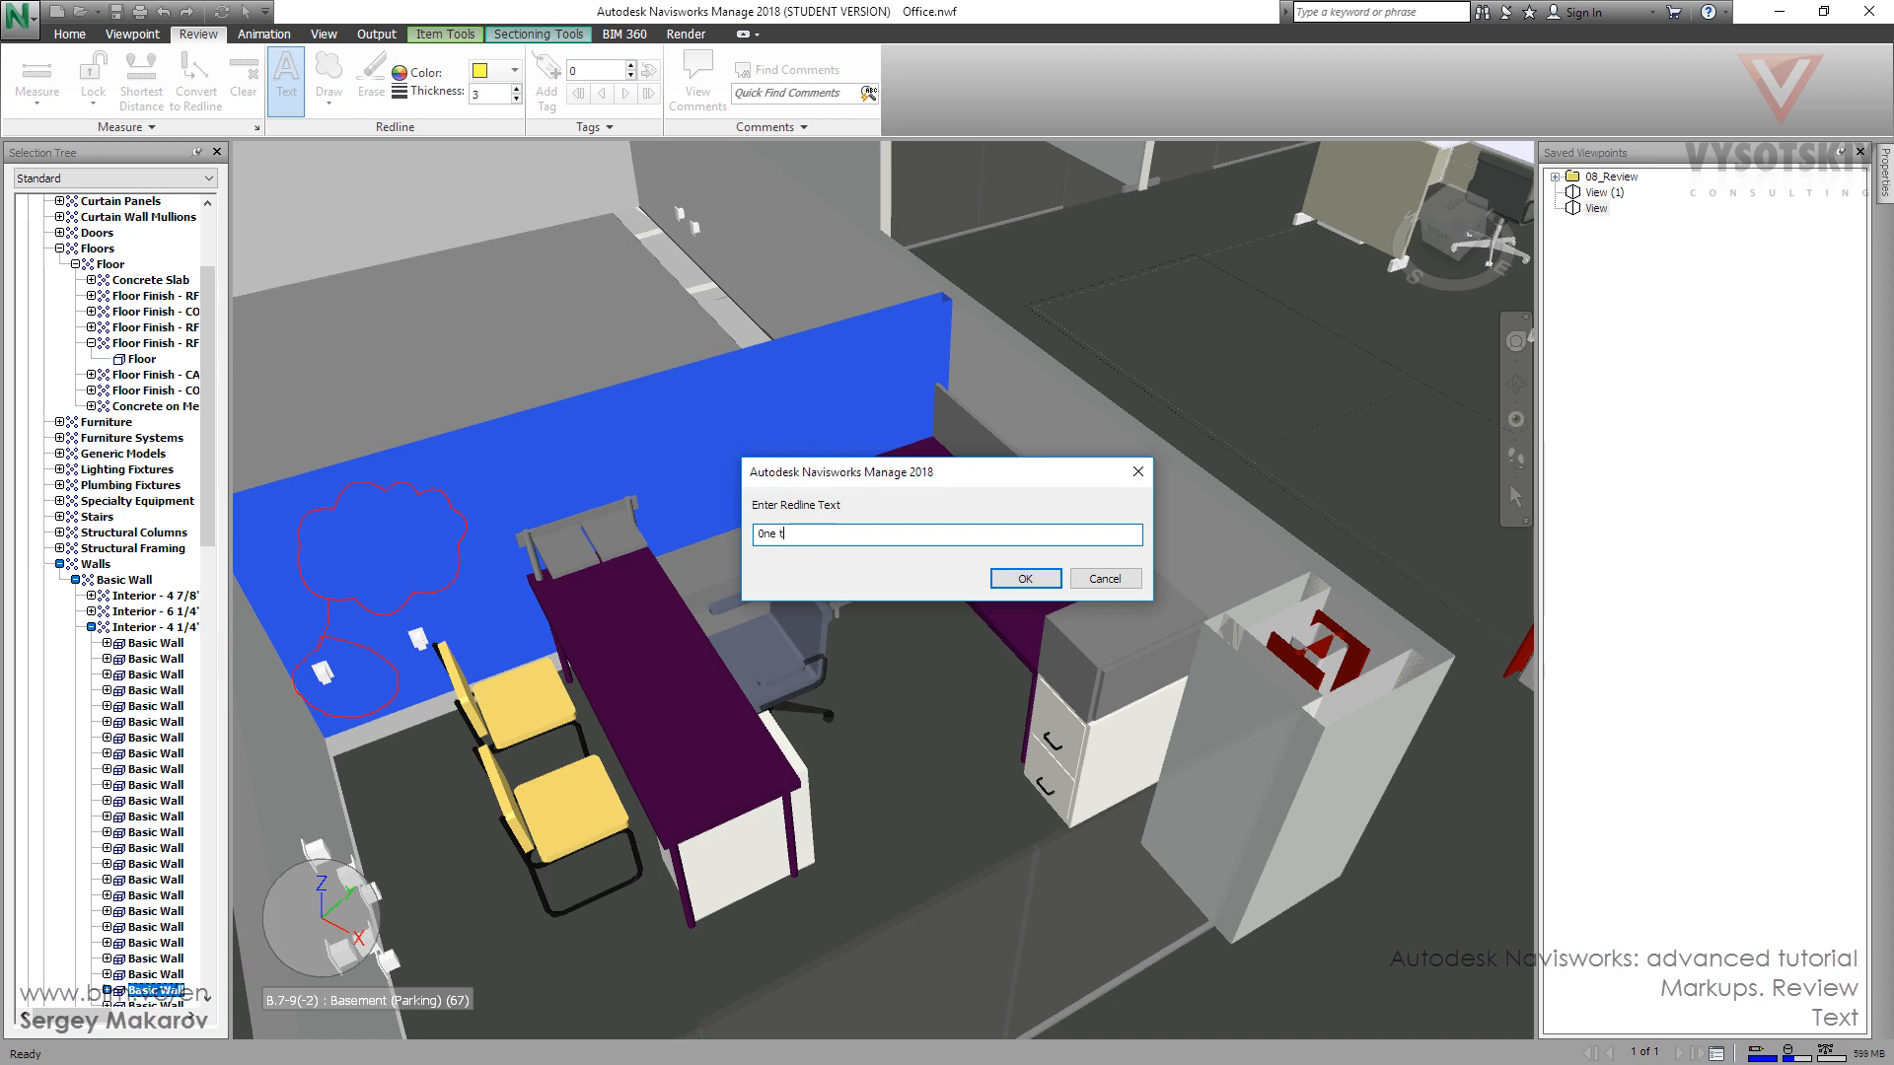
type("wo")
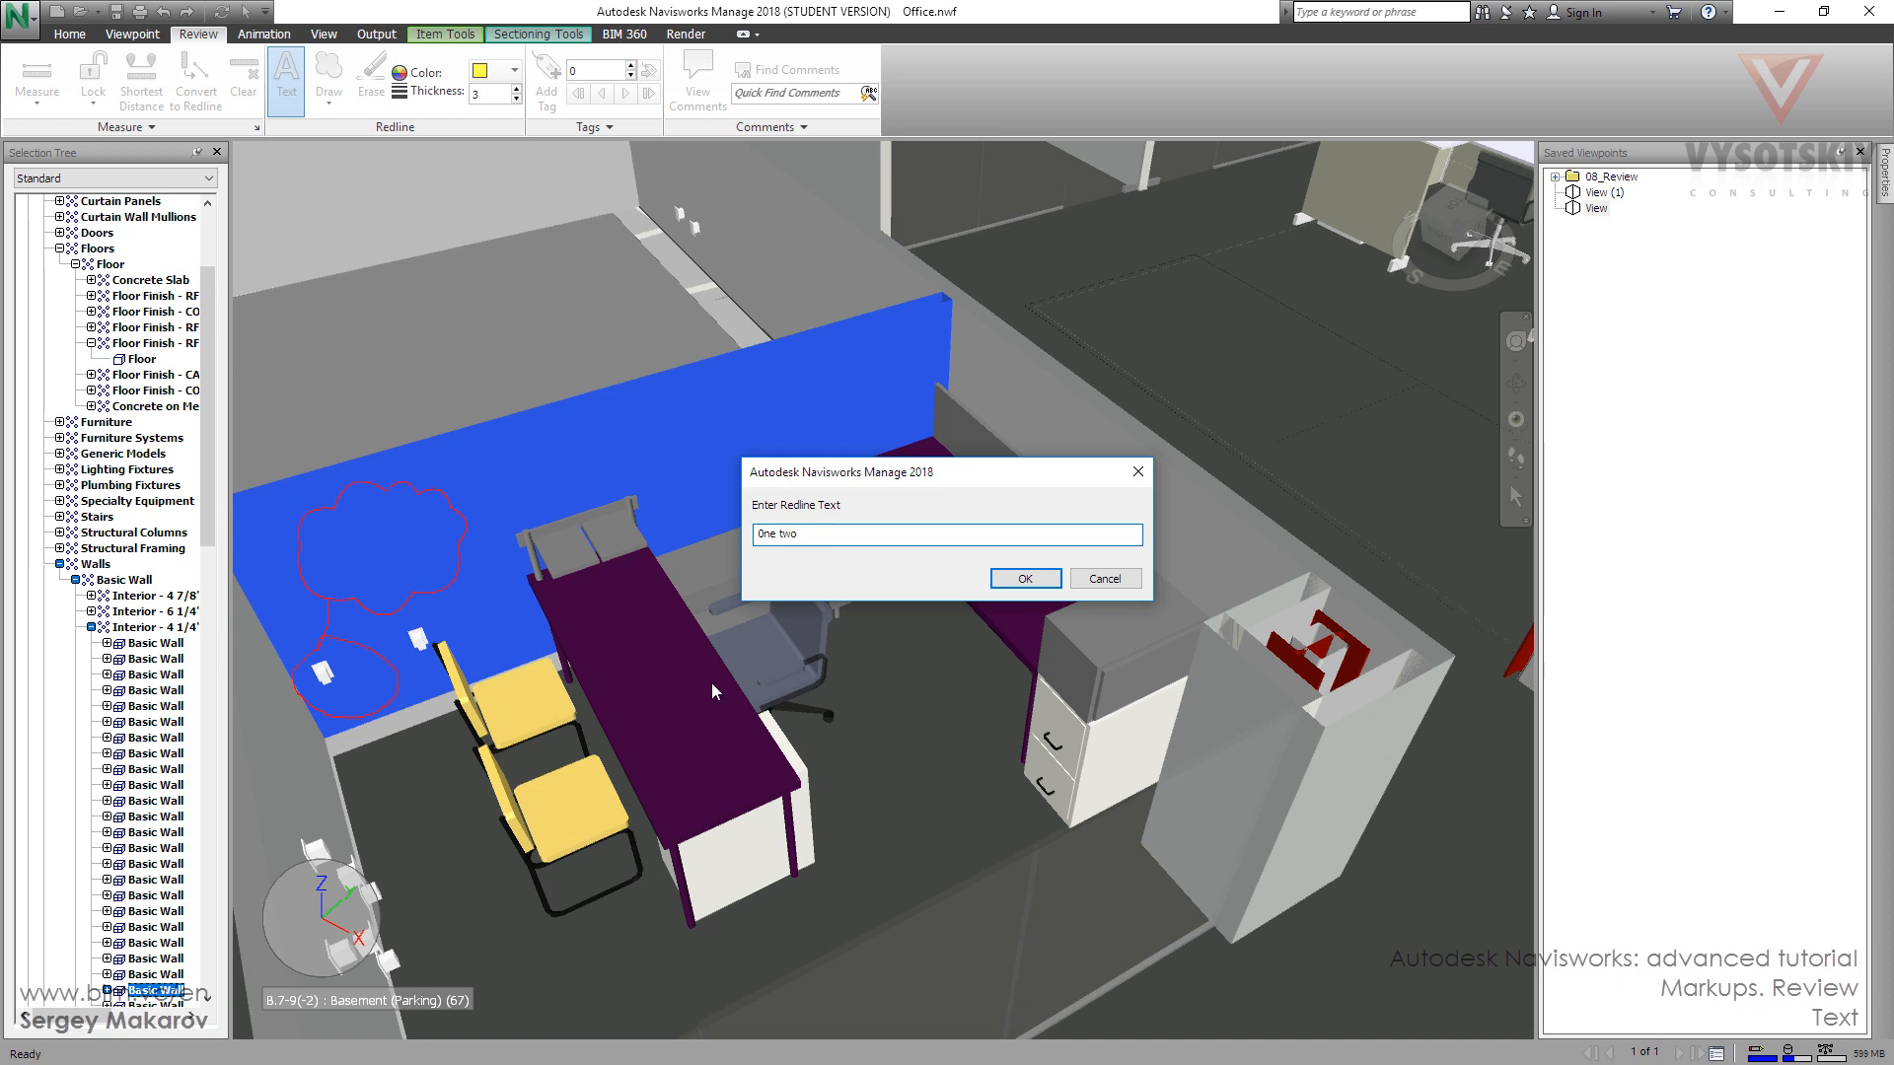
left_click(1024, 577)
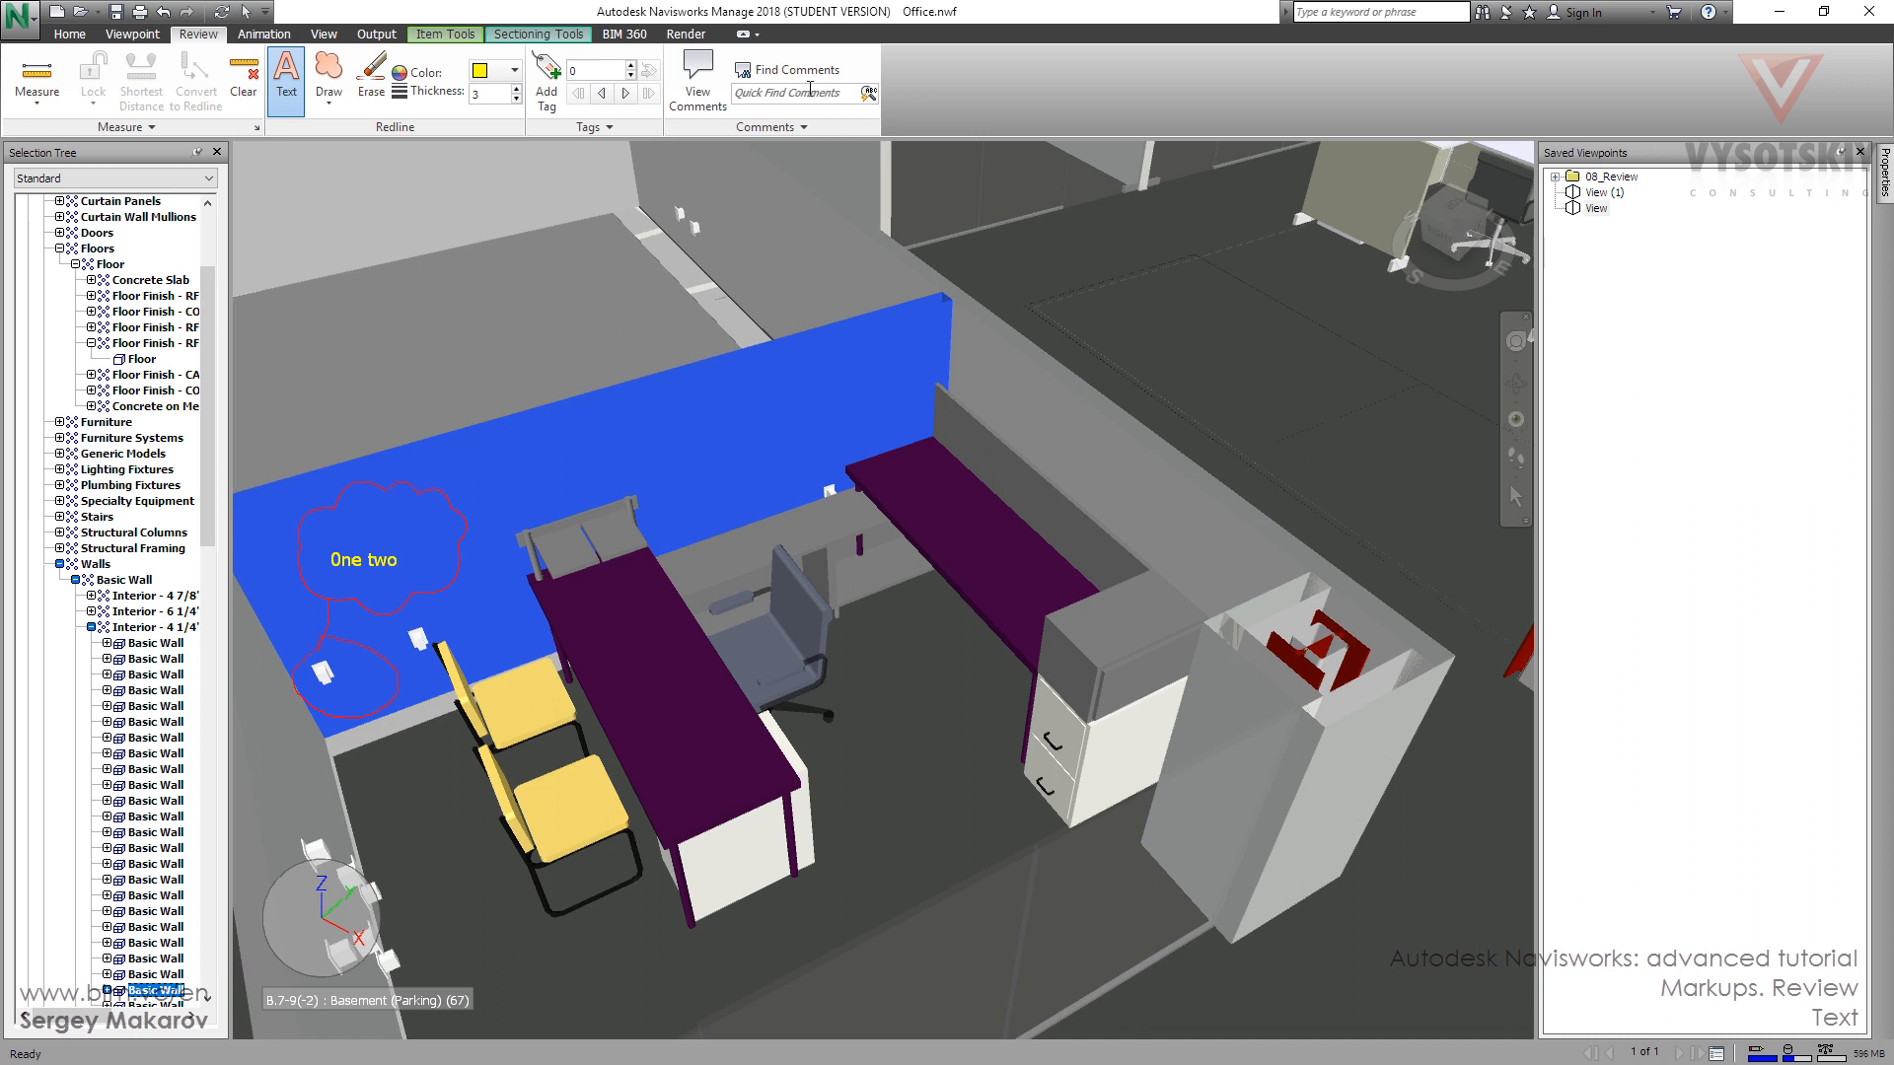
Step: Search comments in Quick Find for "One two", which returns 'No objects found'
left_click(797, 93)
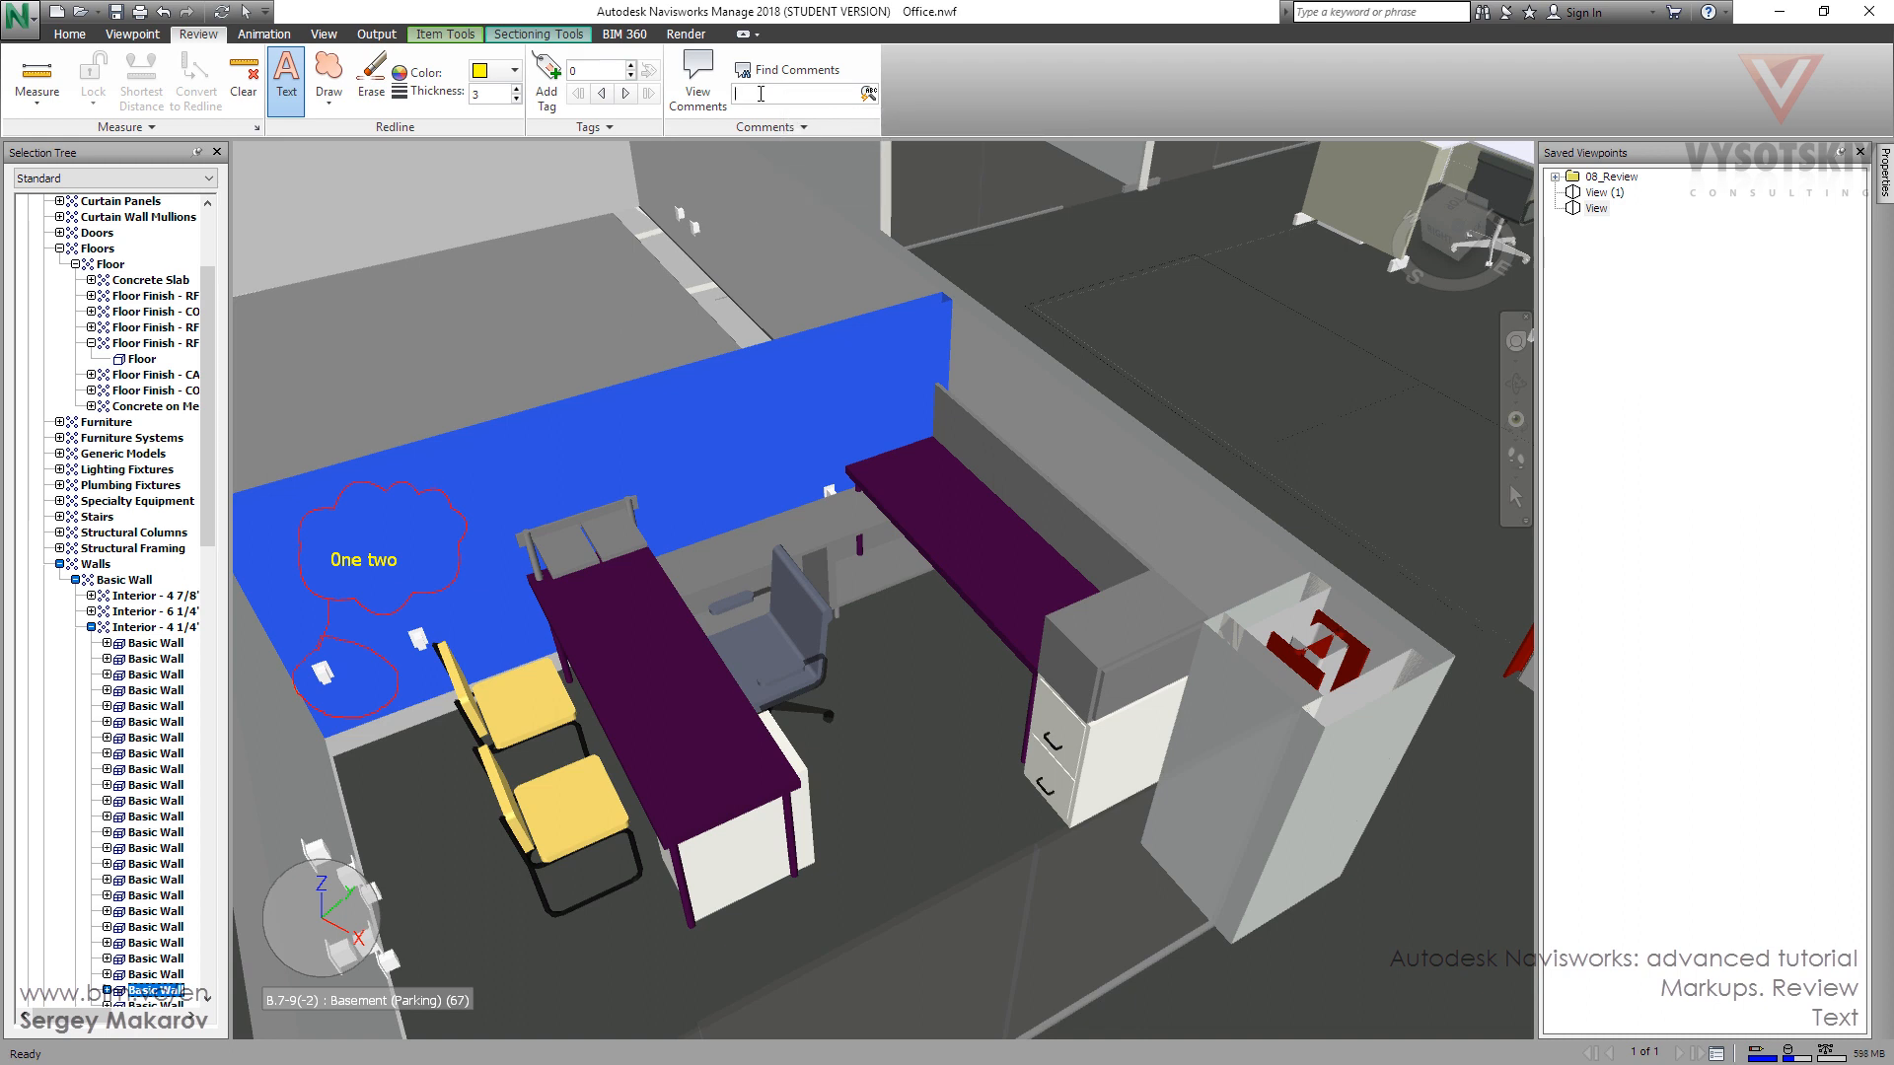
type("One two")
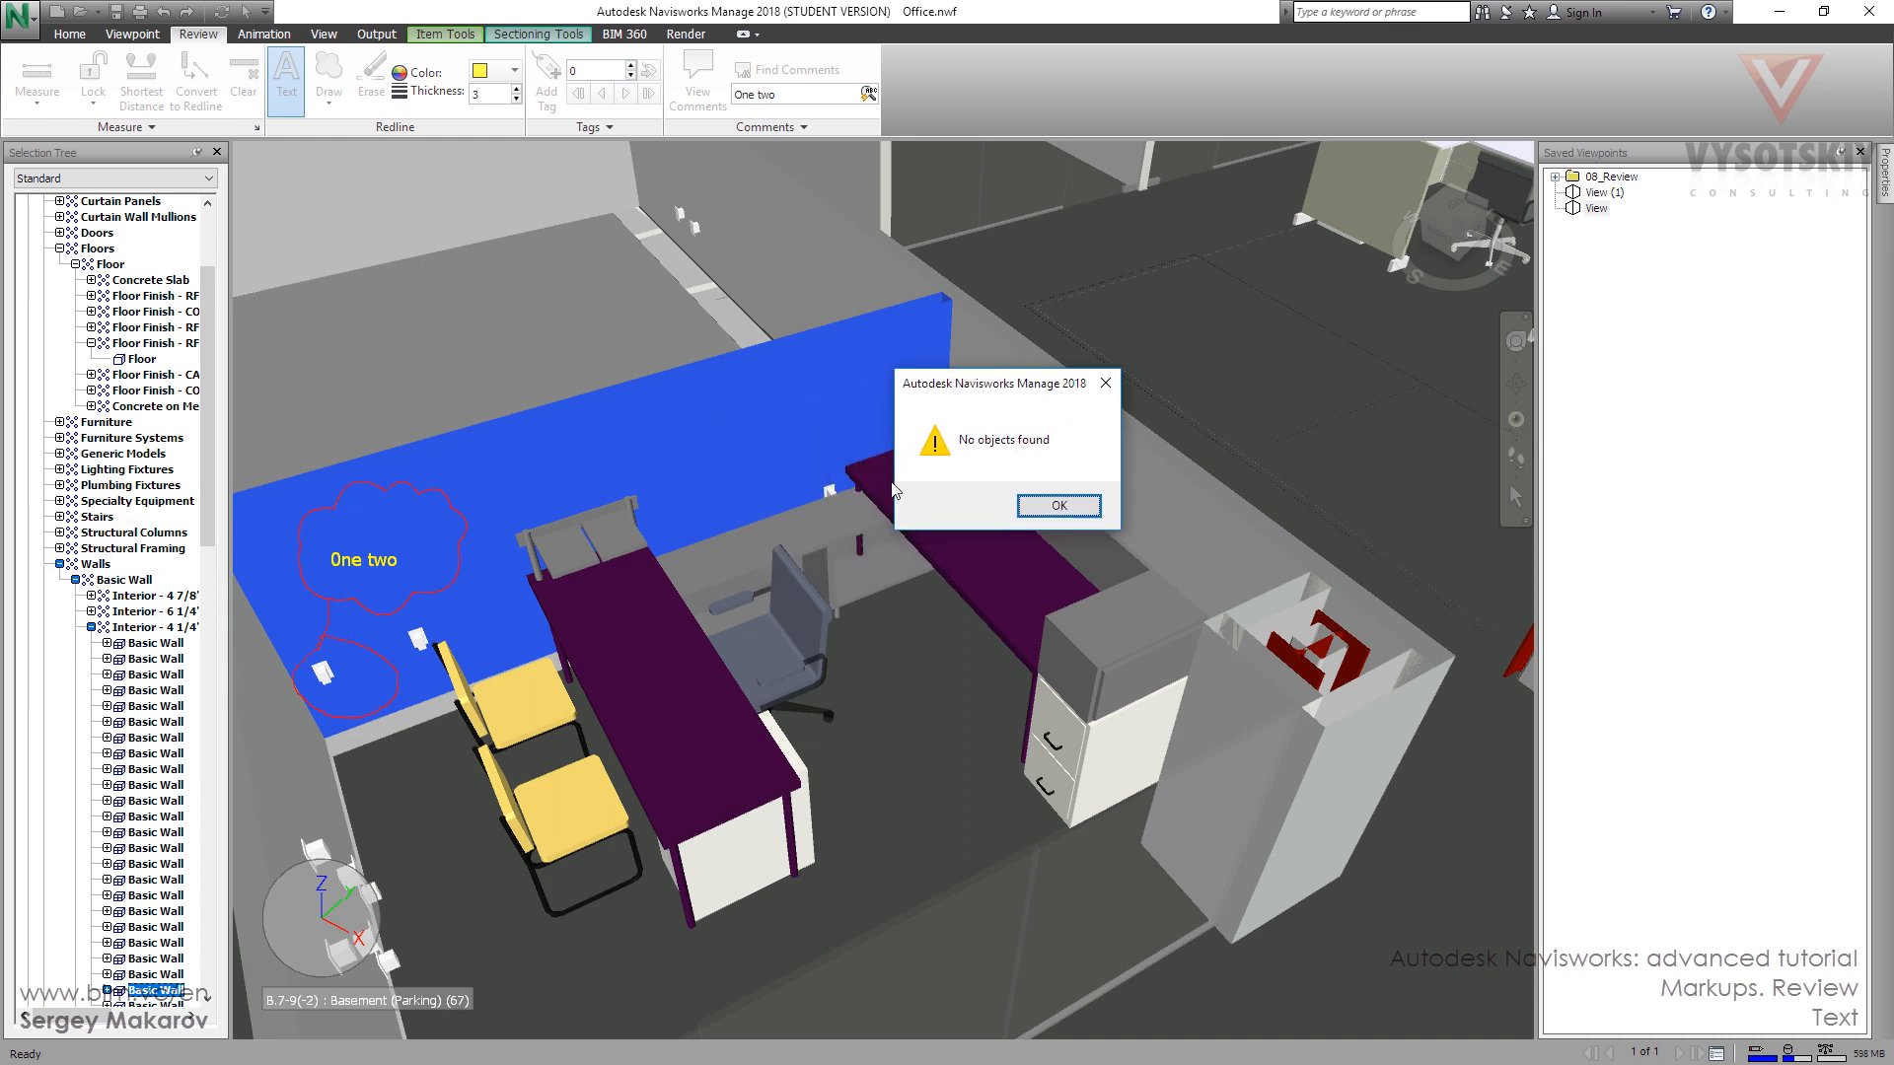
mouse_move(413, 556)
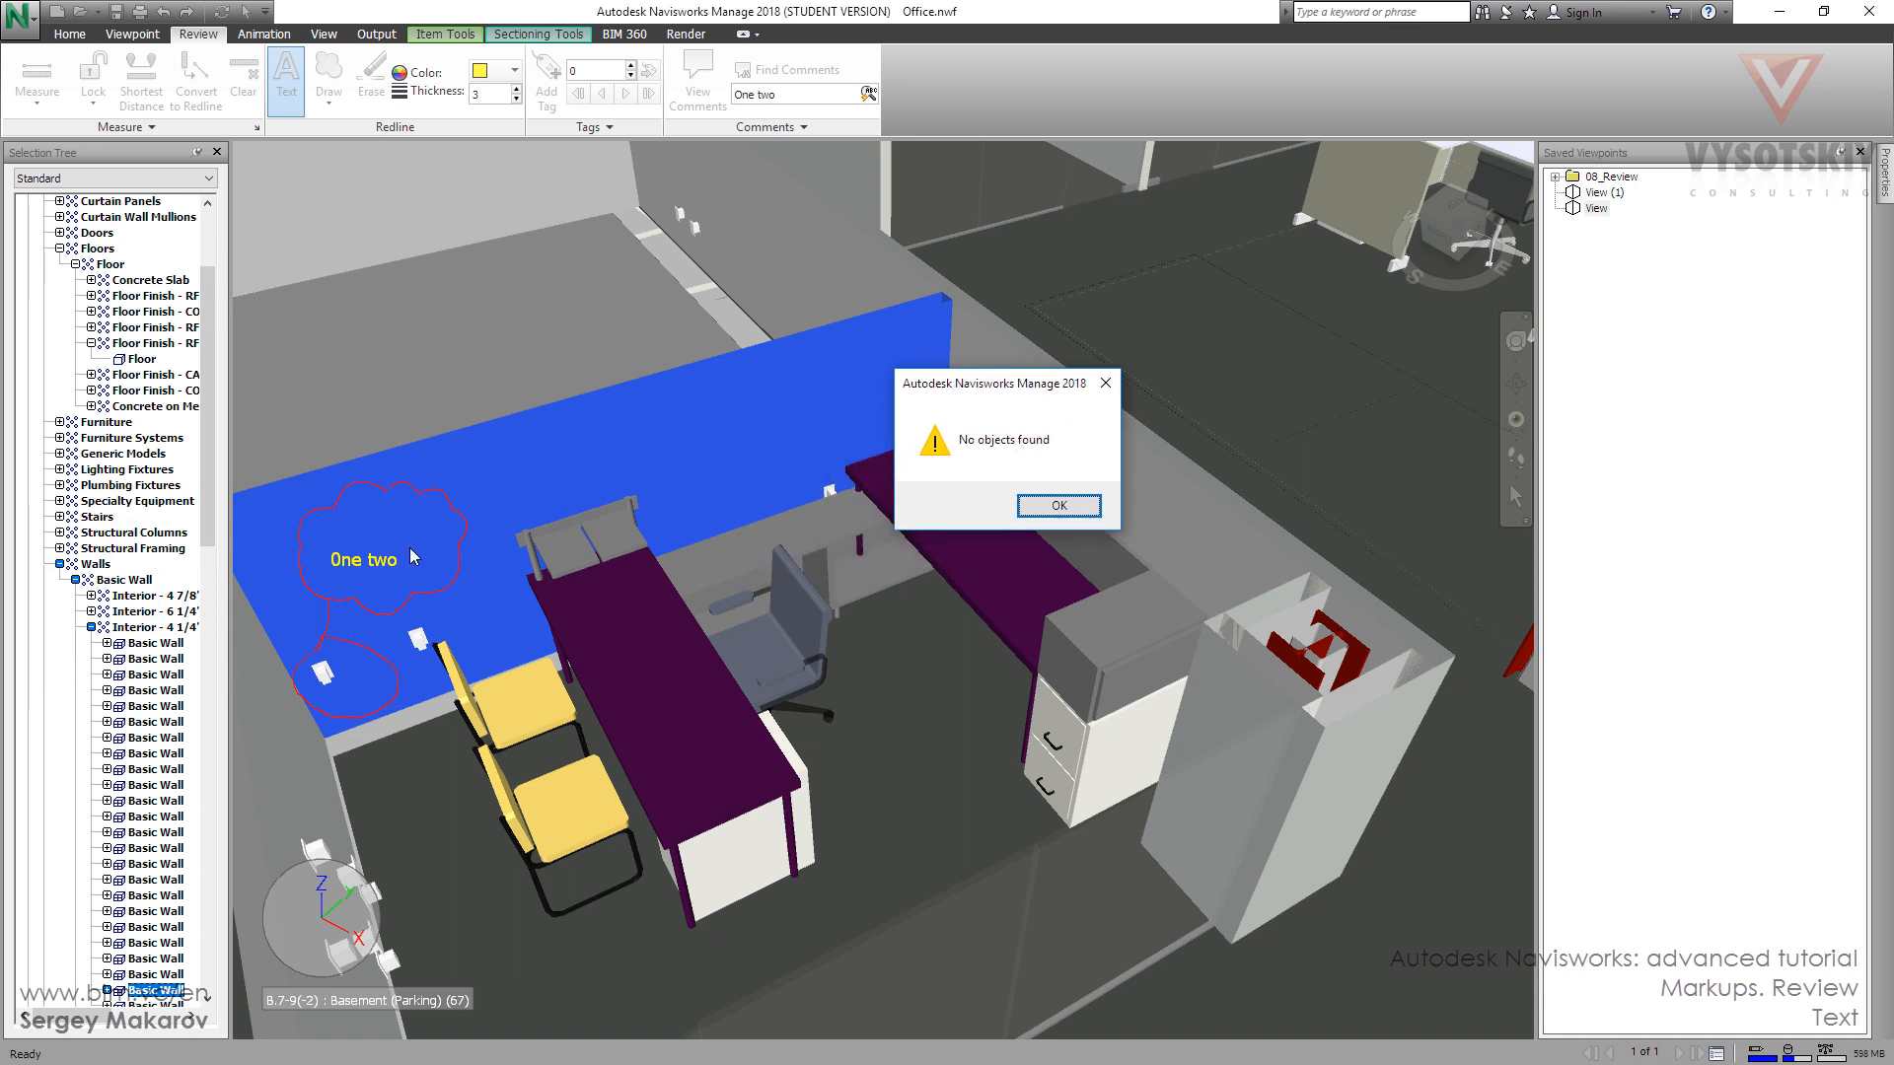
mouse_move(510, 559)
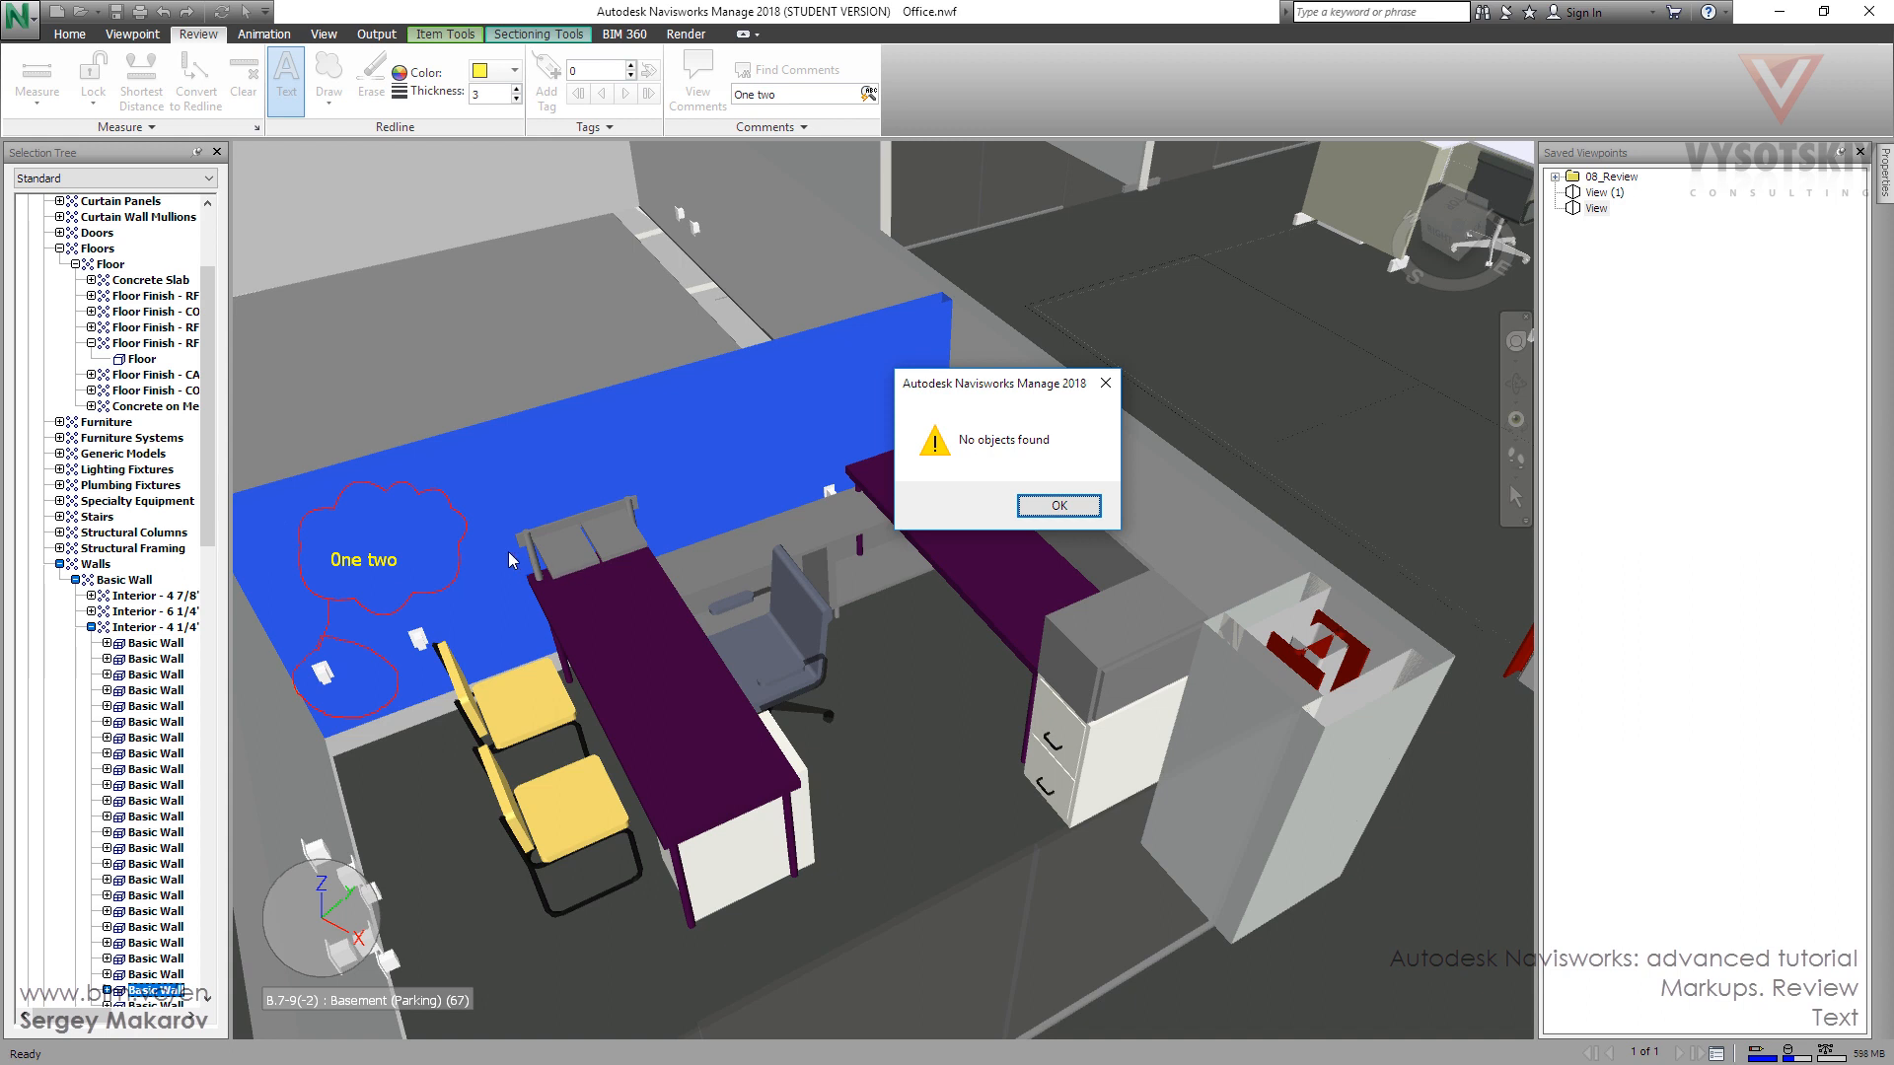
mouse_move(694, 182)
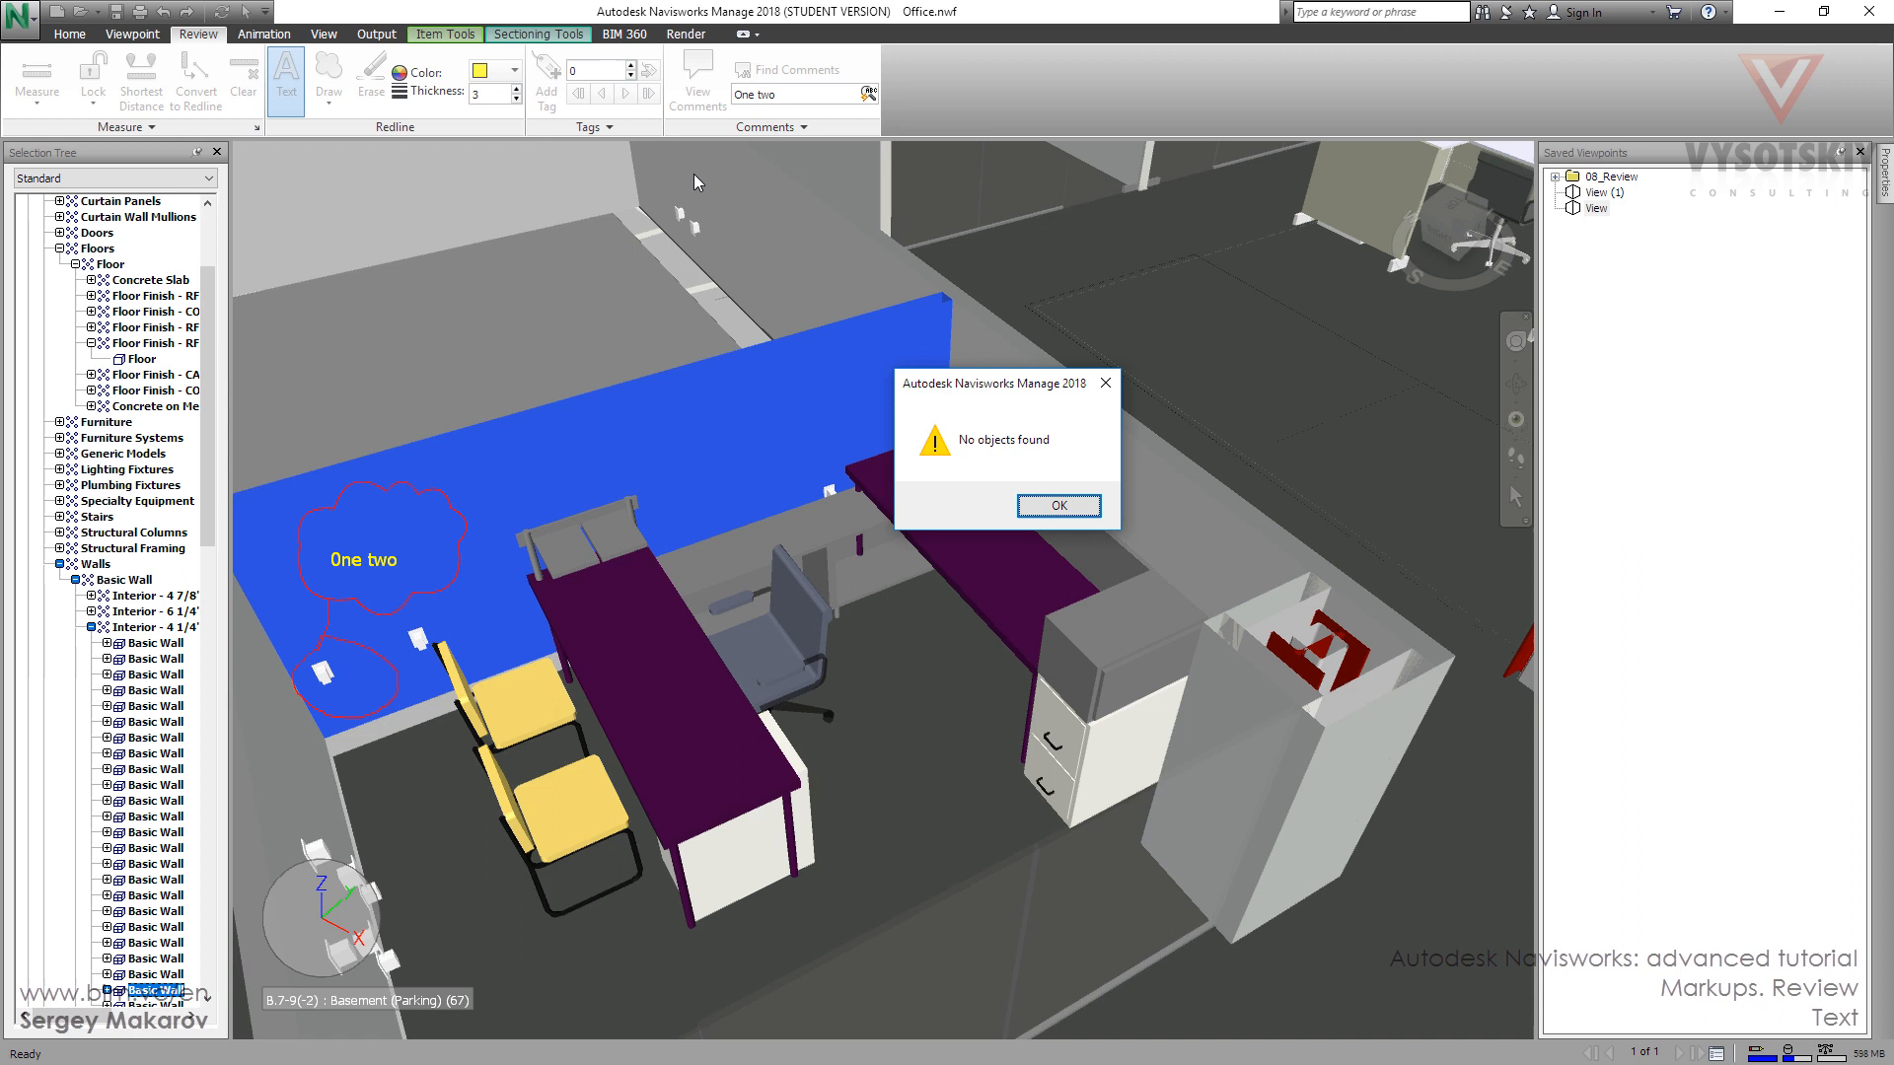
mouse_move(278, 516)
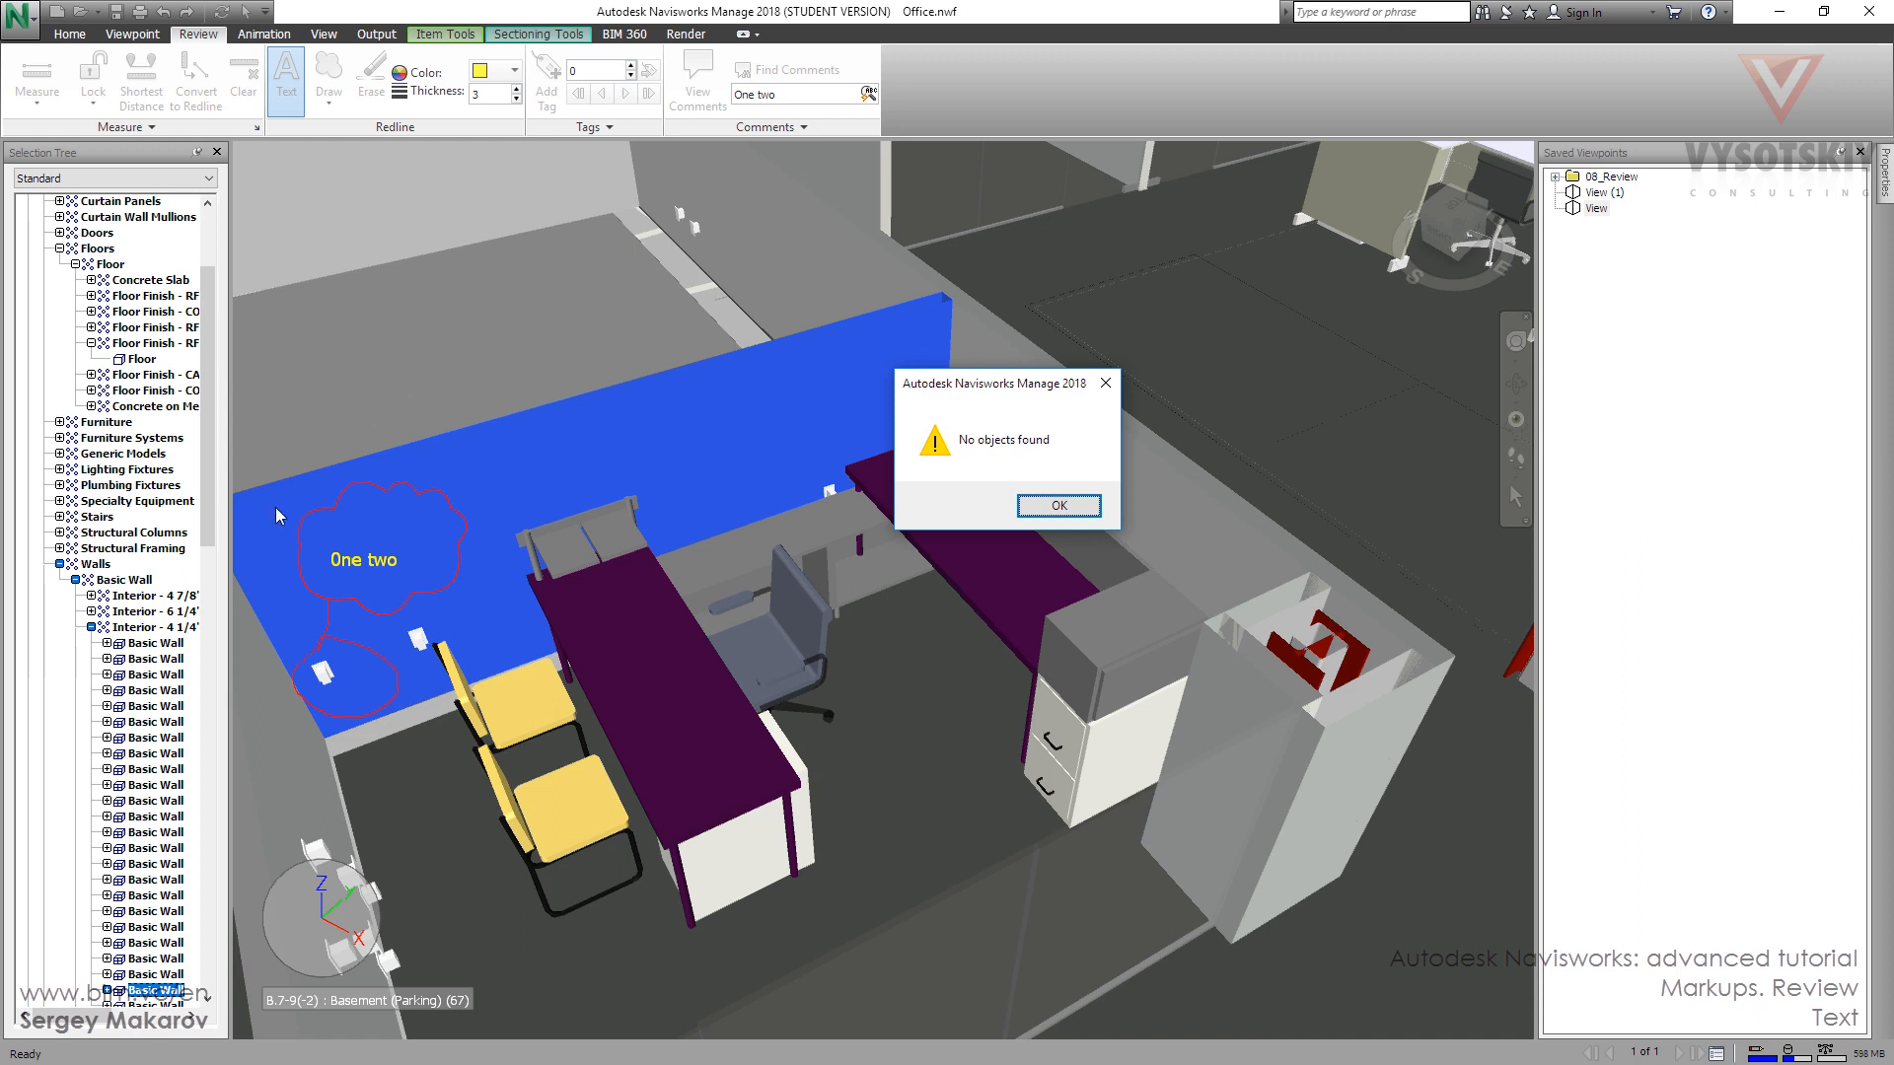
mouse_move(286, 620)
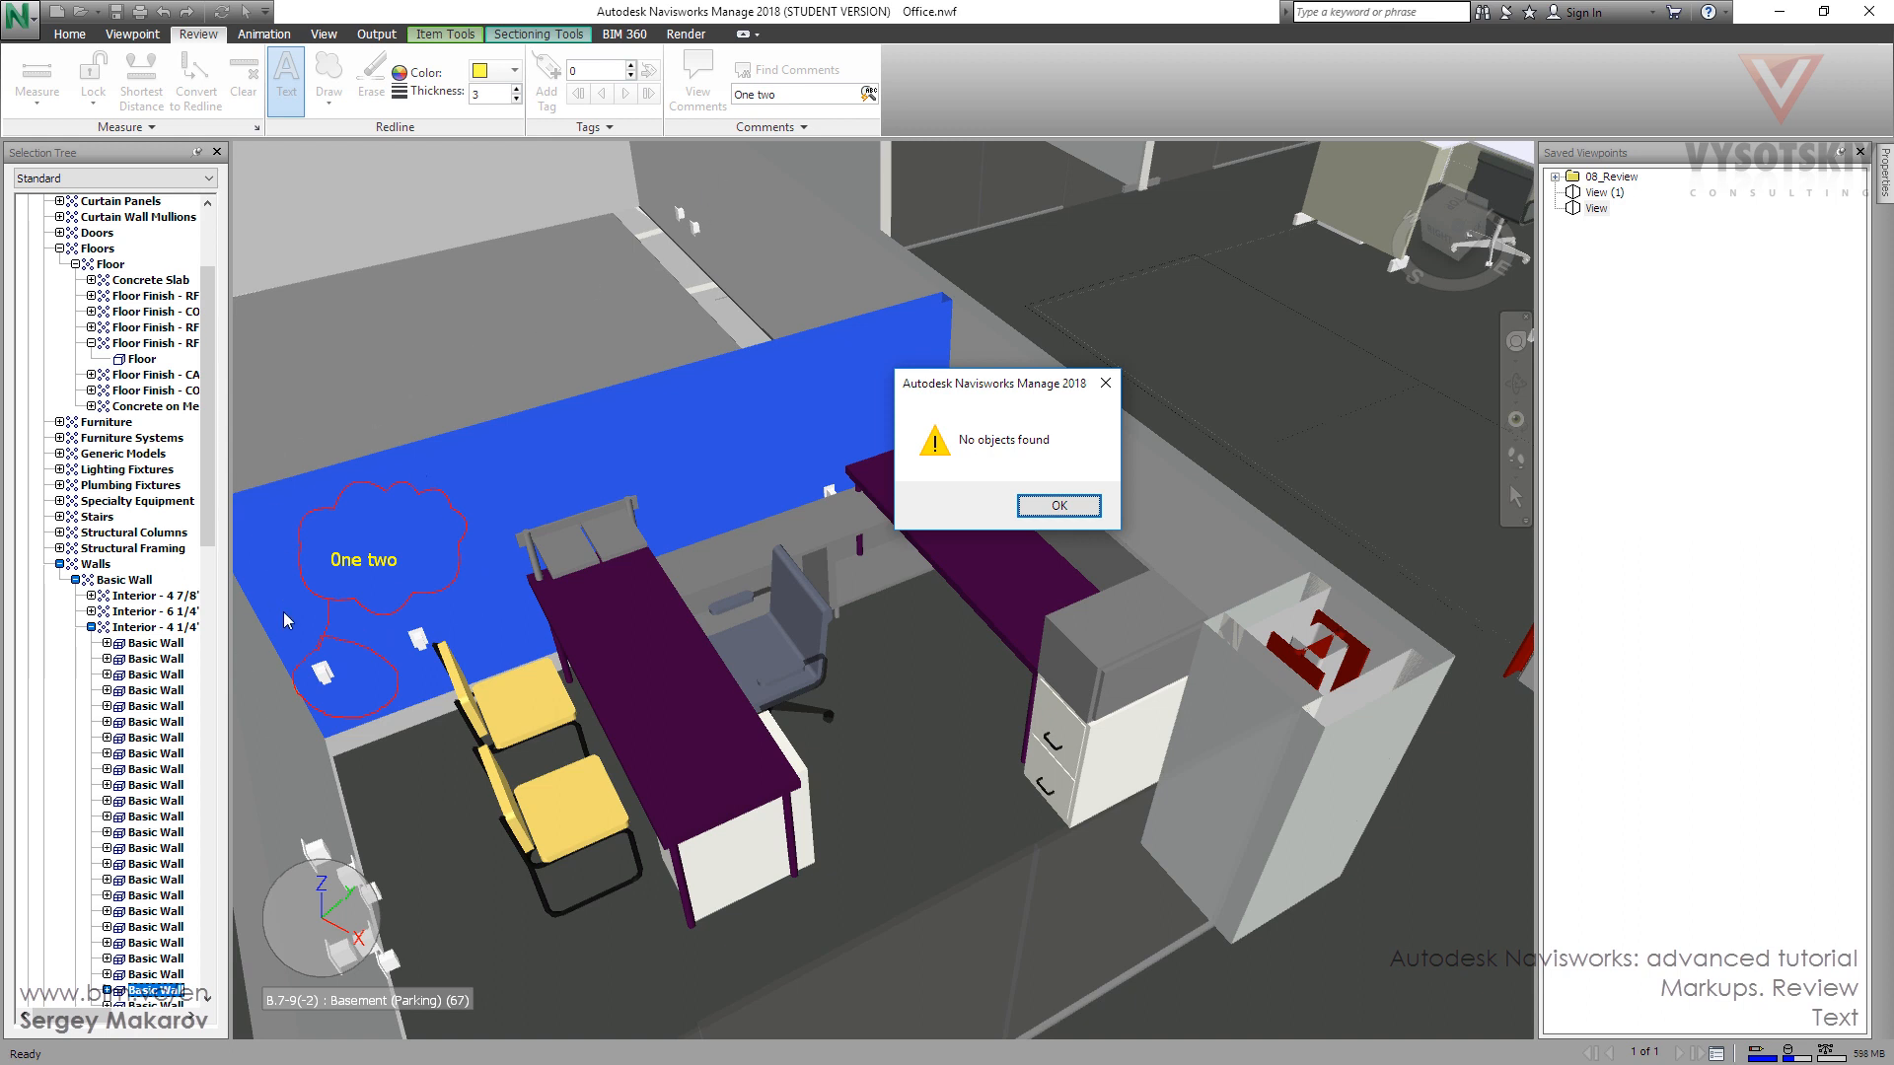
mouse_move(379, 465)
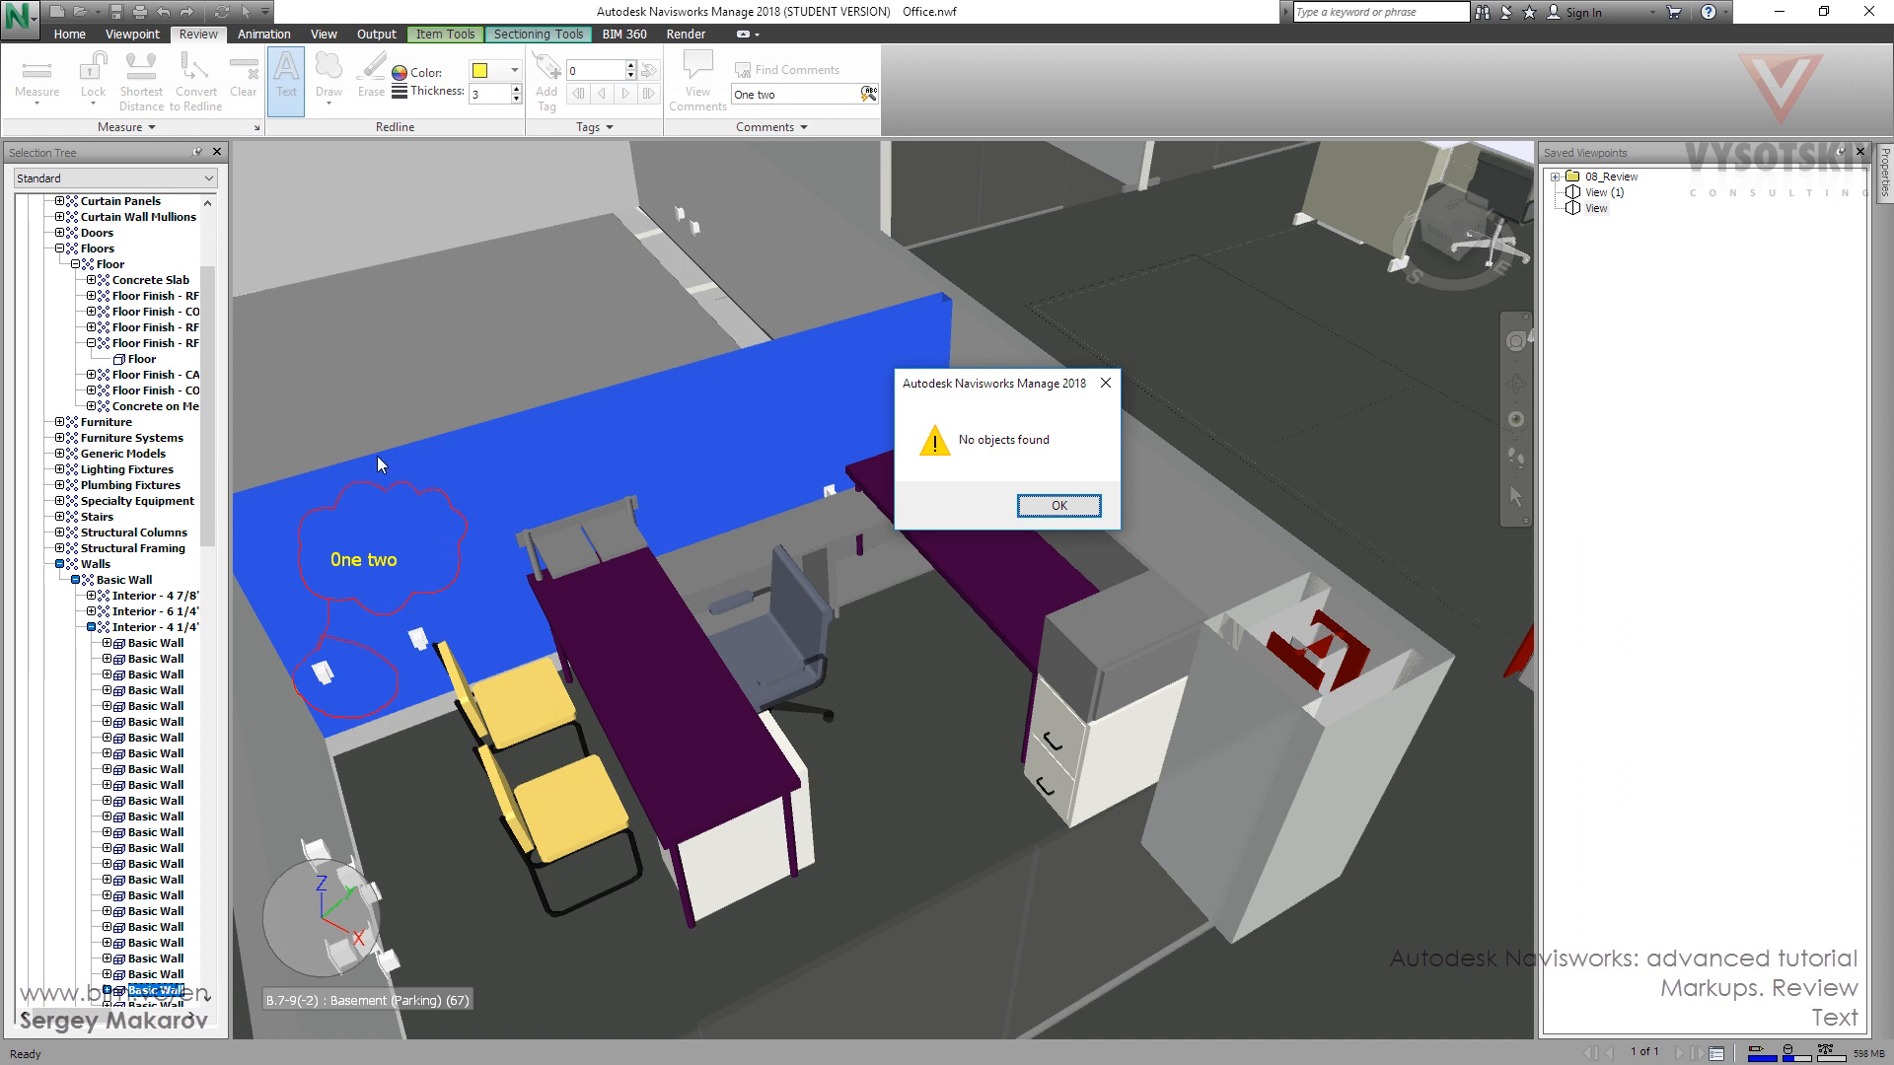
mouse_move(481, 558)
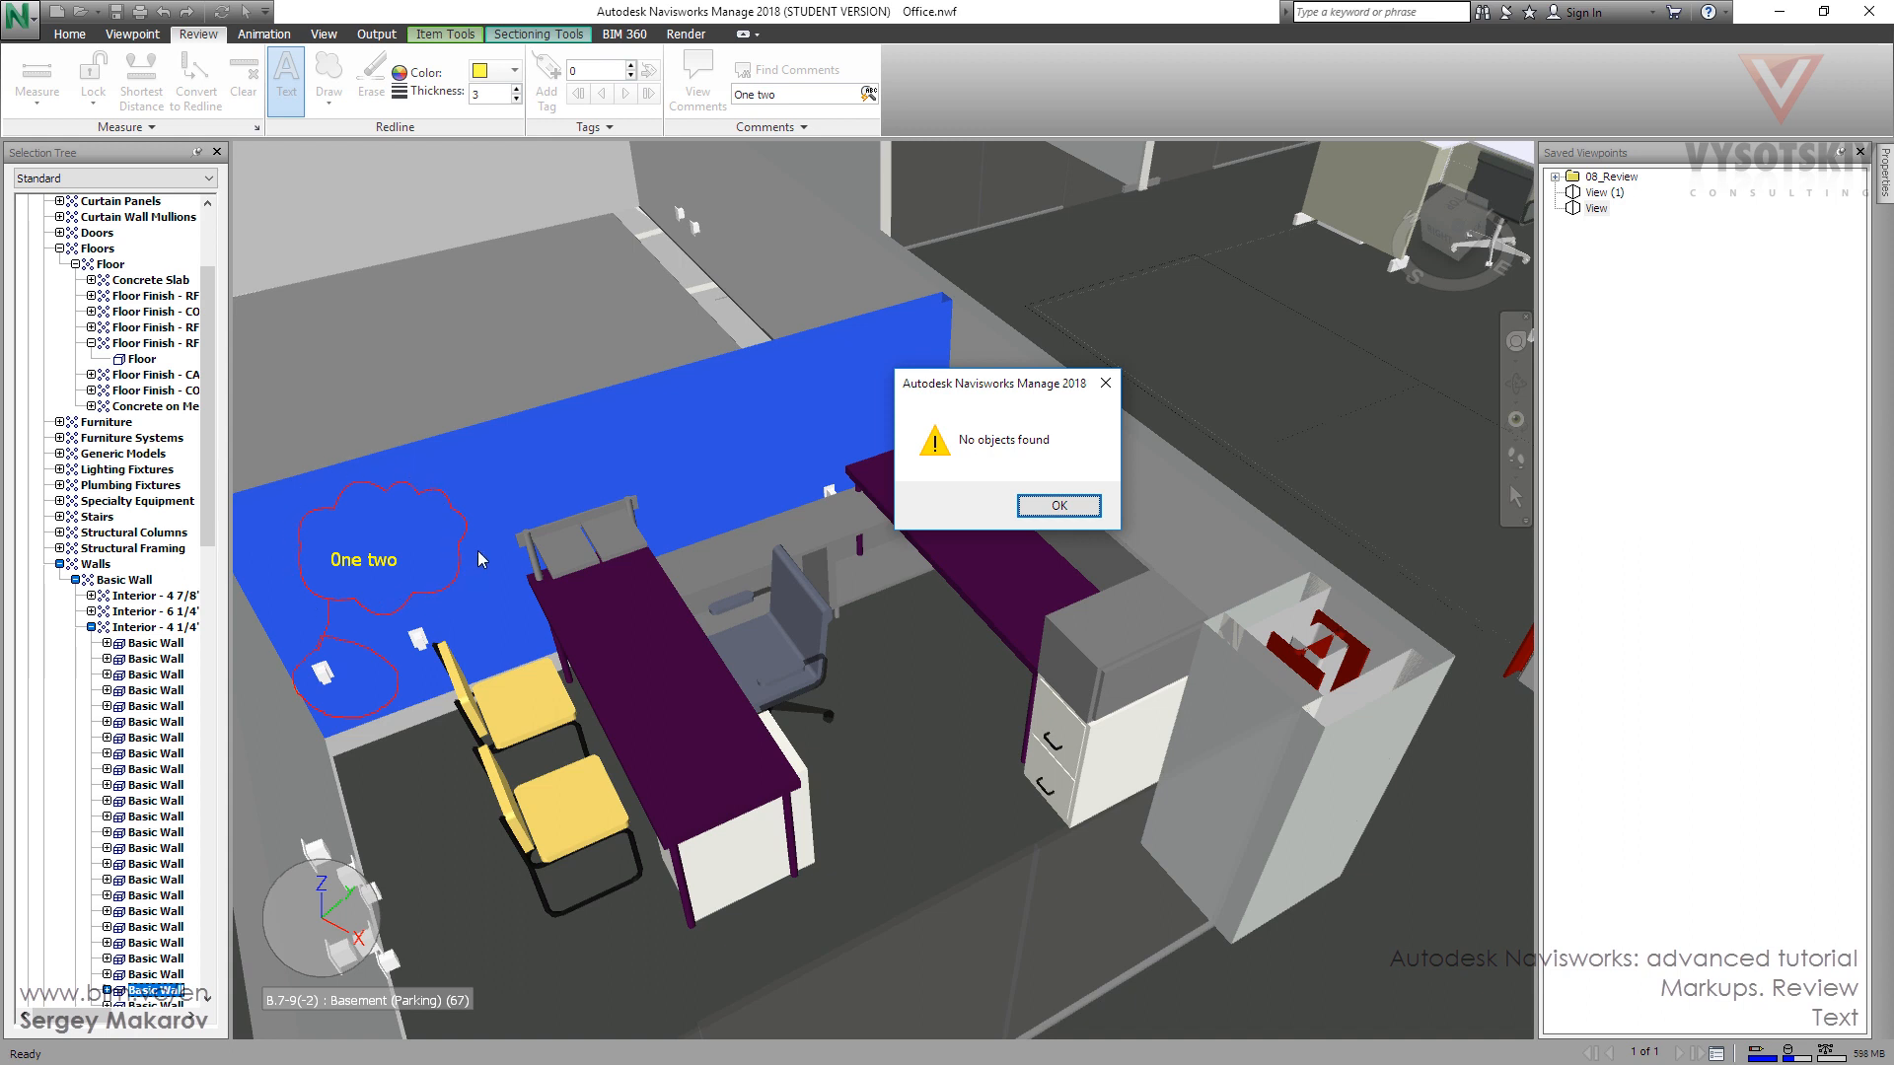